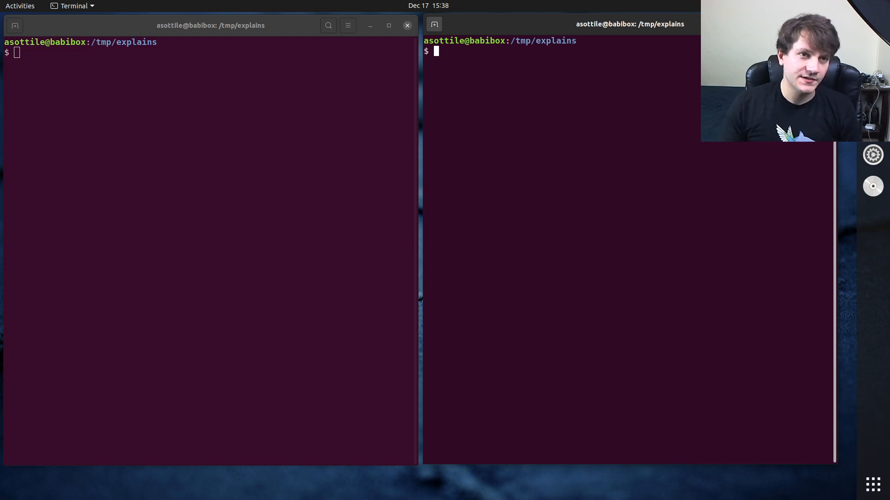
Launch babi on t.py from the left terminal
click(141, 164)
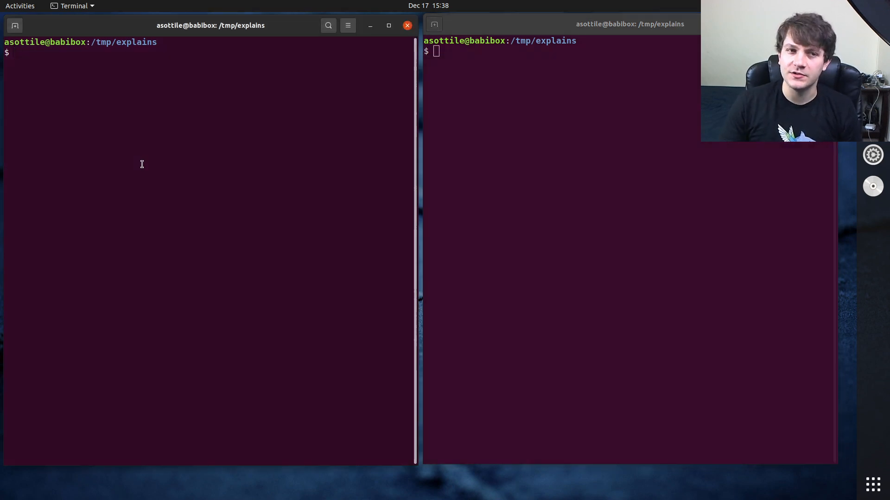
text(b)
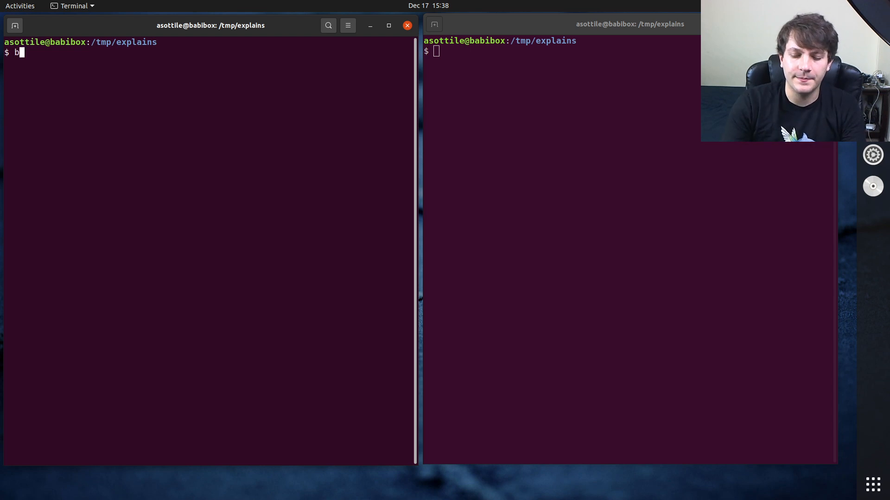
text(abi)
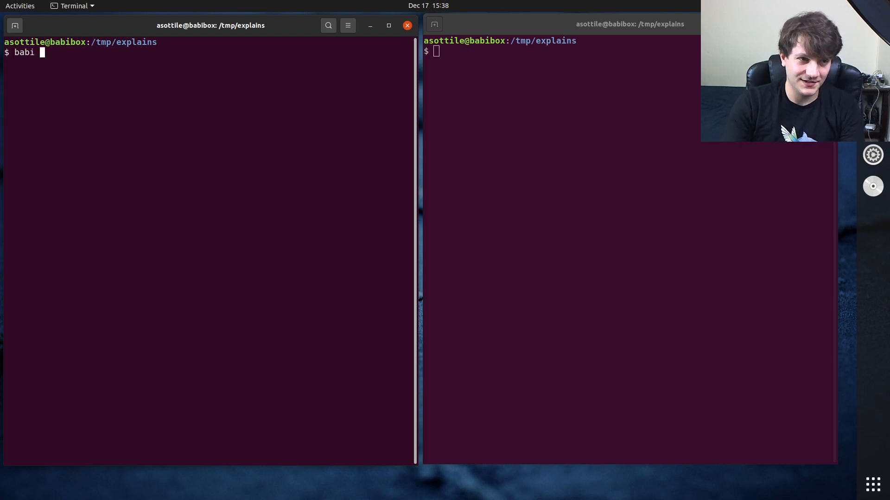
key(Return)
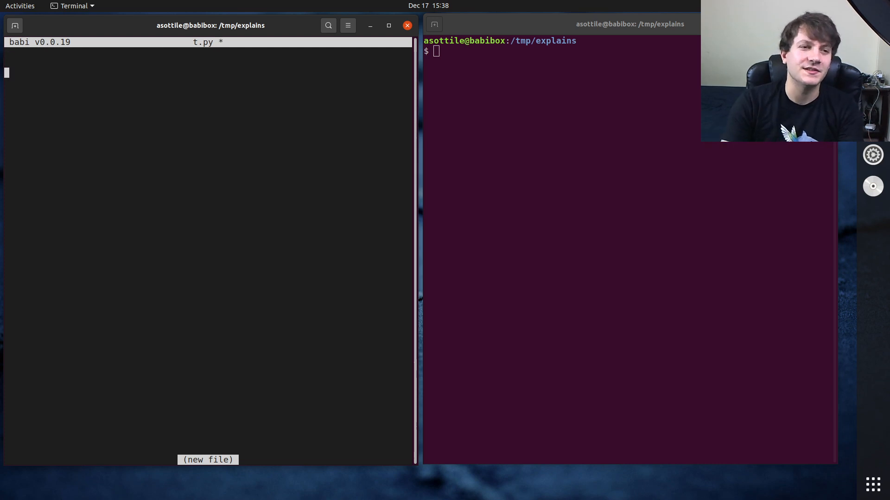
Write class Foo with __init__ setting x to 1 and increment_thing adding 1
text(class Fo)
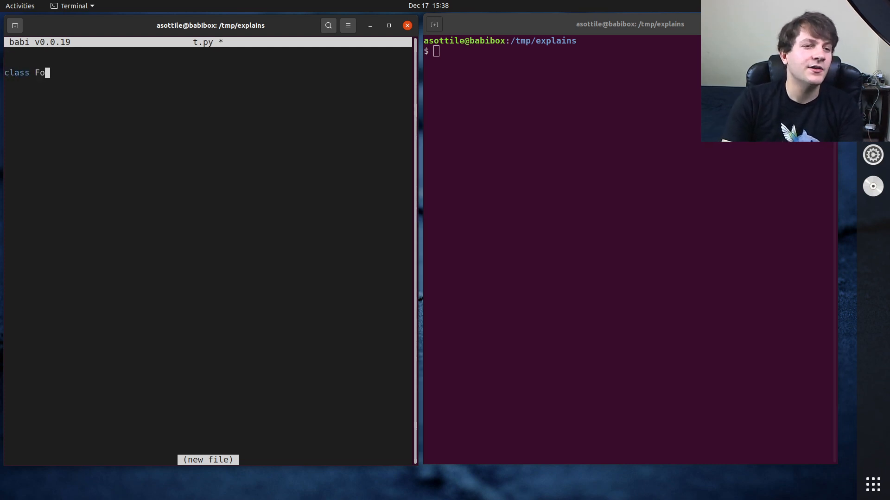
text(o:)
text(def do_th)
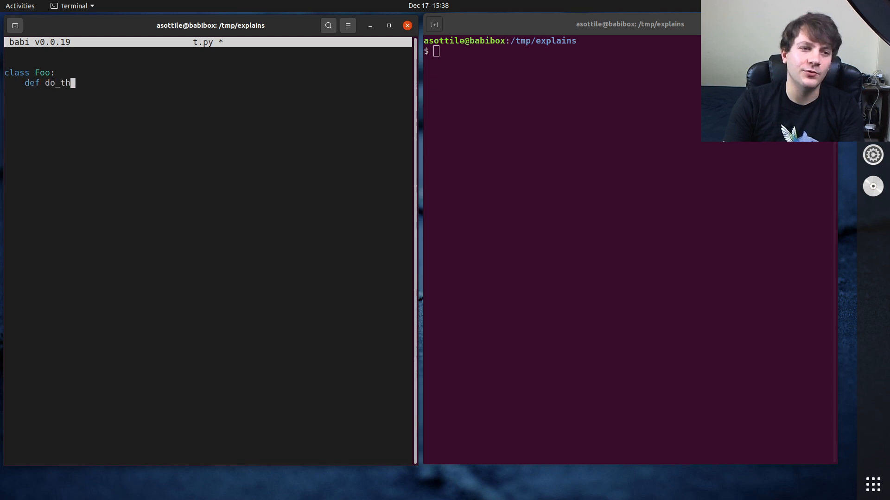
key(BackSpace)
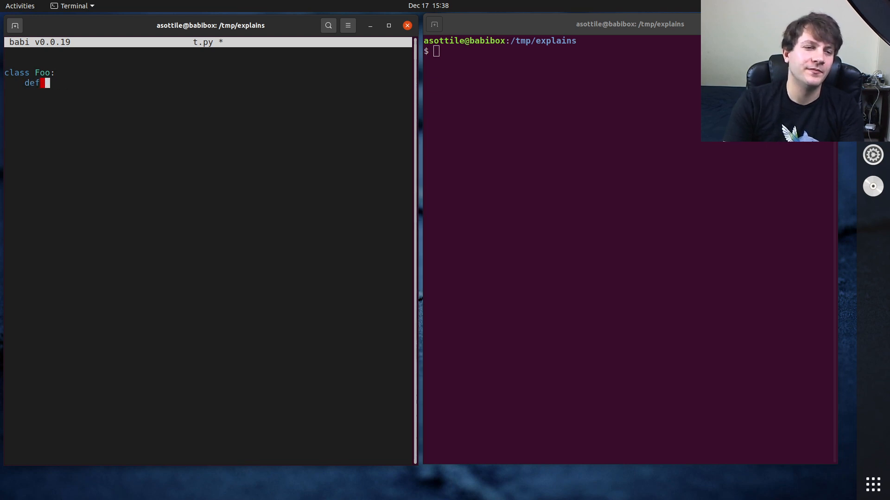
text(increment_thing(self):)
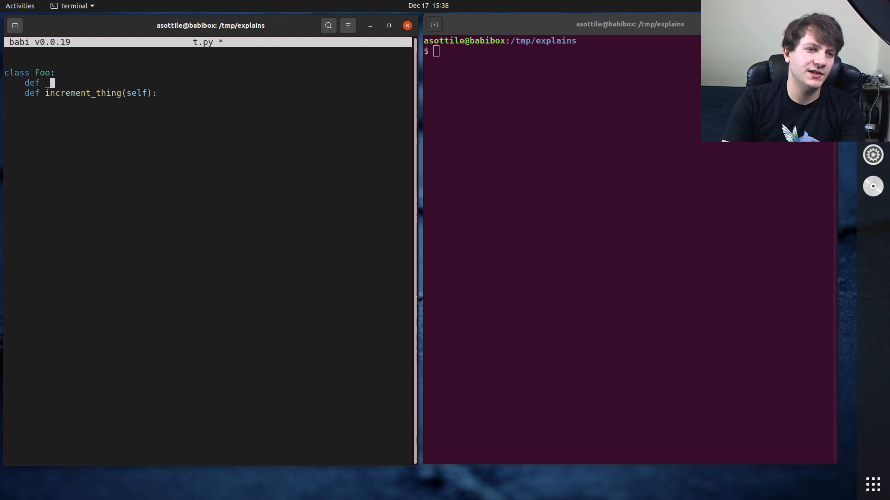
text(__init__()
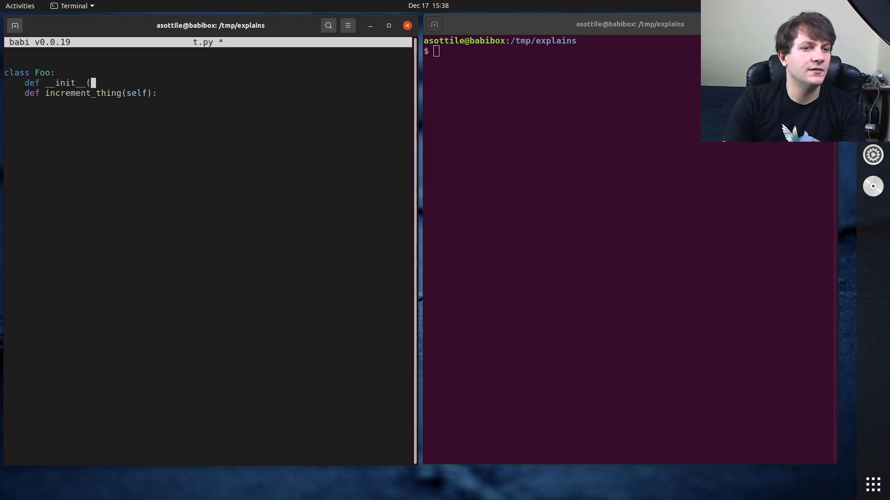
text(self):)
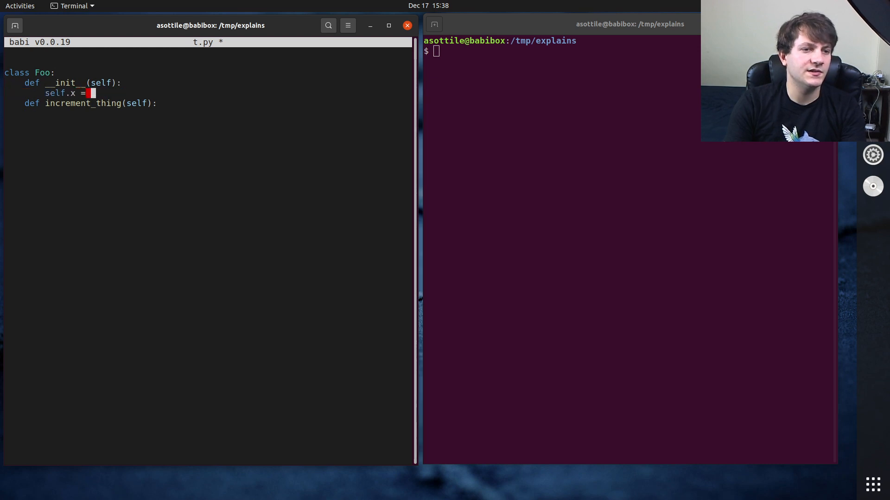
text(1)
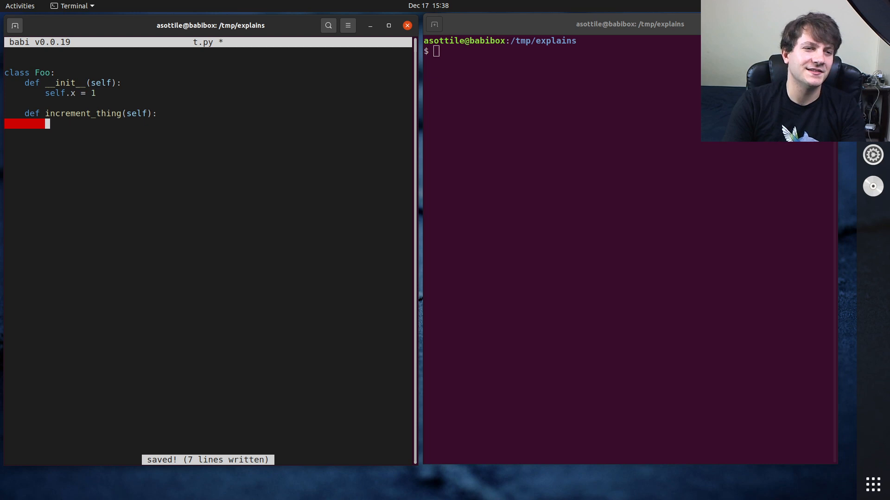
text(self.x += 1)
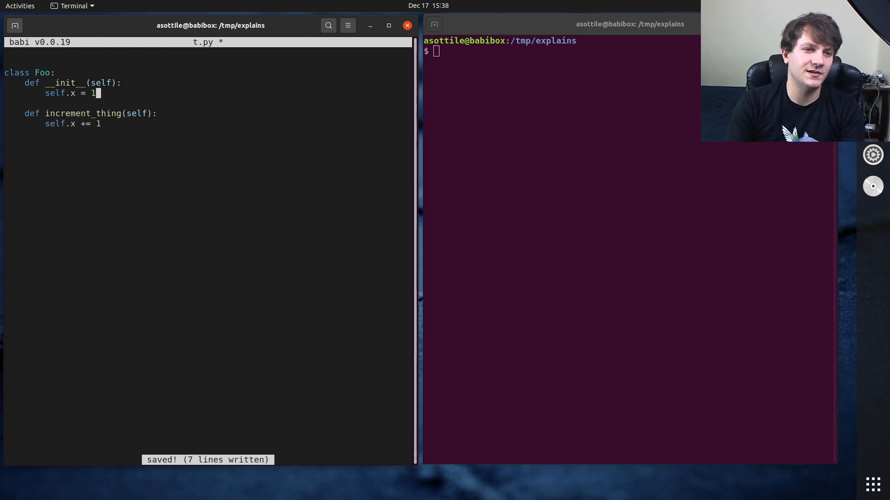
text(-> Int)
text(de)
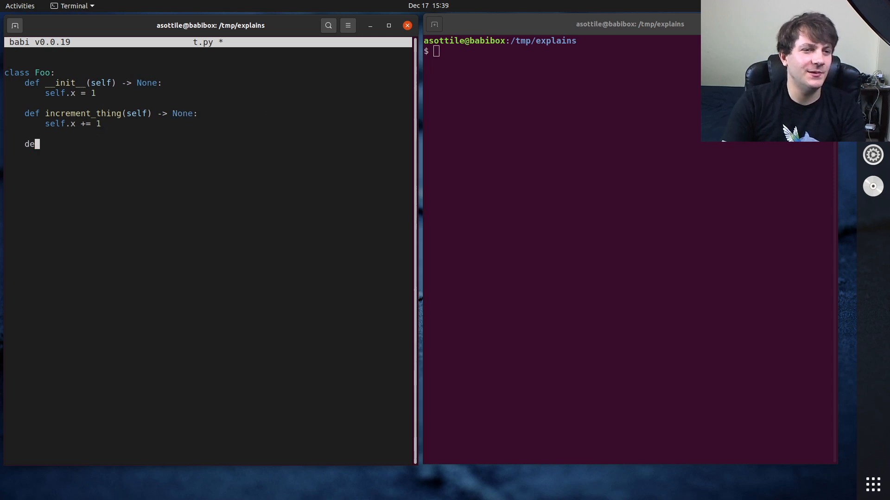
Add a get_thing method returning self.x to Foo and save the file
text(get))
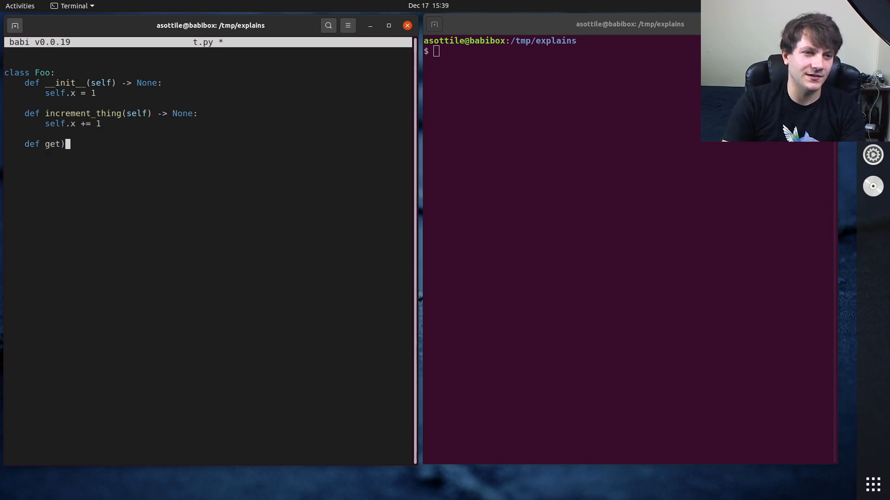
text(_thing(selk)
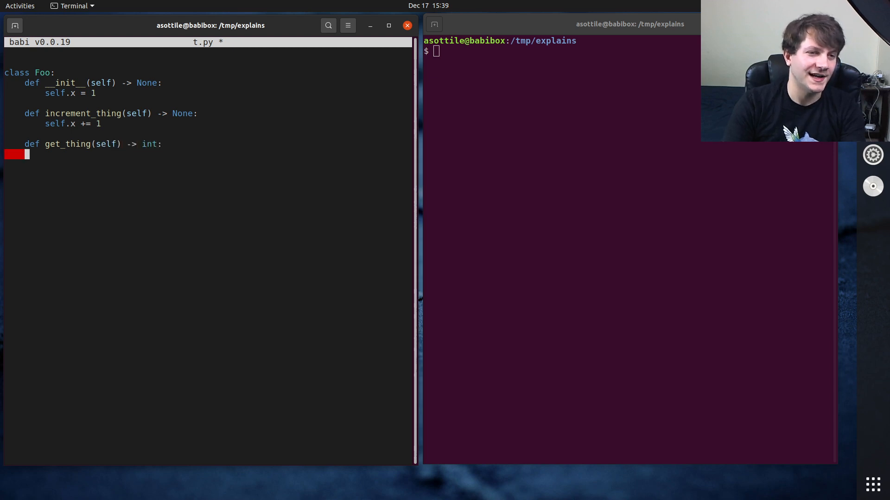
text(retuself.)
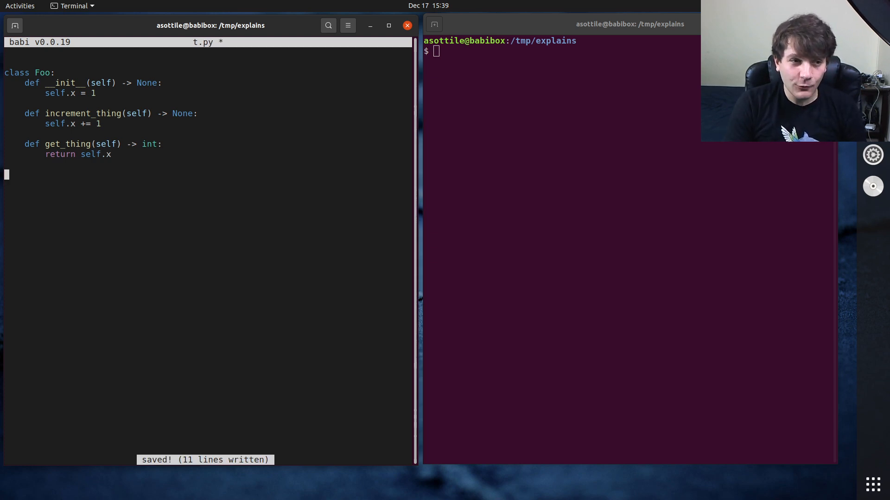
text(foo)
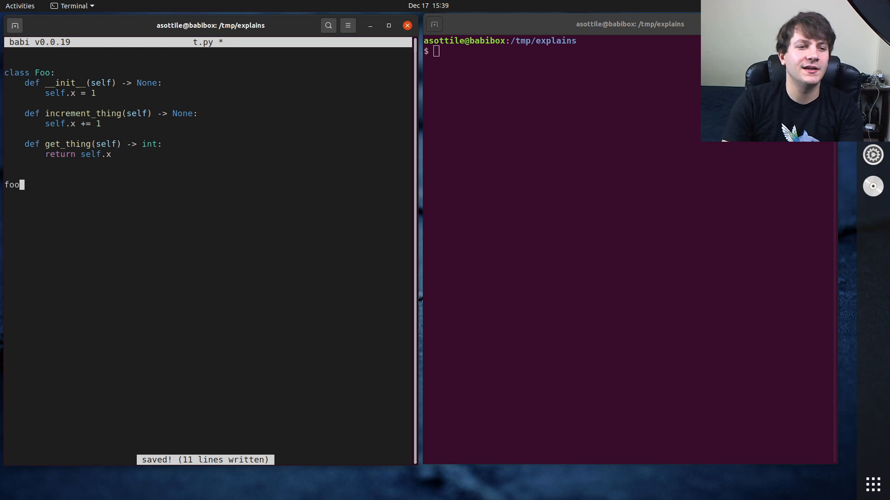
Add `foo = Foo()` below the class and rename the class to _Foo
text(= Foo())
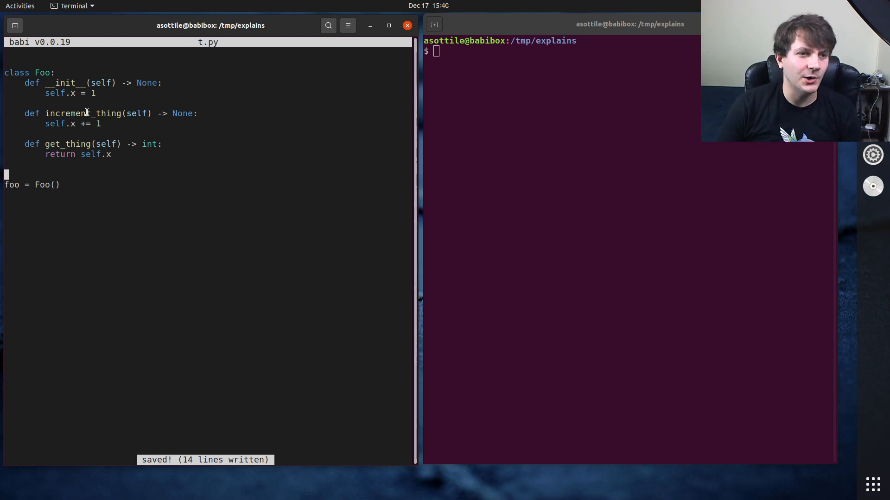
mouse_move(118, 166)
text(_)
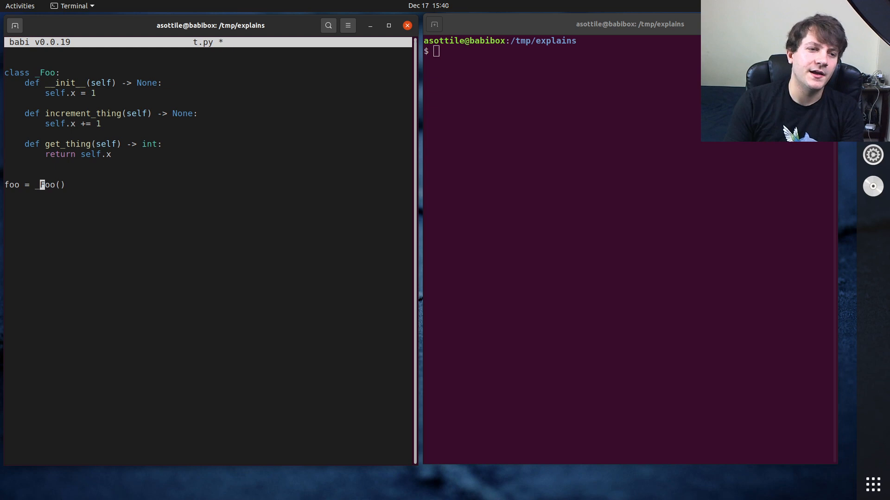
Save the _Foo rename, then insert blank lines above the class at the top
key(ctrl+s)
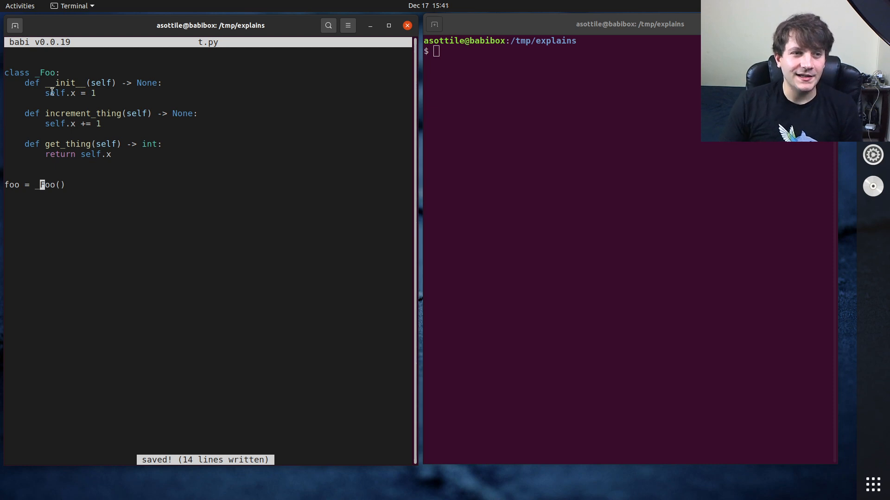
double_click(47, 73)
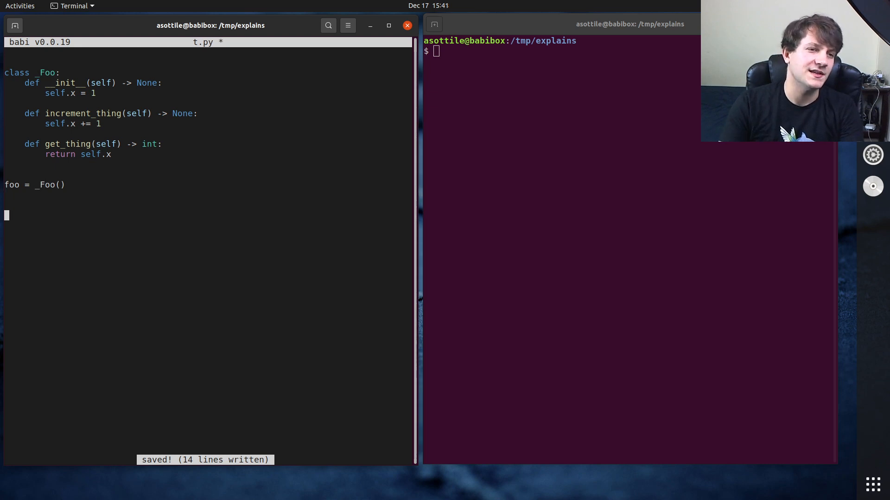
text(class Bar()
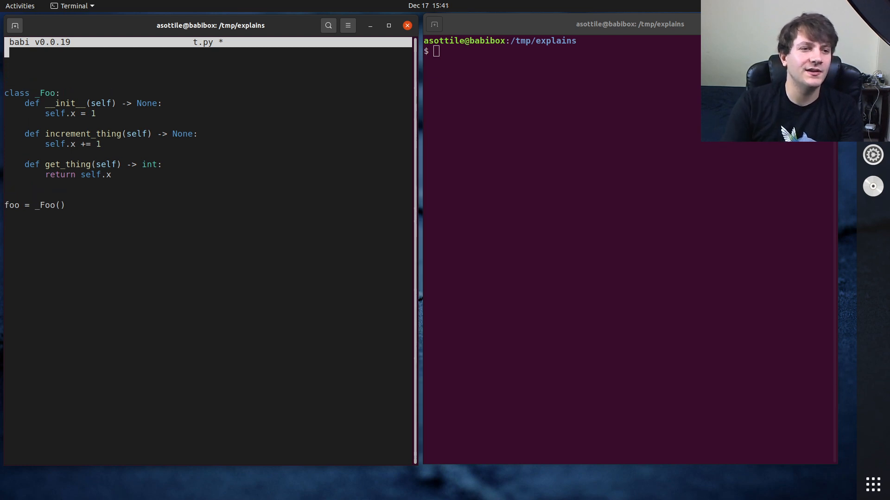
text(from typing)
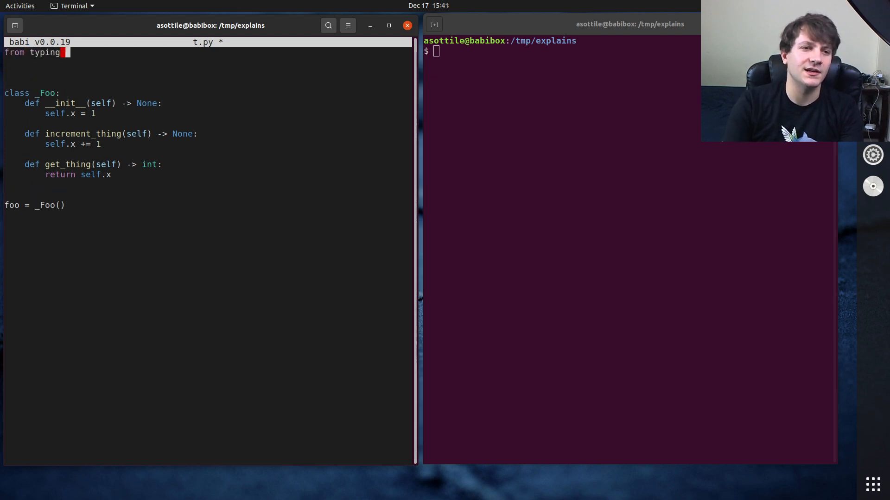
text(impo)
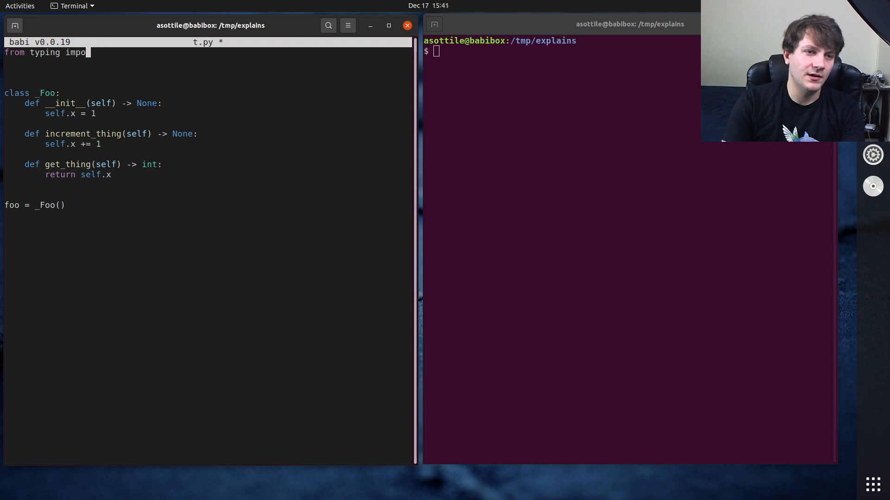
text(rt final)
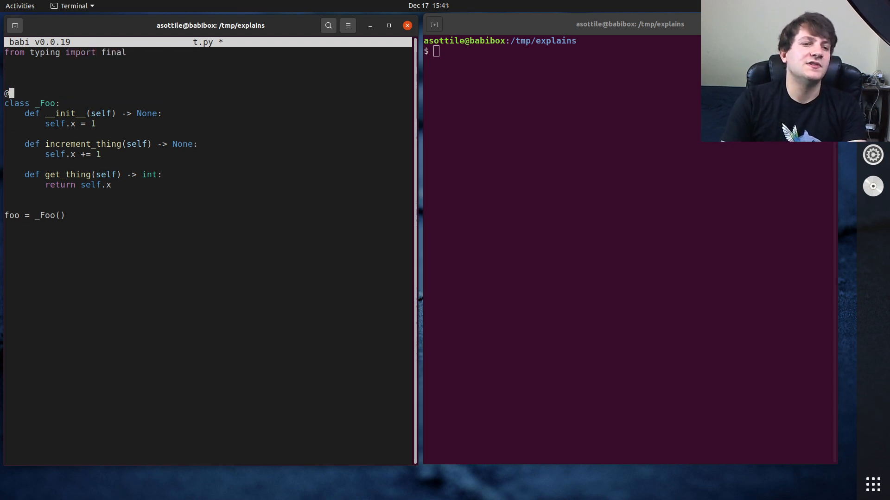
text(final)
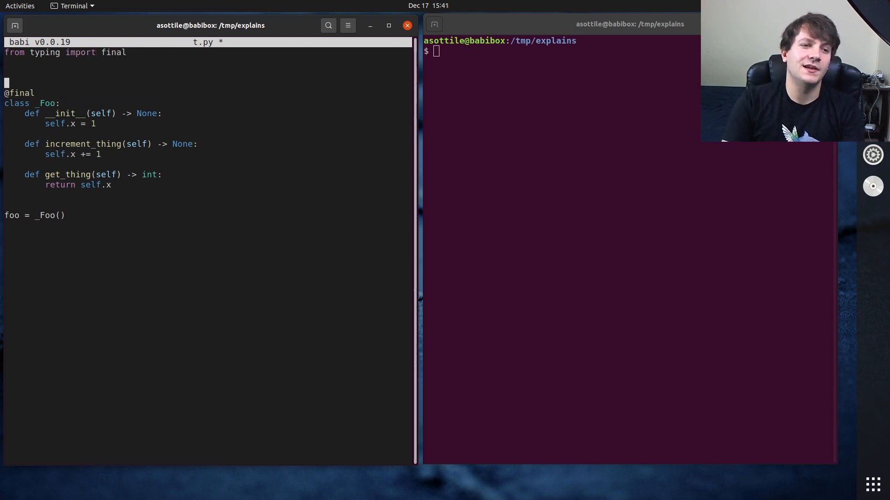
key(ctrl+s)
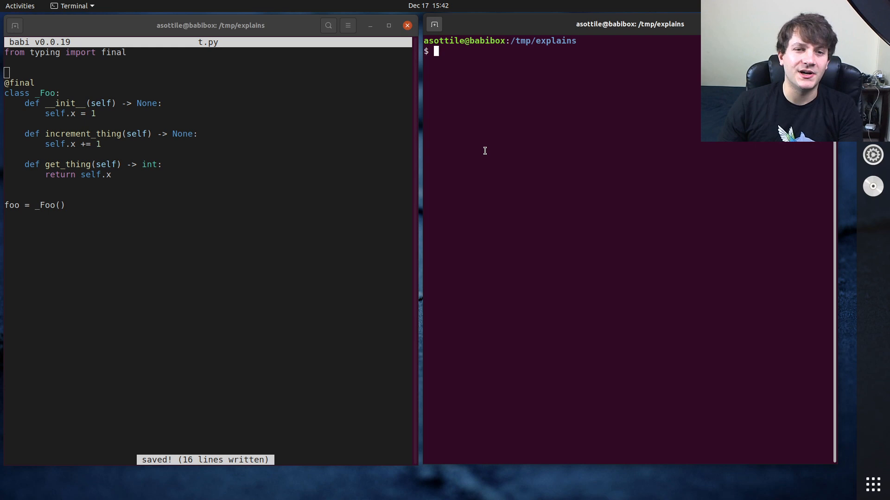
Create foo.py in a second babi session with module-level x = 1 and `global x` in increment_thing
text(babi)
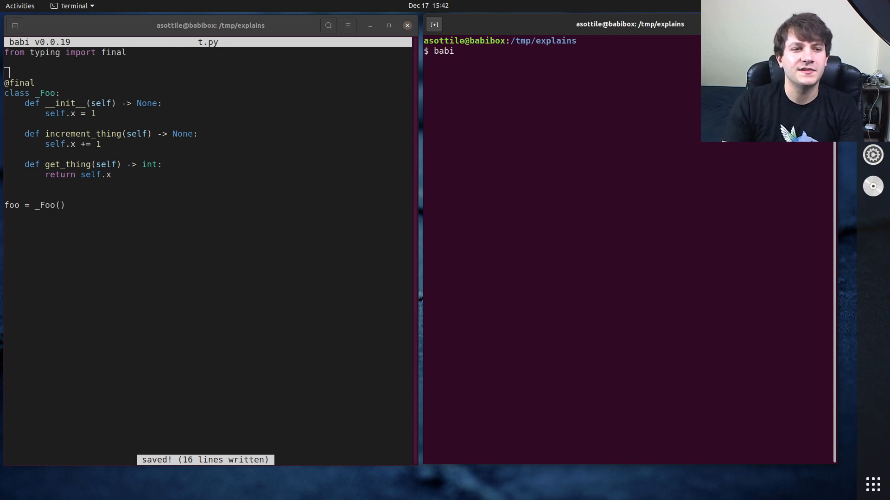
text(foo.py)
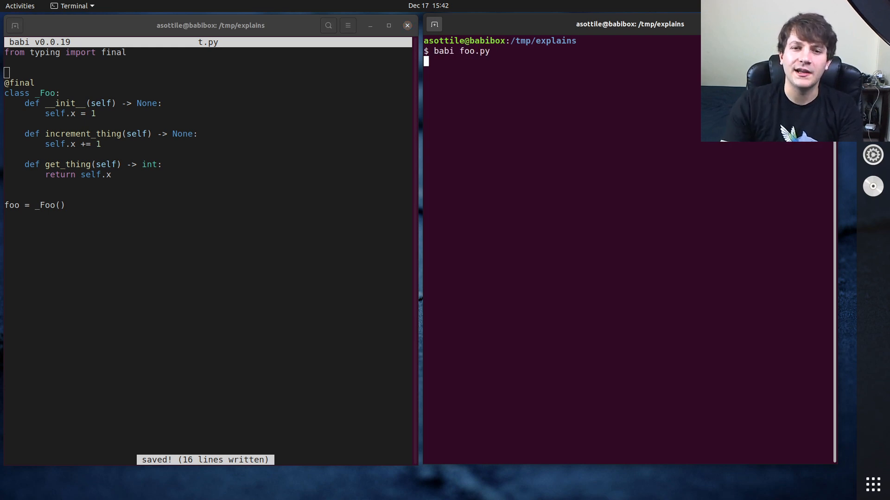
key(Return)
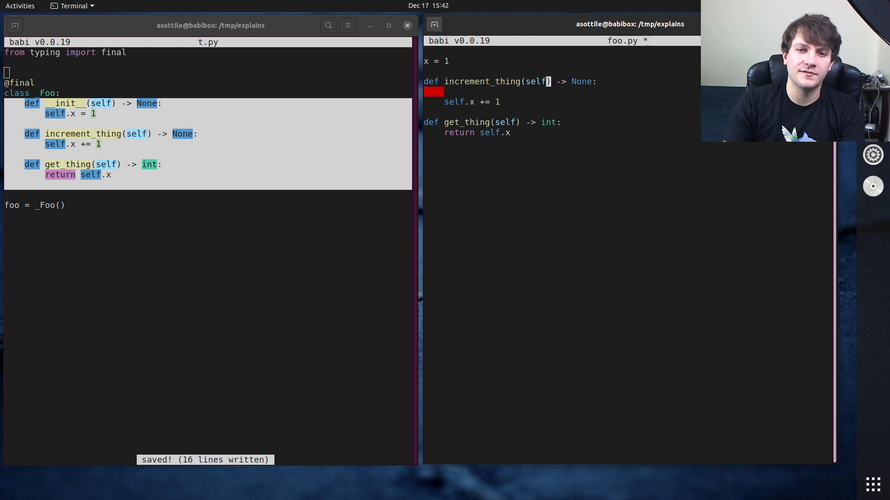
text(glob)
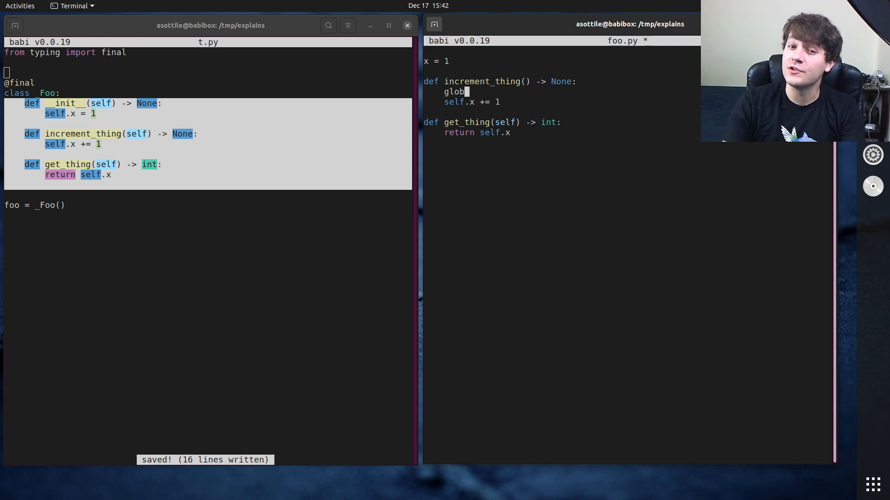
text(al x)
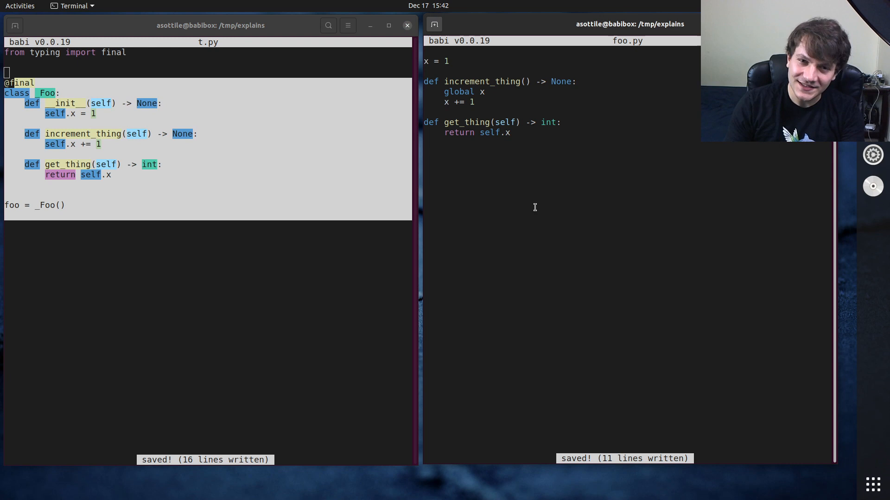
Change get_thing's body in foo.py to `return x`
text(return)
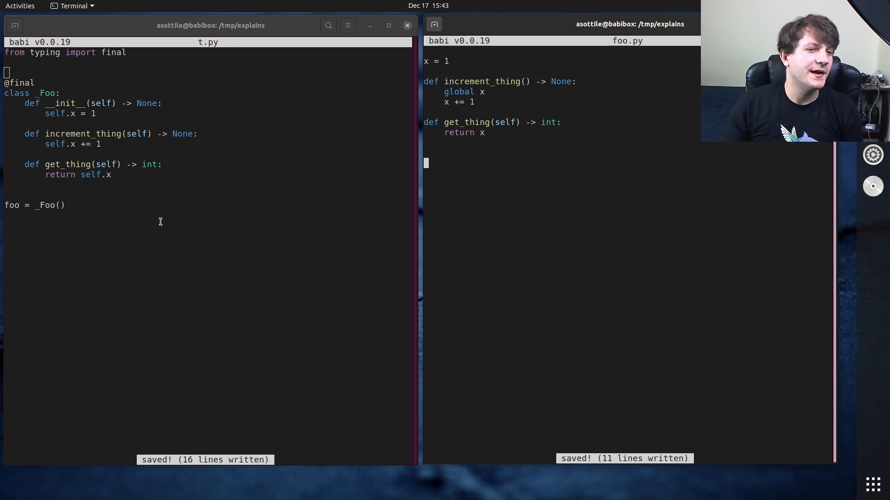
mouse_move(237, 257)
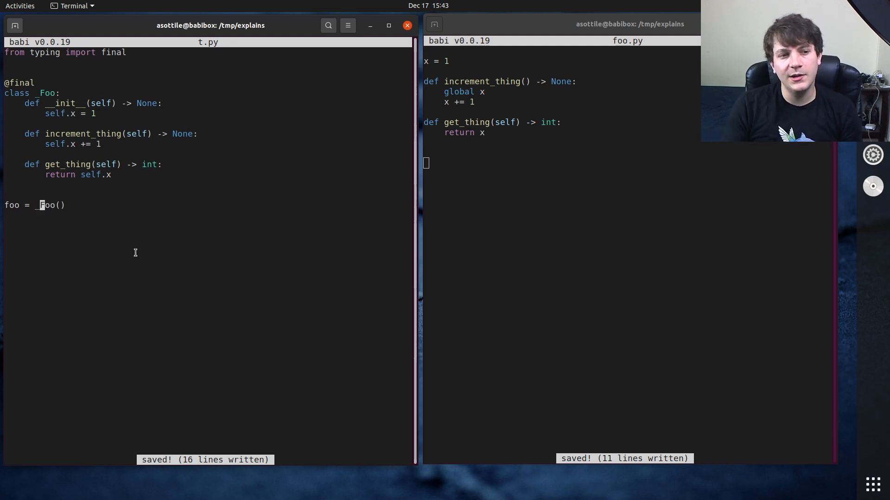
Add `_foo = None` and get_foo() assigning _Foo() to global _foo when None, returning _foo
text(def)
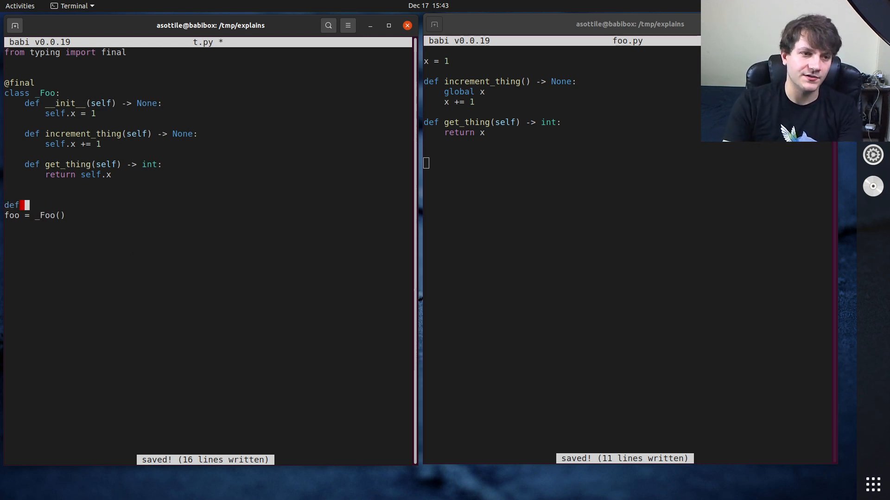
text(get_foo():)
text(if _foo)
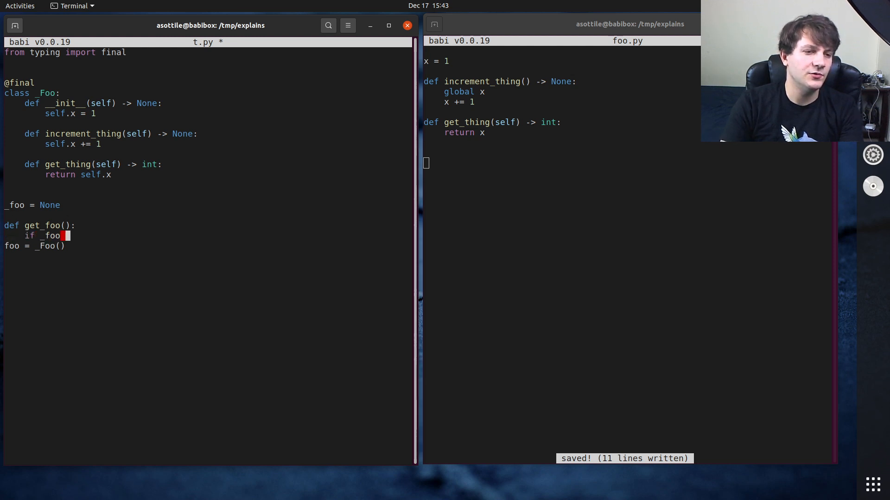
text(is None:)
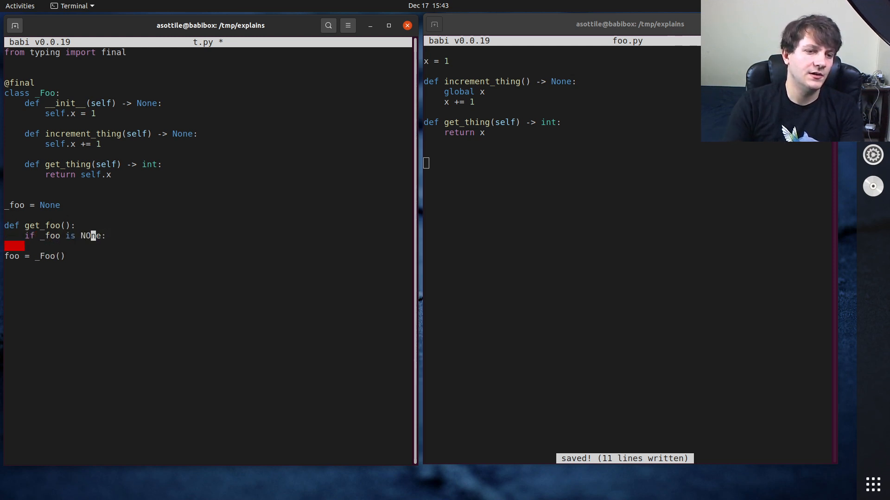
text(return _Foo()
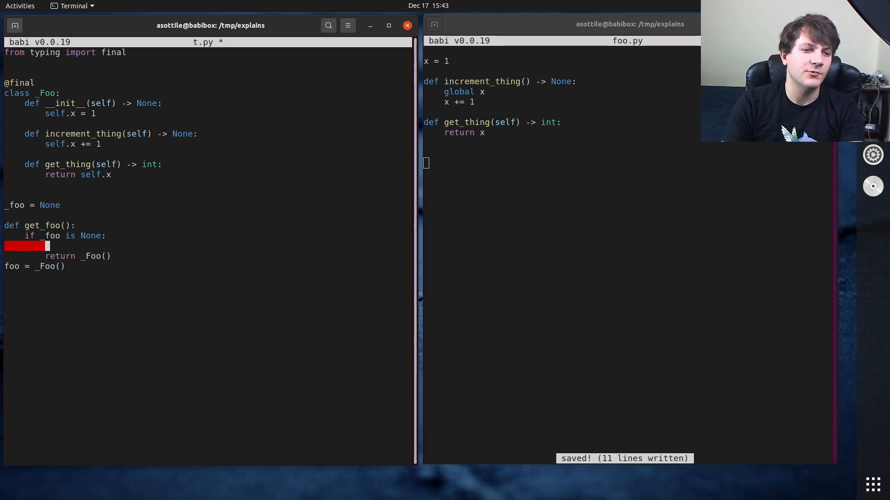
text(global _)
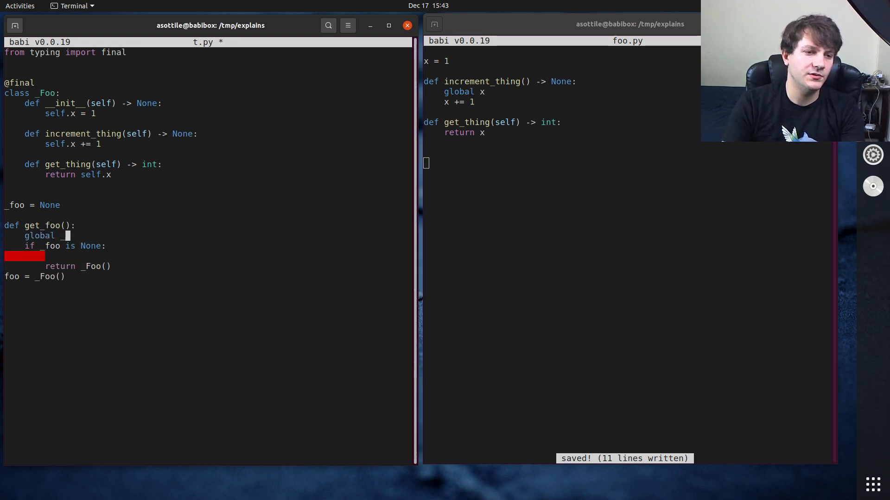
text(_foo)
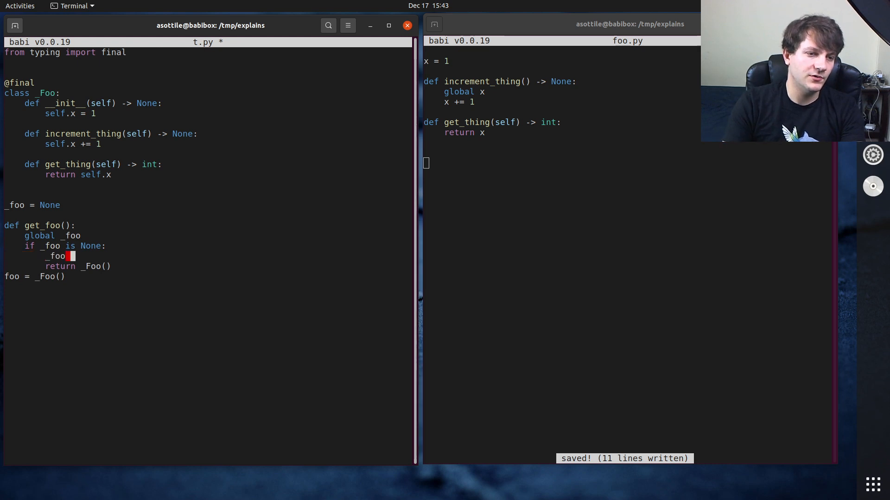
text(= _Foo())
click(90, 266)
text(foo_)
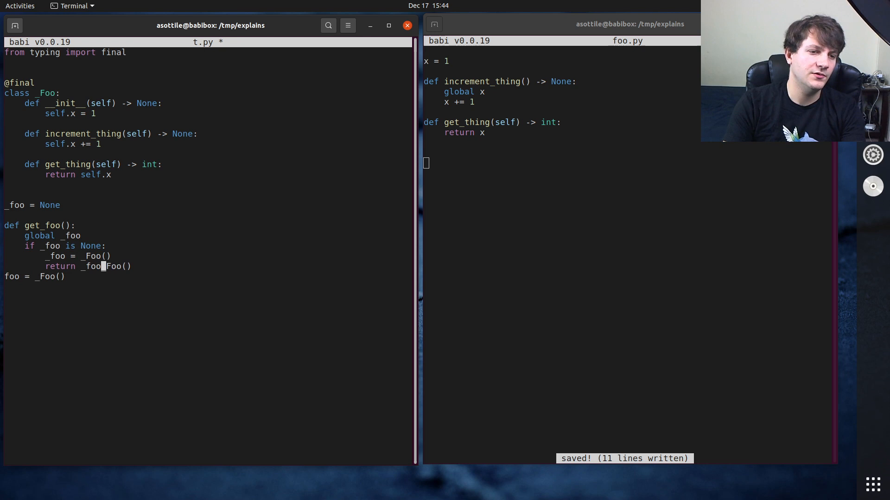
text(else:)
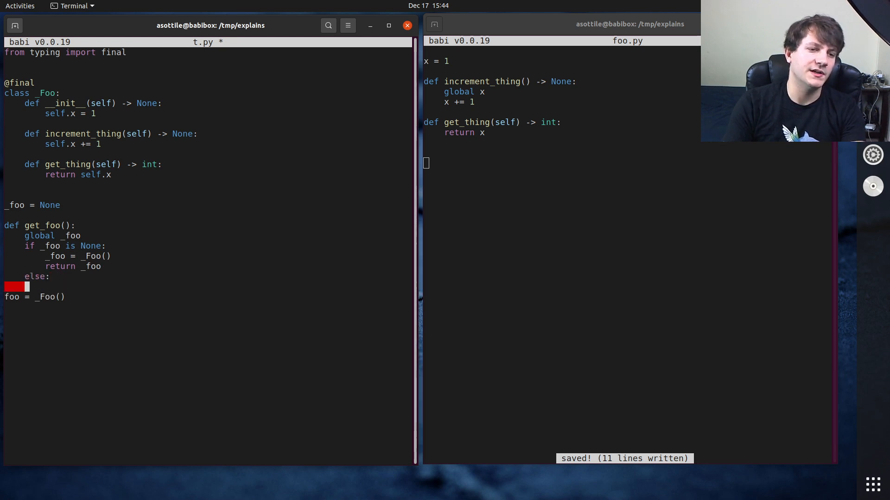
text(return _foo)
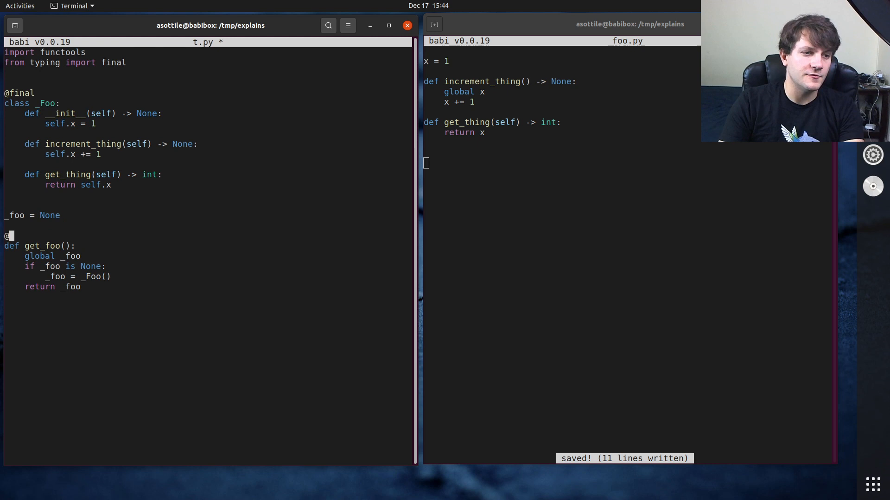
text(functools.lru_cach)
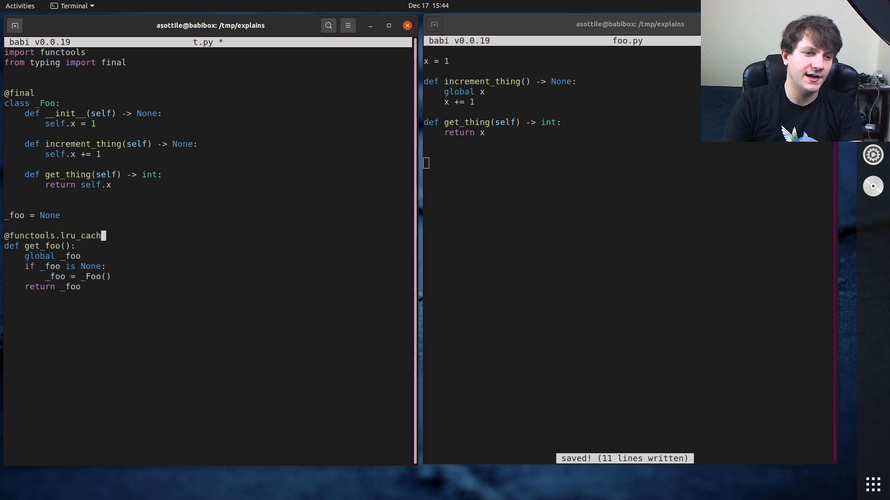
text(e(maxsize=1))
click(71, 246)
text( -> _Foo)
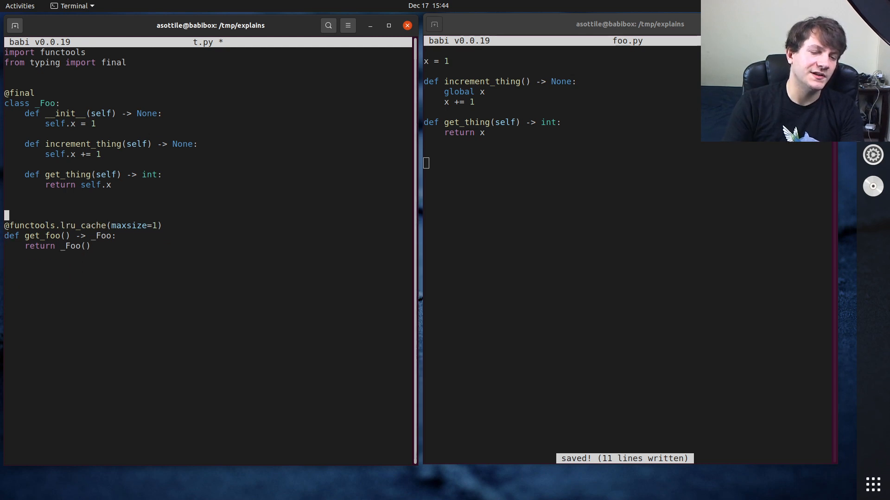
key(ctrl+s)
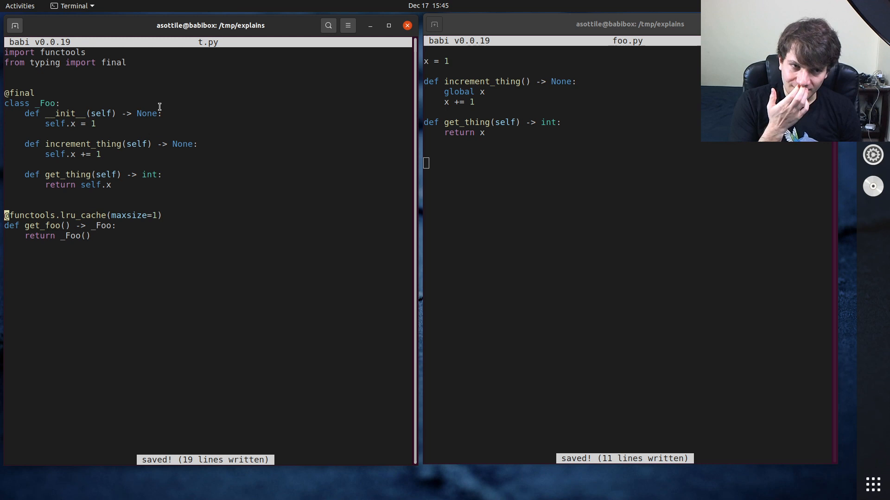
mouse_move(178, 133)
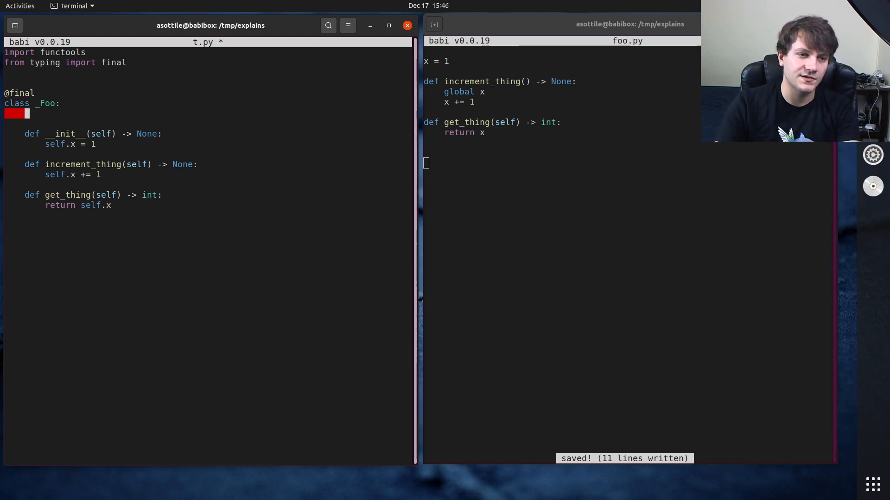
Start `def __new__(cls)` in _Foo and add class attribute `_inst = None`
text(def __new__(cls) -> '_Foo':)
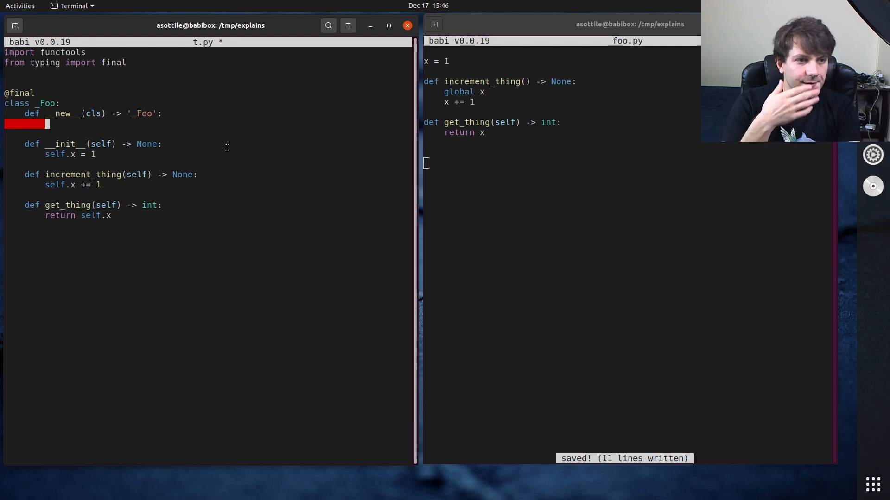
key(Return)
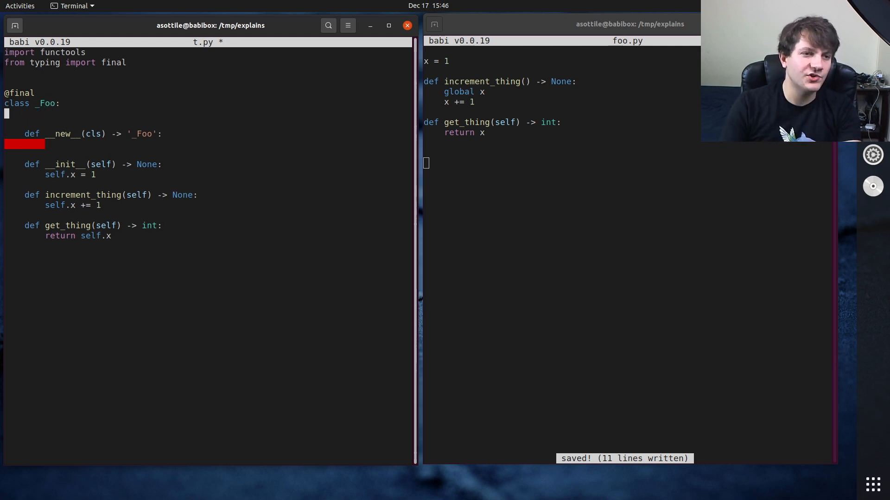
text(_inst)
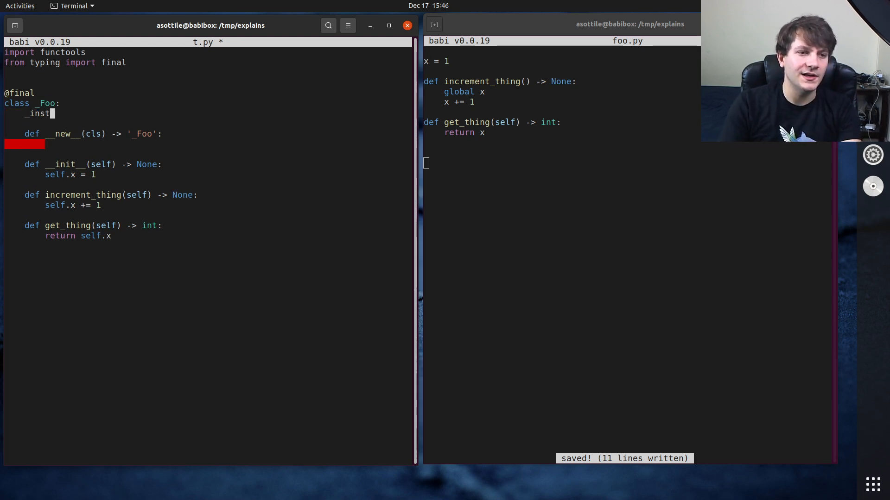
text(= None)
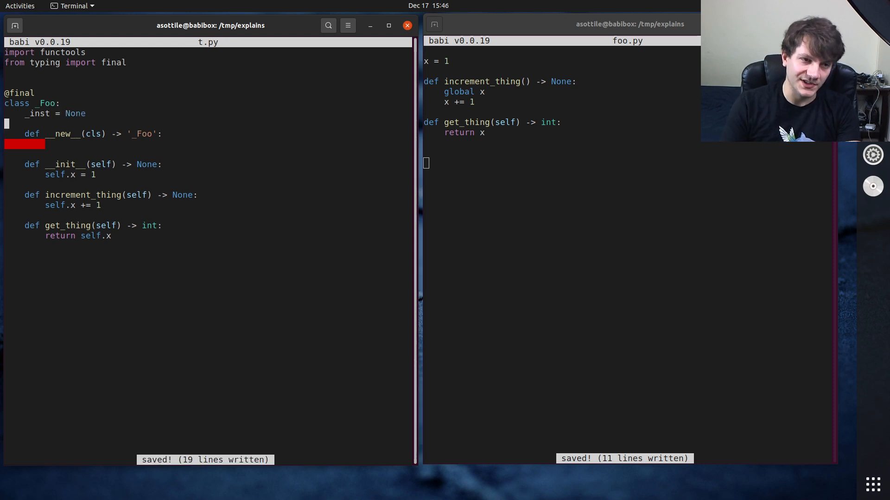
Make __new__ set cls._inst to super().__new__(cls) when None, then return it
text(if cls.)
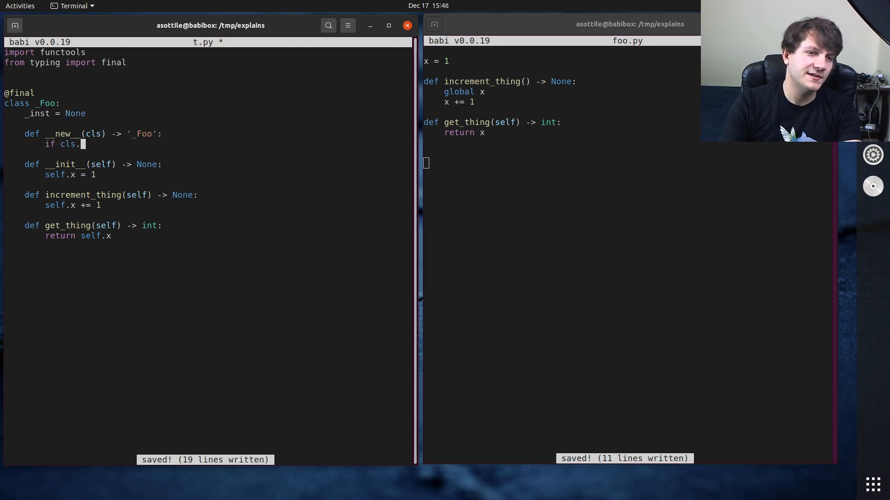
text(_inst is None:)
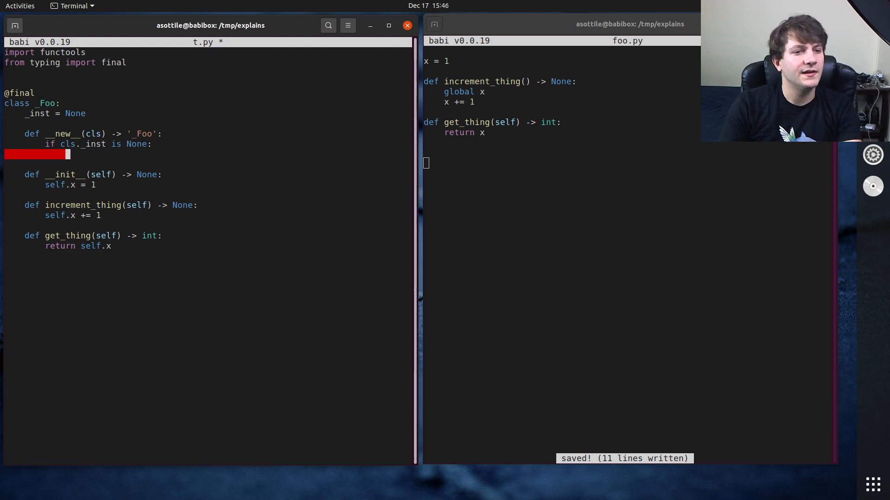
text(cls._inst =)
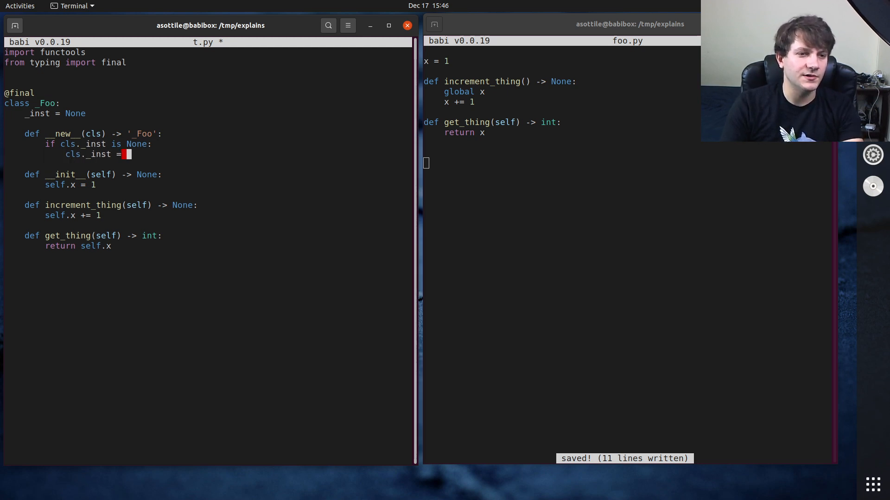
text(super().__)
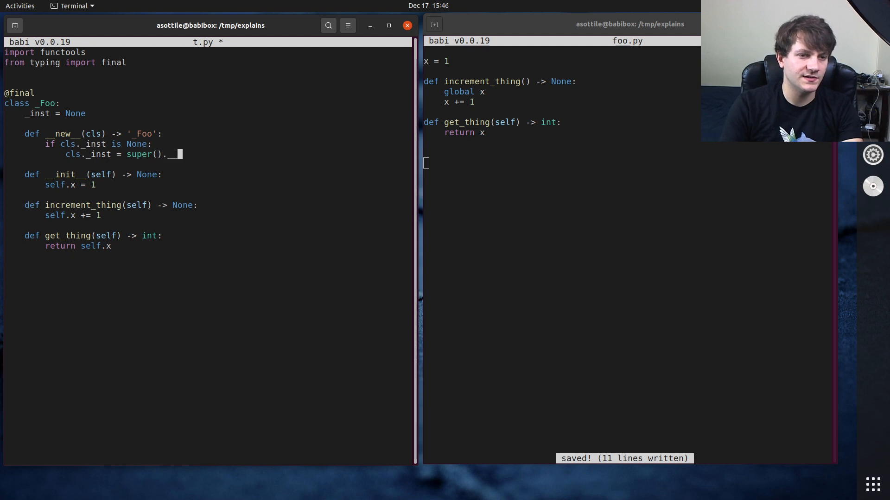
text(__new__)
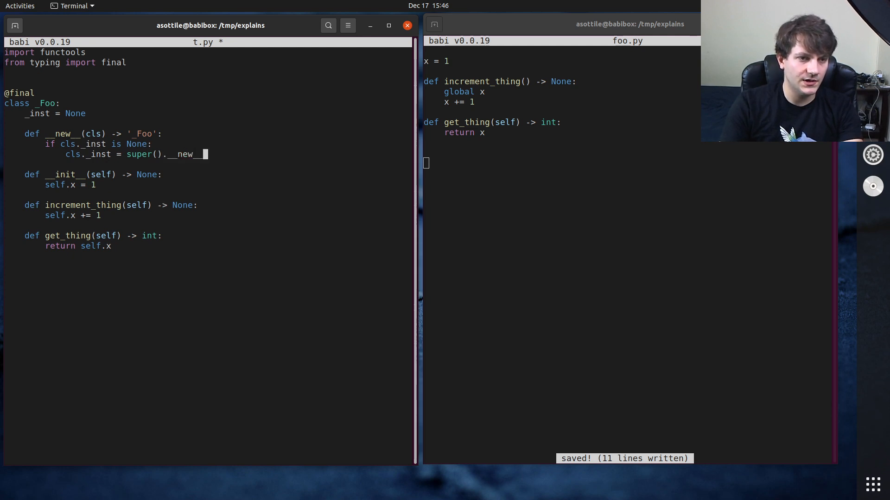
text(())
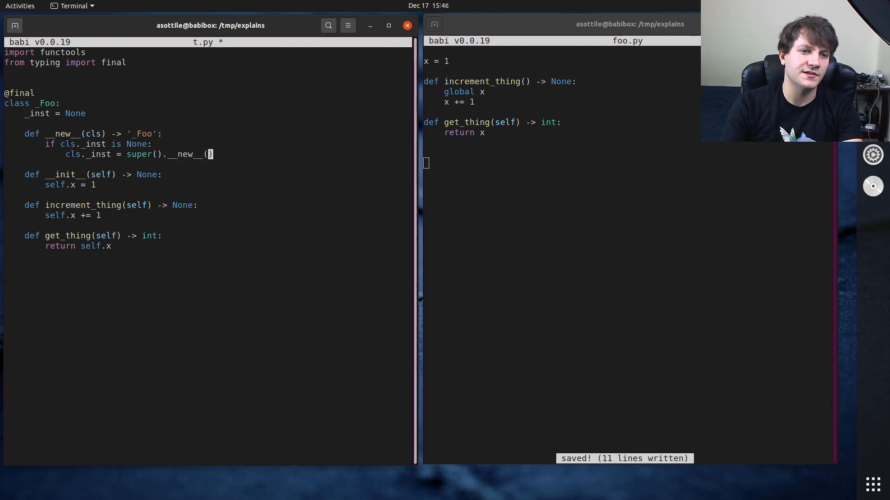
text(cls)
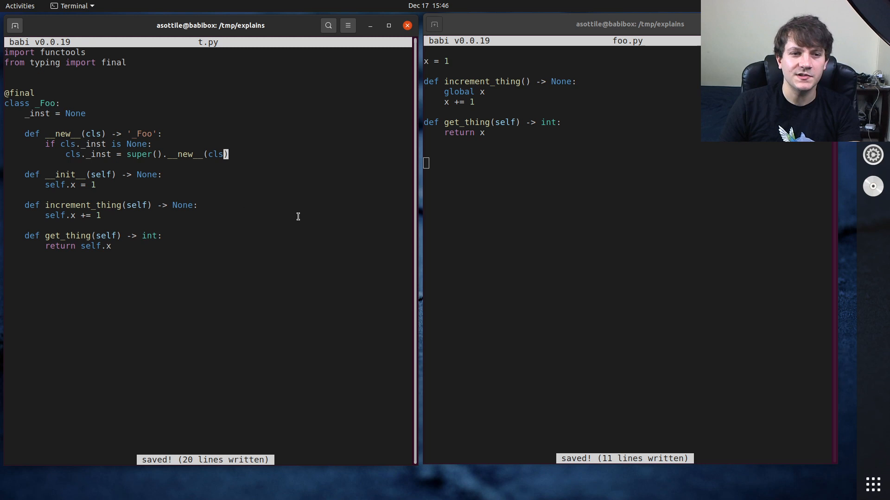
text(r)
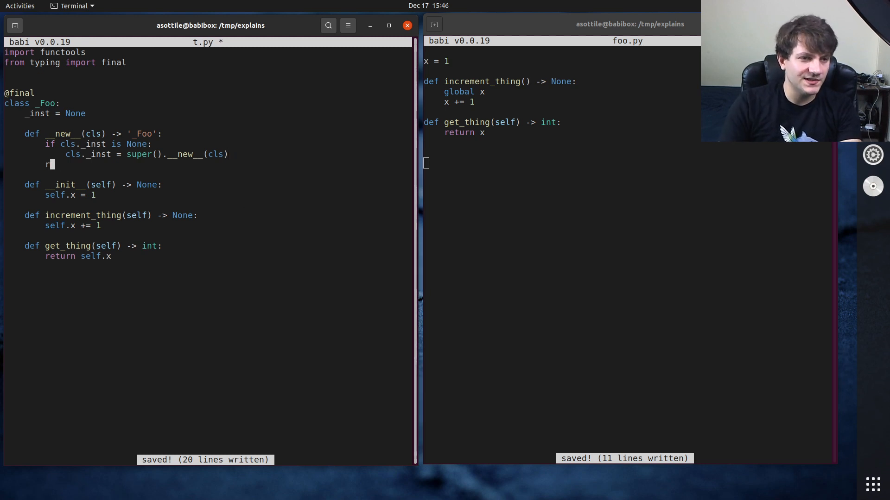
text(eturn cls)
text(python3 -i t.py)
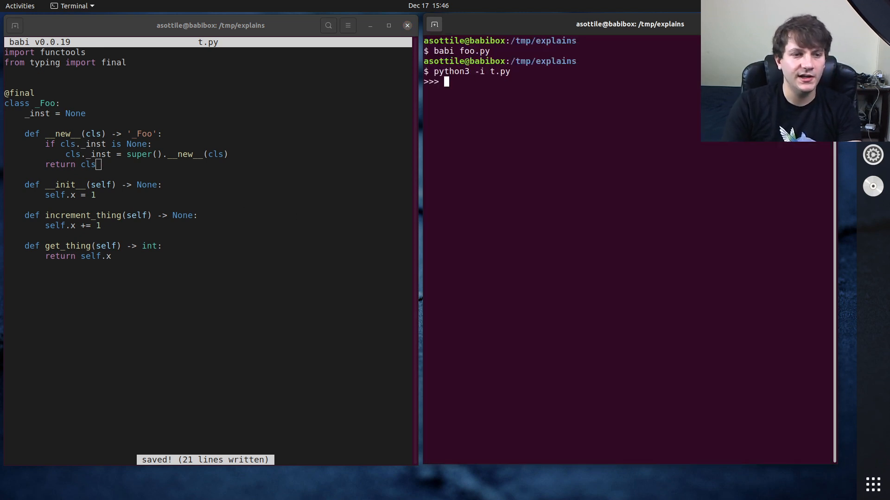
In the REPL, create f1 and f2 from _Foo and call f1.increment_thing() twice
text(f)
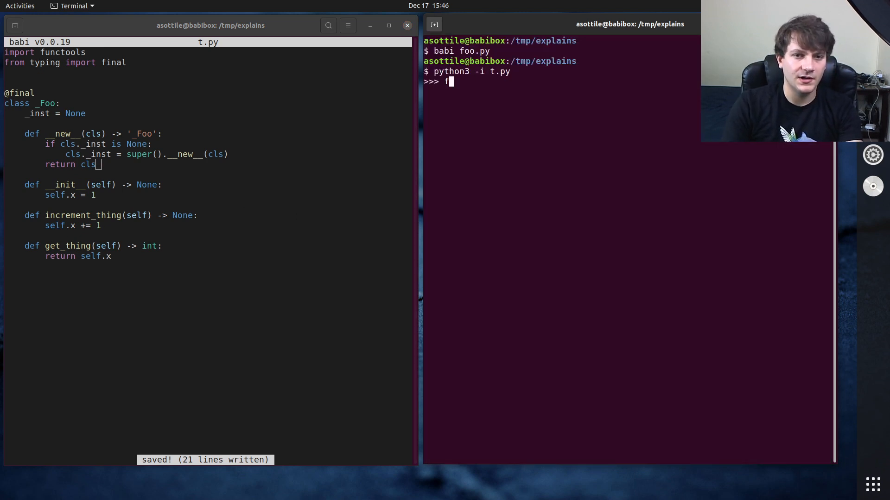
text(1 = _Foo())
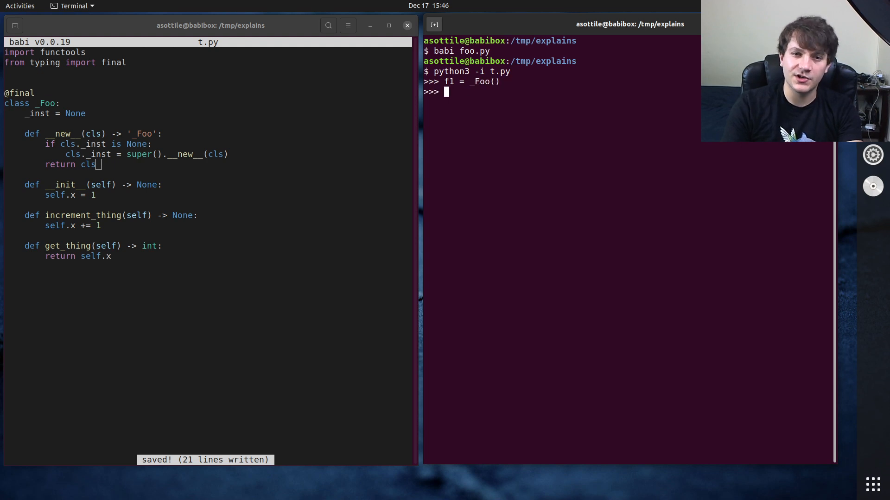
text(f2 = _Foo()
text(f1 is f2)
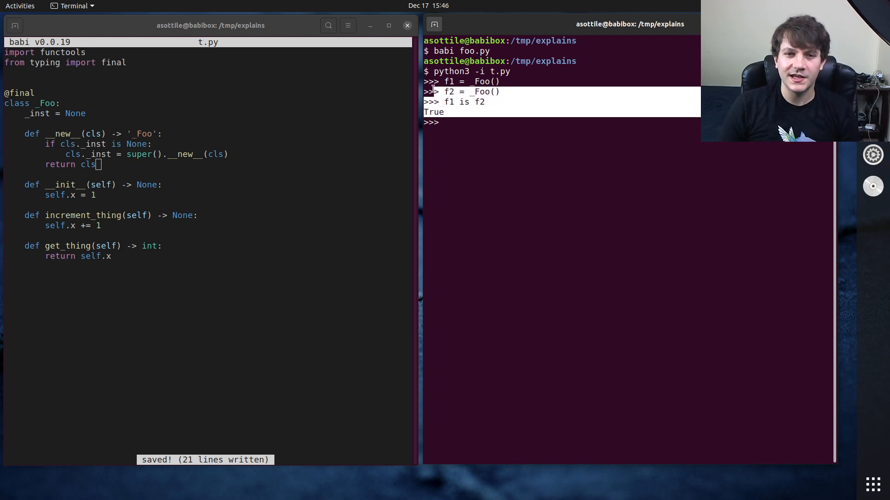
text(f1.)
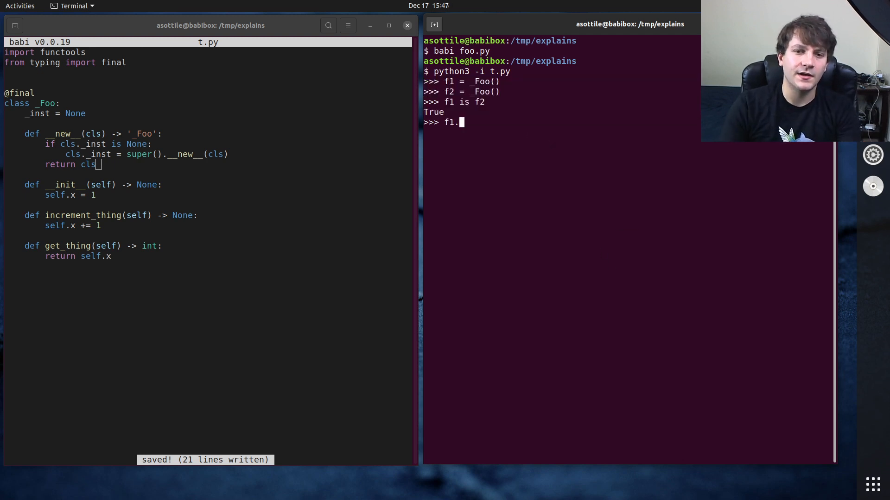
text(increment_)
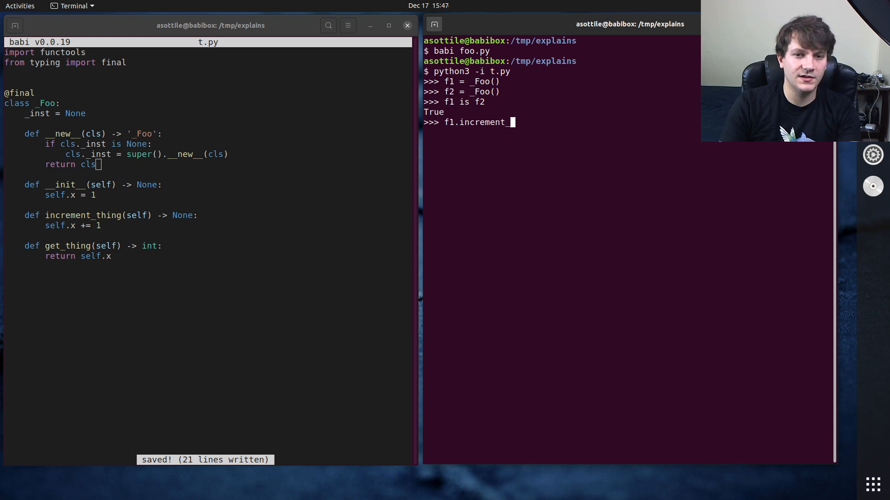
key(Return)
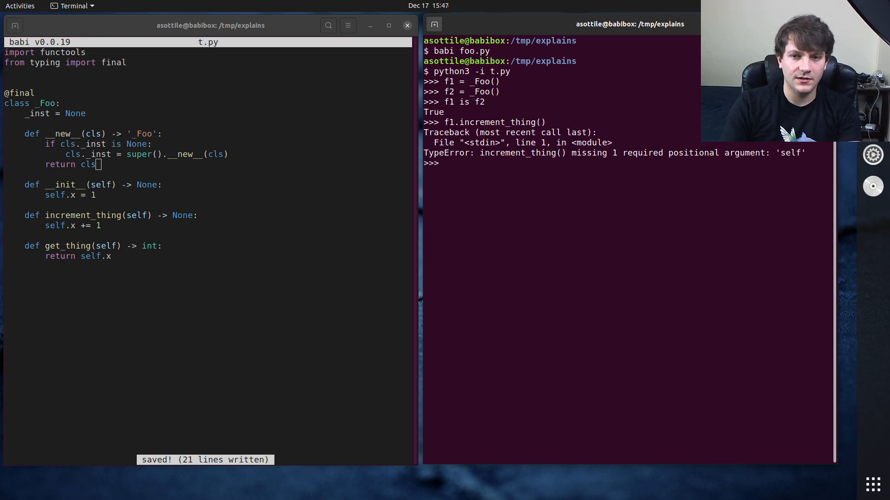
text(f1.increment_thing())
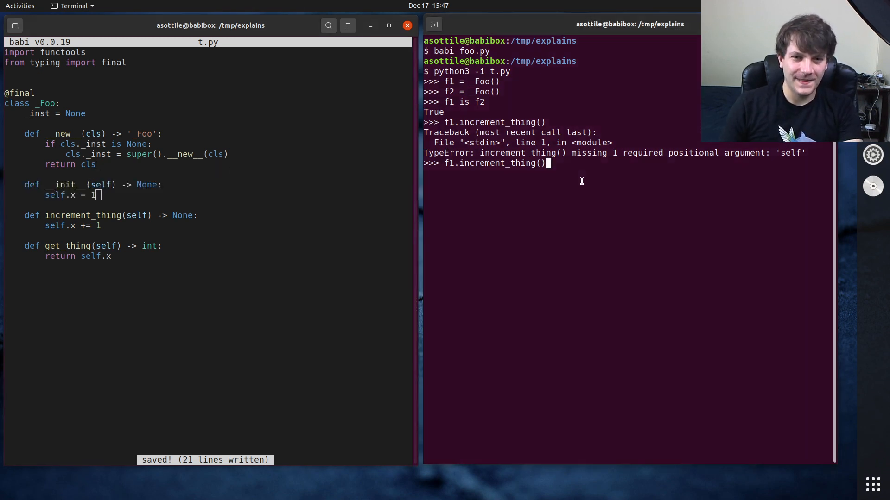
key(Return)
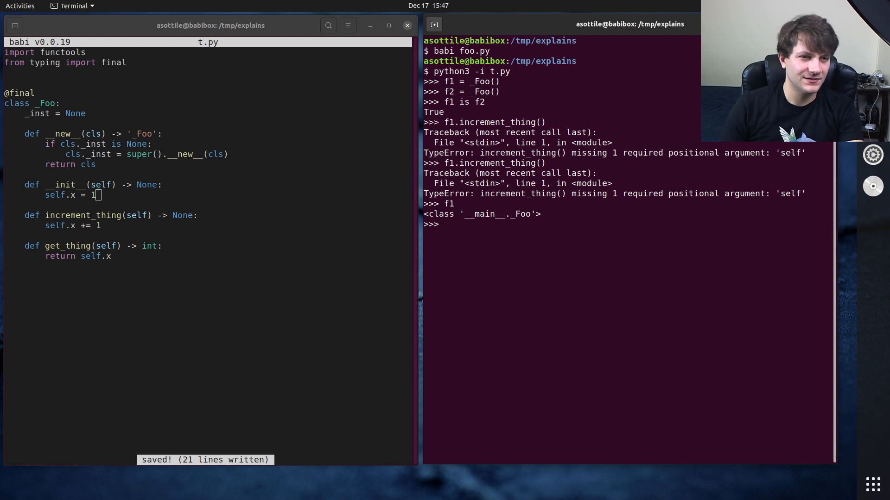
mouse_move(288, 194)
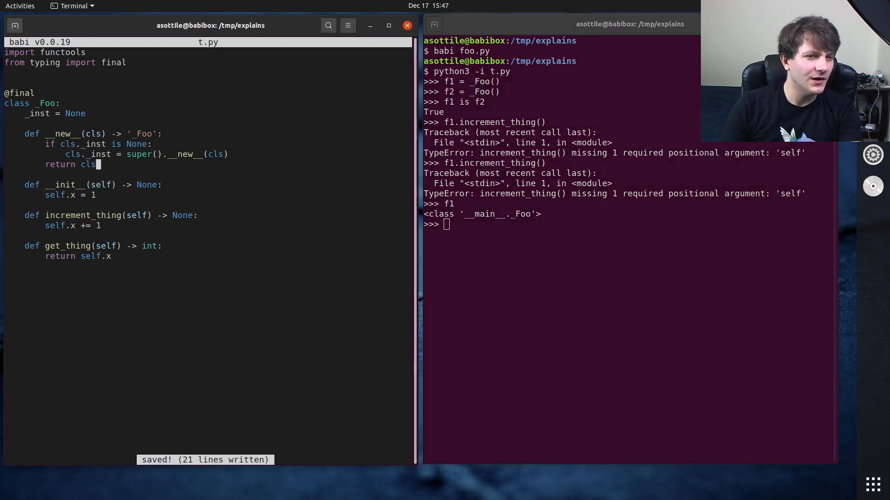
Fix the method to return cls._inst, then create f2 = _Foo() in the REPL
text(.)
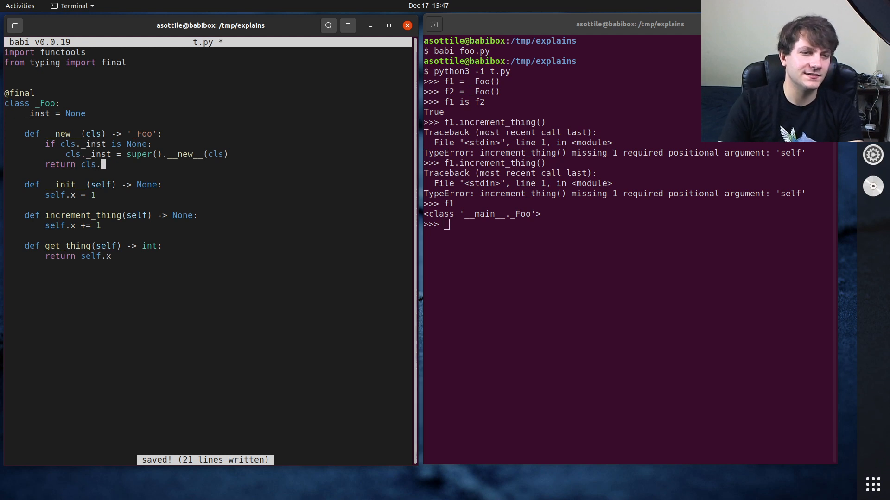
text(_inst)
text(f1 =)
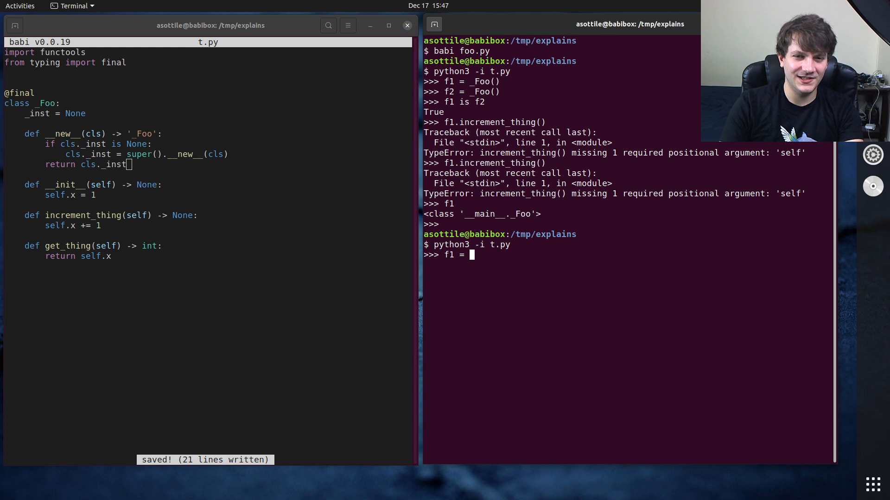
text(_Foo())
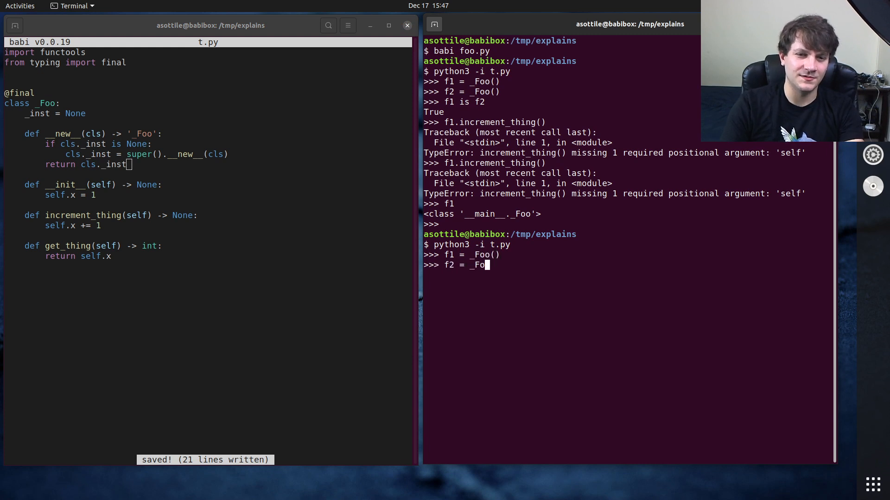
key(Return)
text(f1.increment_thi)
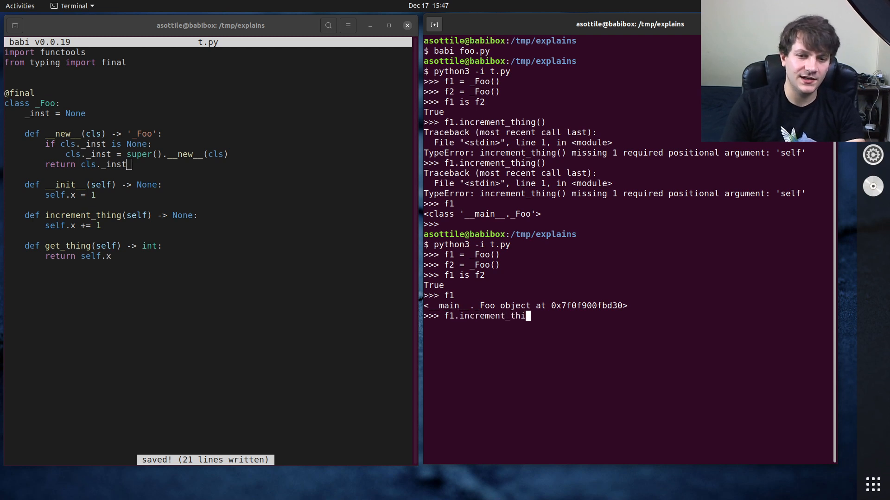
Increment f1, check get_thing, then create f3 and call f3.get_thing()
key(Return)
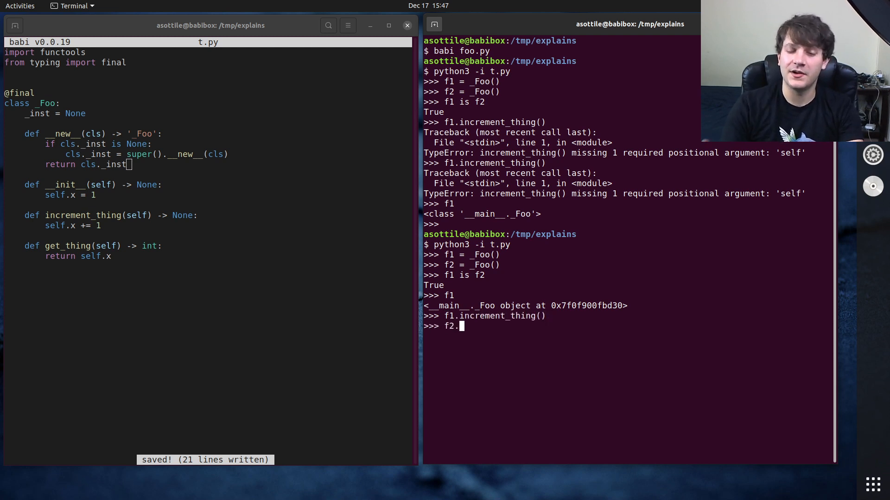
text(get_thing()
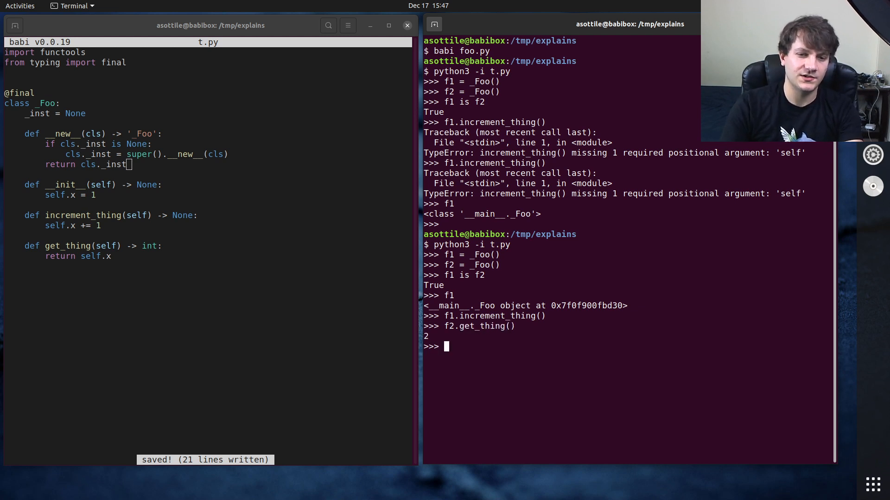
text(f3 = _Foo()
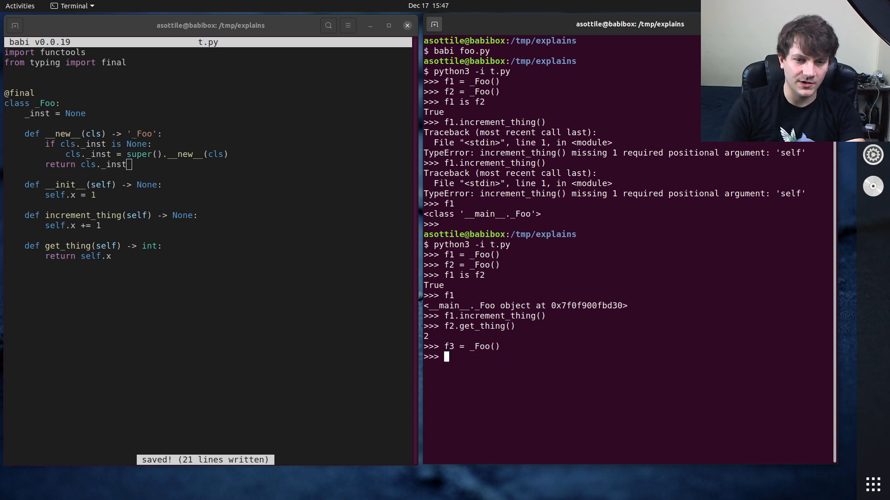
text(f3.get_thing())
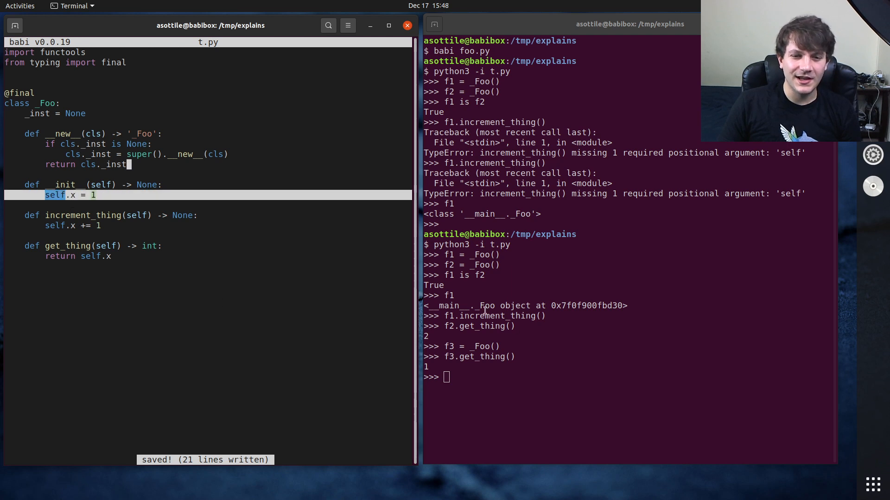
Add _inited = False to _Foo and guard __init__ with 'if type(self)._inited: return'
text(f3 is f2)
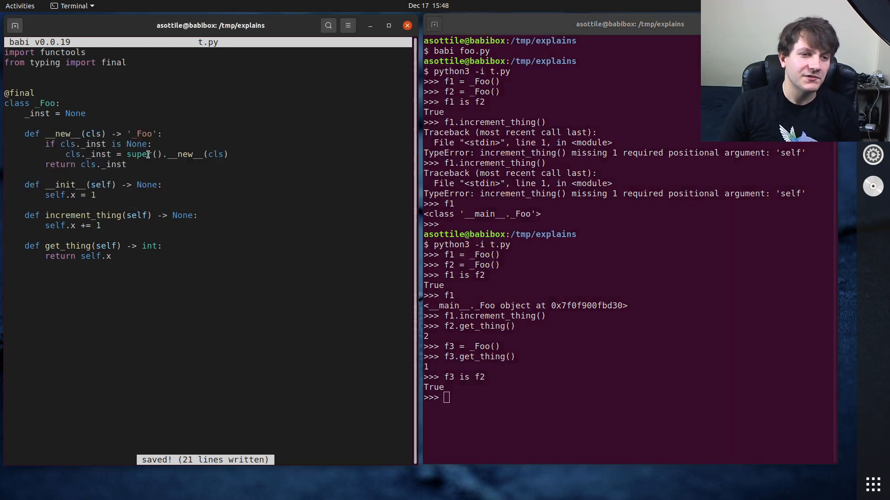
click(128, 165)
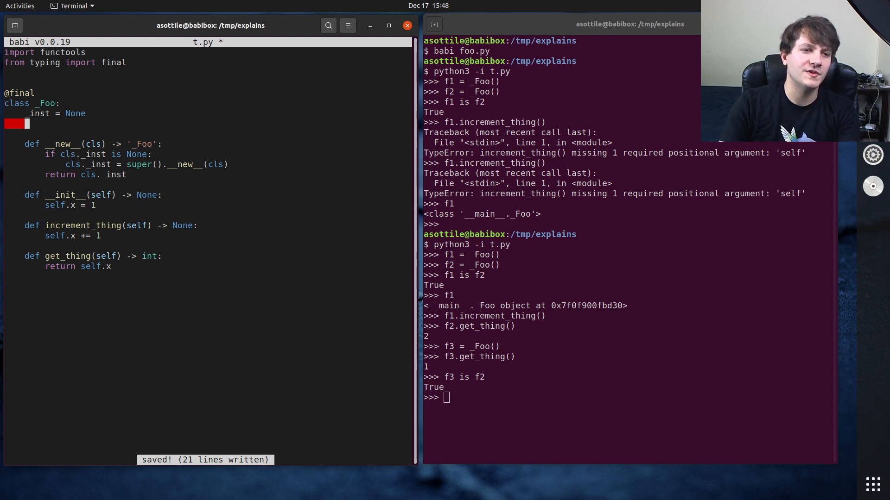
text(_inited = False)
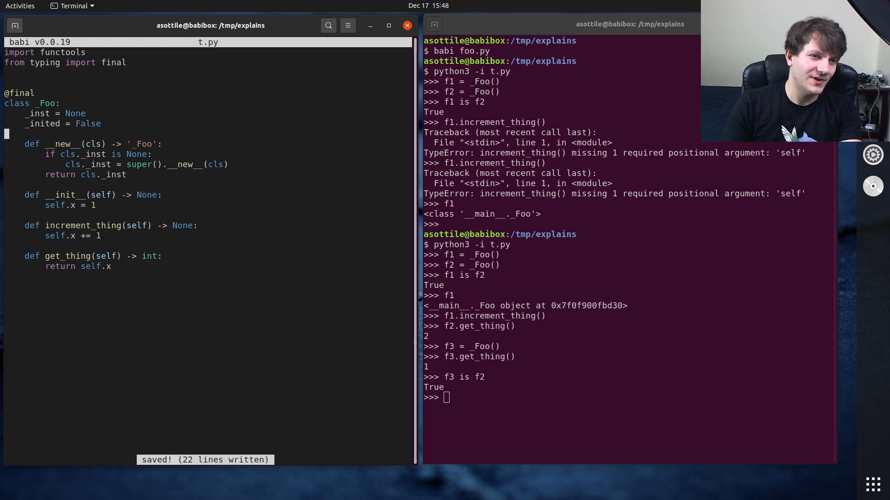
text(if)
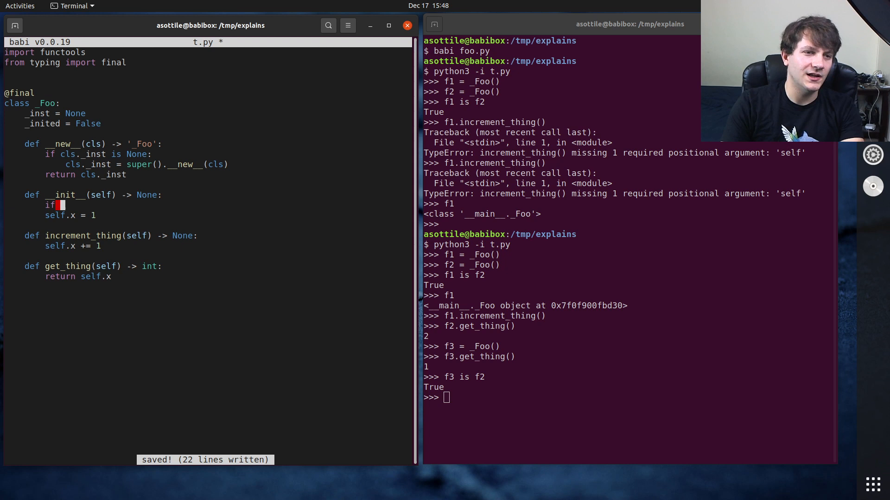
text(type(*)
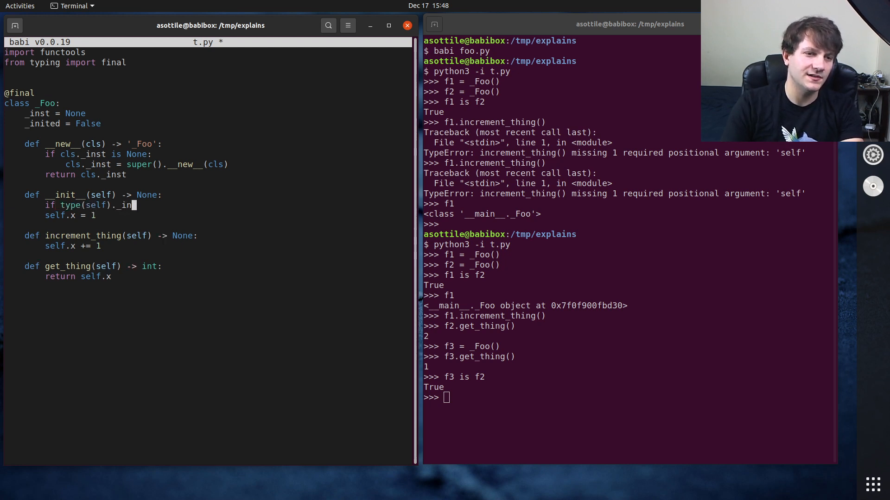
text(ited = True)
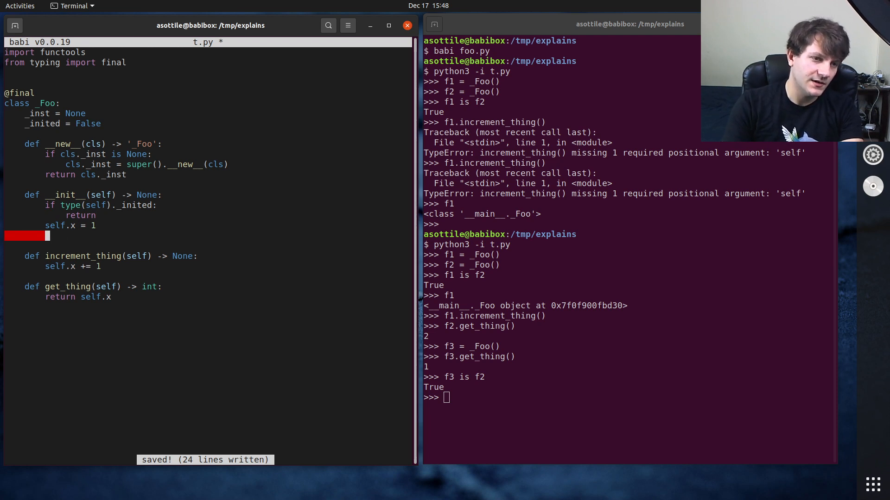
text(type(self)._inited = True)
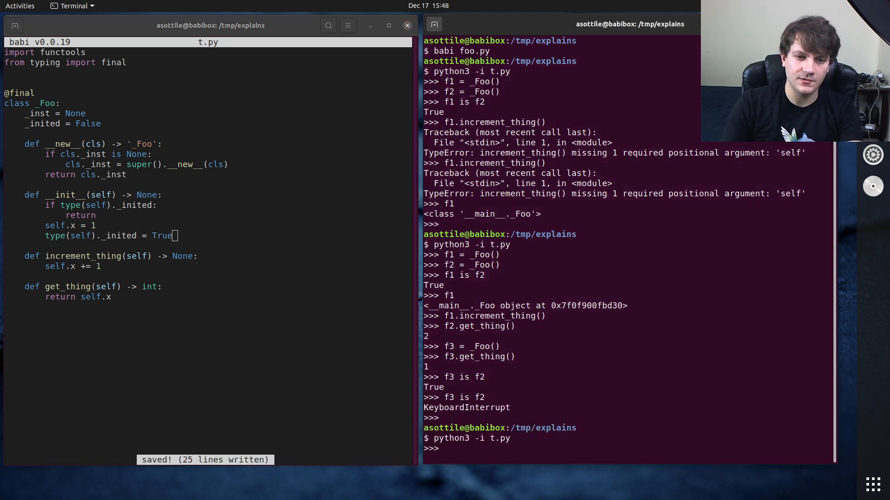
In the relaunched REPL, create f1 = _Foo() and call f1.increment_thing()
text(f1 = _Foo())
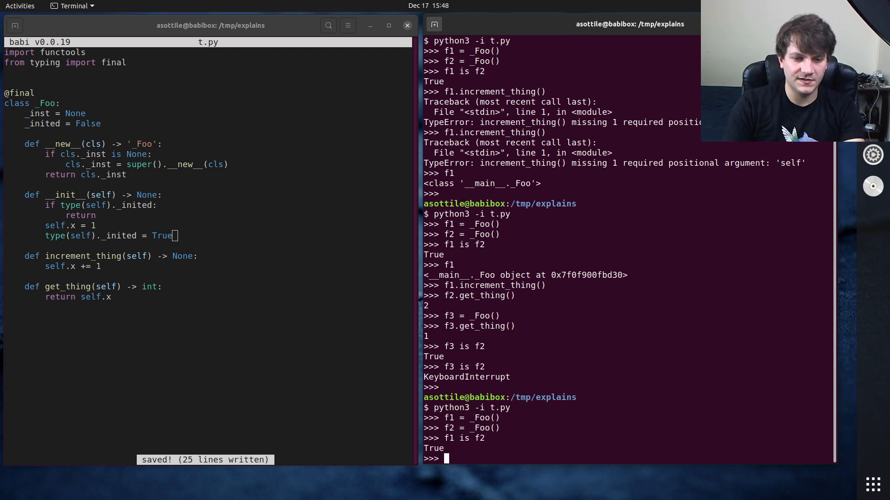
text(f1.increment_thing()
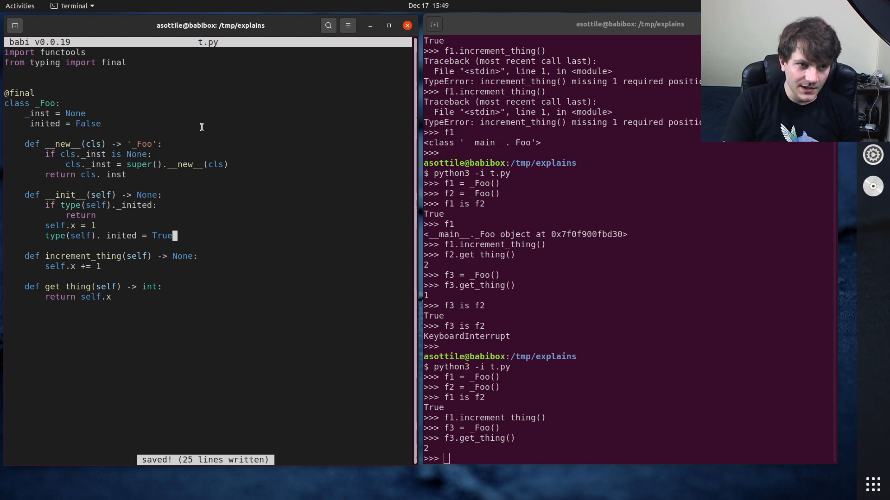
mouse_move(223, 179)
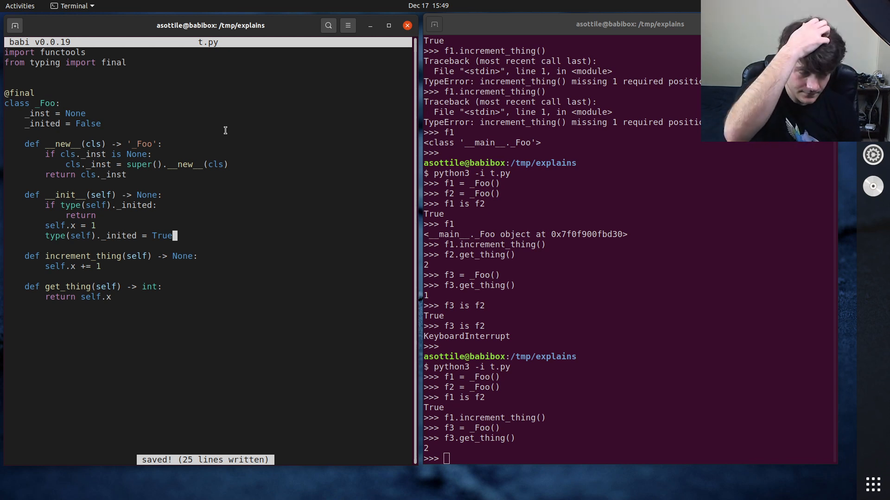
mouse_move(252, 312)
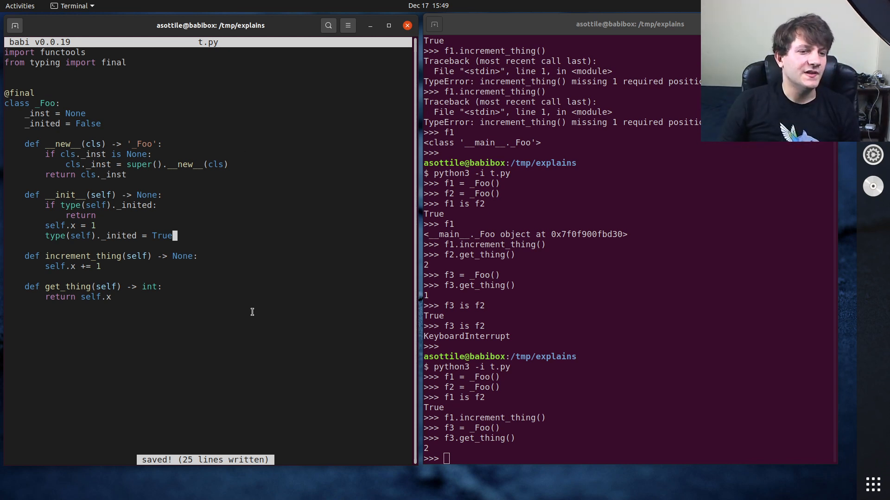
mouse_move(232, 281)
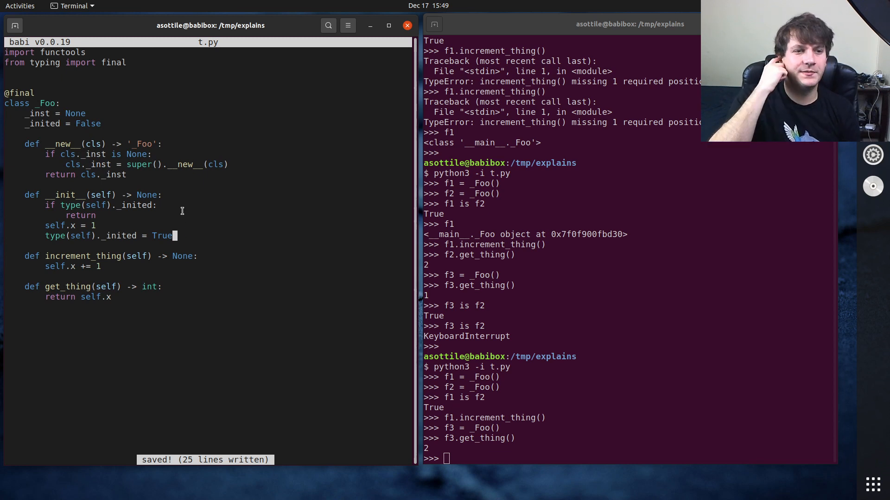
mouse_move(197, 182)
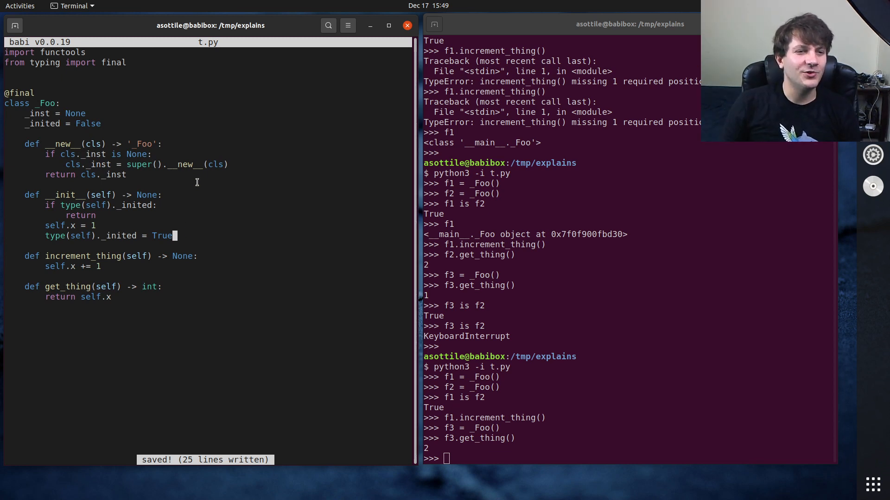
mouse_move(214, 156)
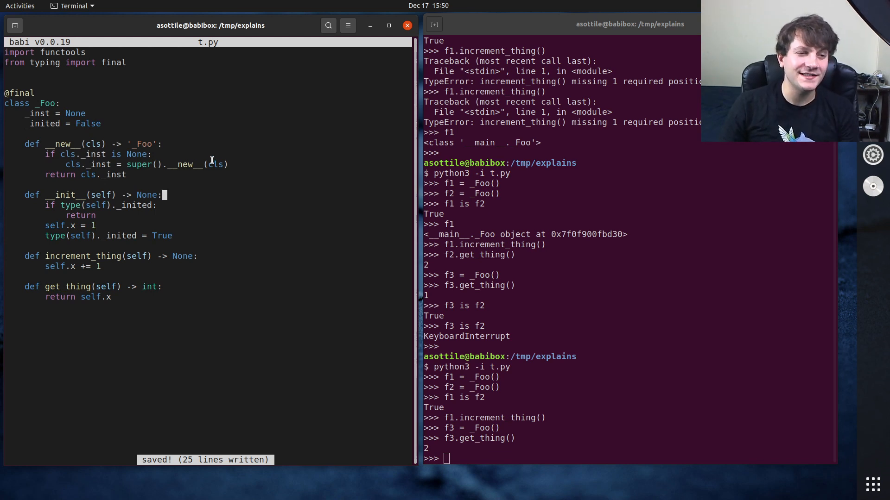
Write decorator(cls) with nested newcls(cls) holding a stub __new__(cls, *args, **kwargs), returning newcls
text(def dec)
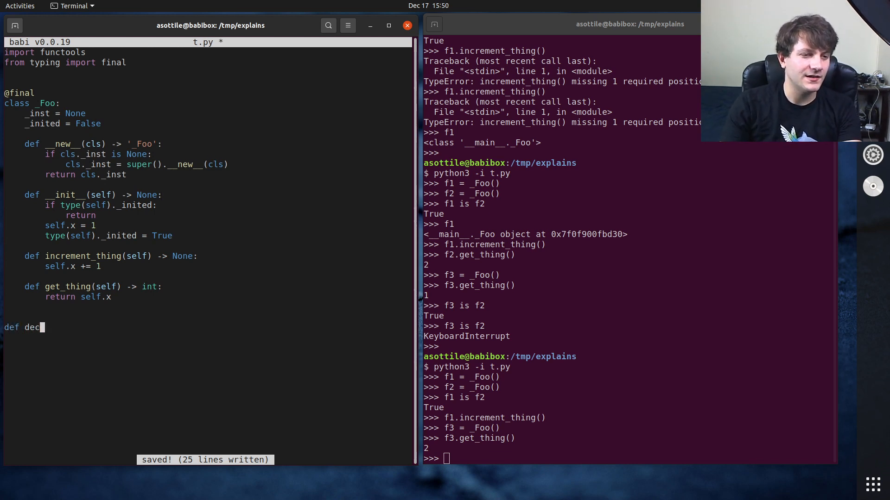
text(orator(cls):)
click(207, 338)
text(class)
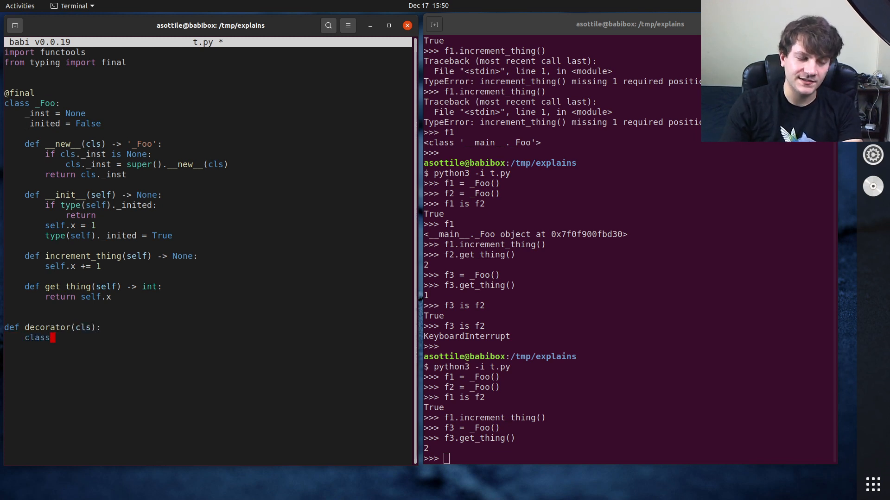
text(newcls(cls):)
click(206, 348)
text(def __new__(c)
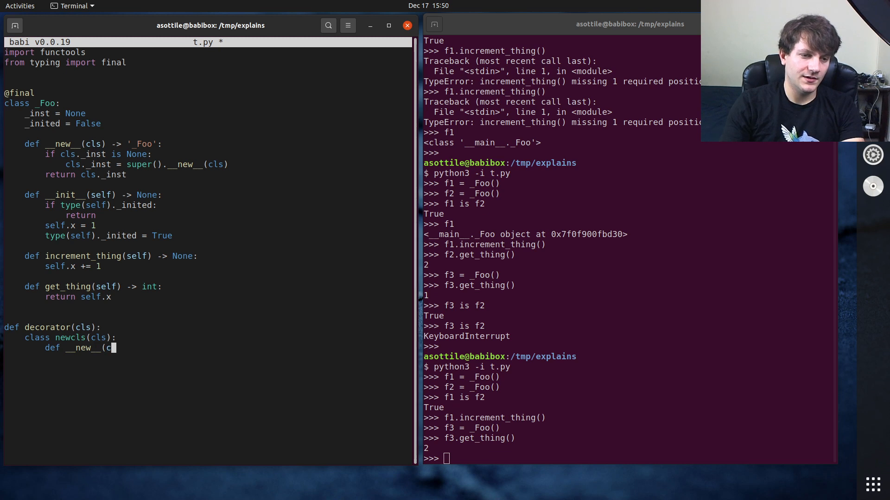
text(, *(args, **kwar)
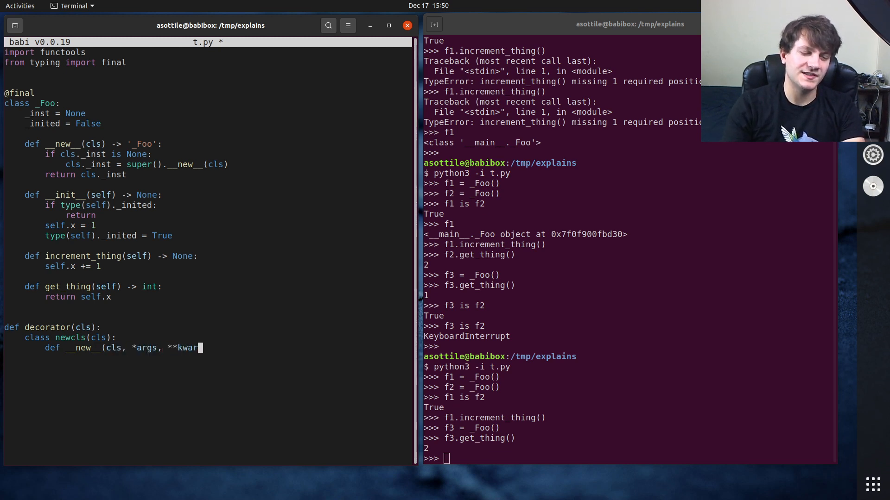
text(gs):)
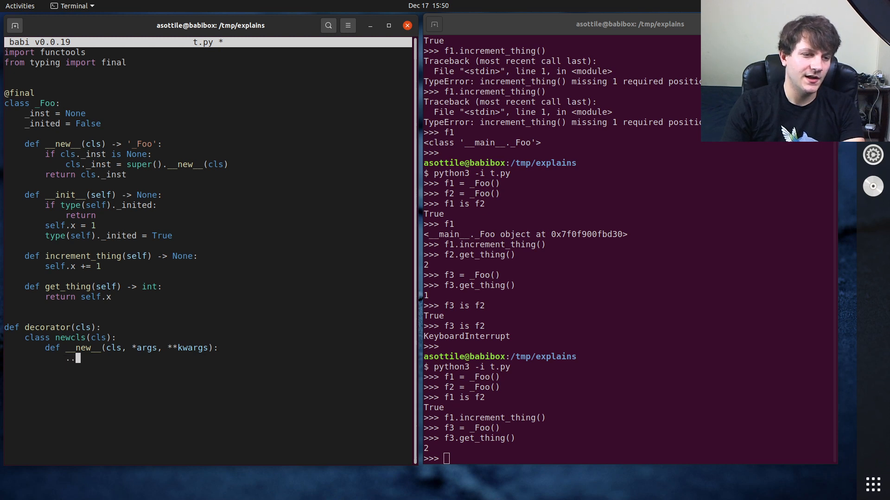
text(return ewcls)
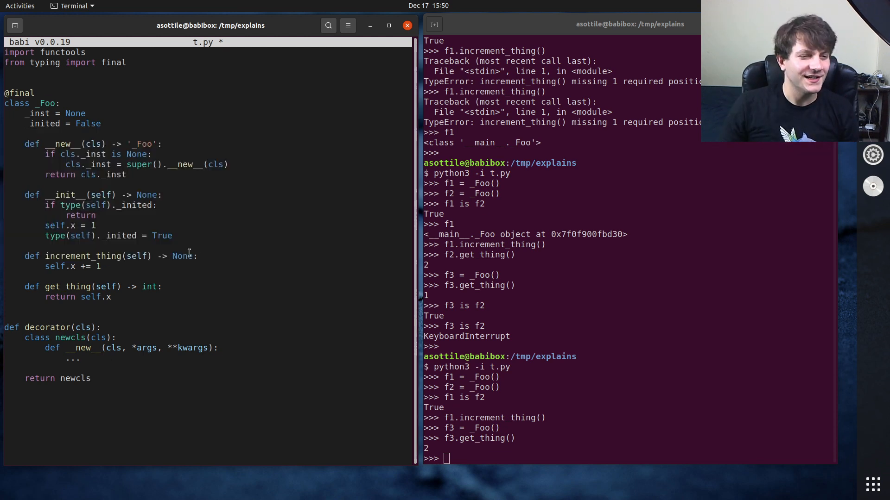
mouse_move(151, 314)
text(def build_ins)
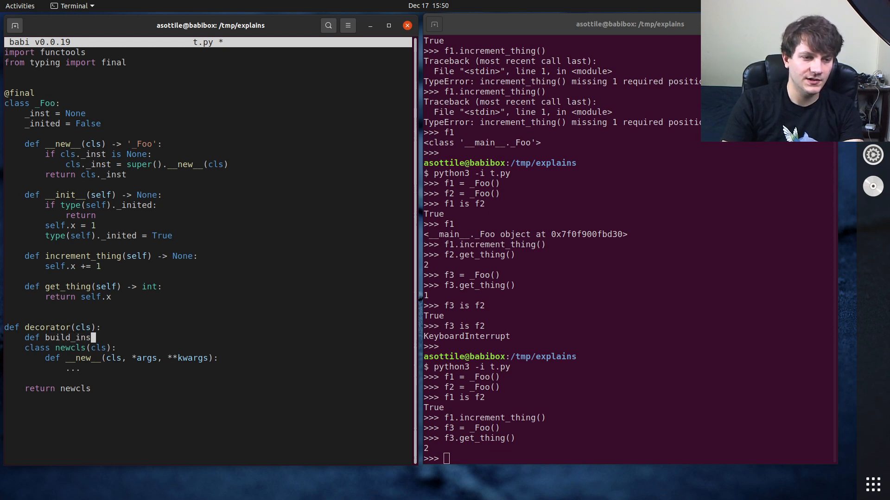
Rewrite the decorator to build inst = cls() and return it from get_instance(), then save
text(tance)
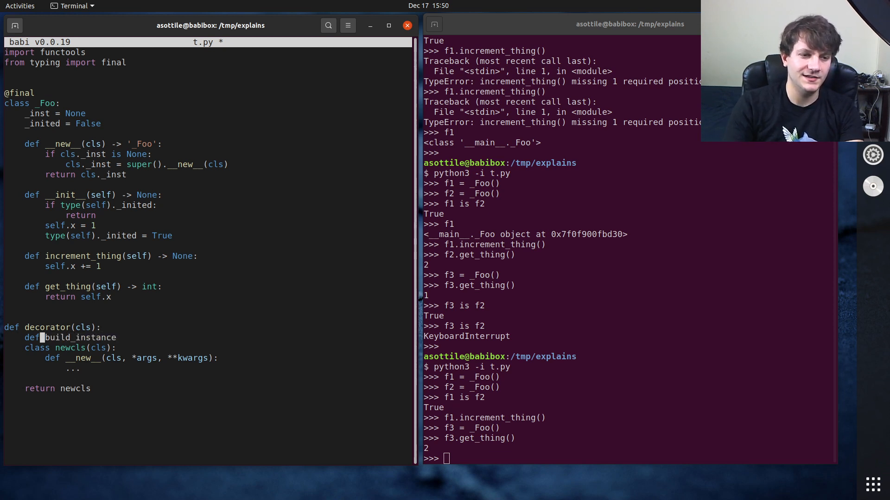
text(get_instance():)
text(cl)
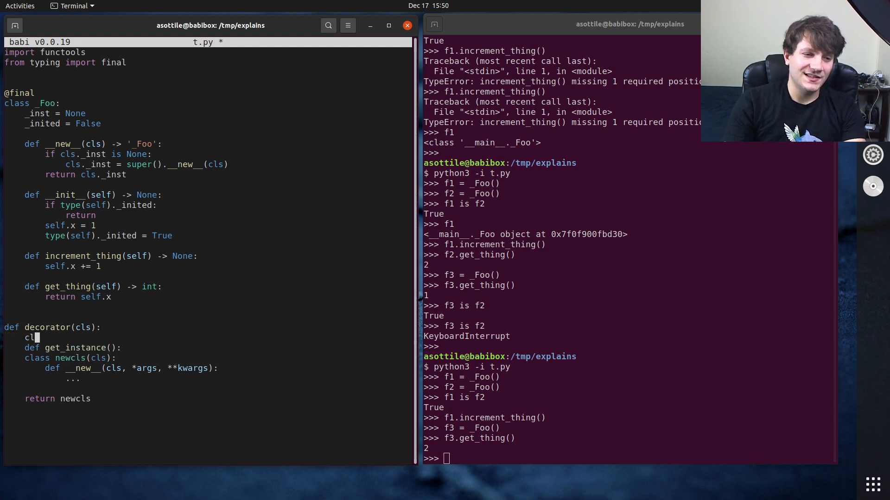
text(isnt = c)
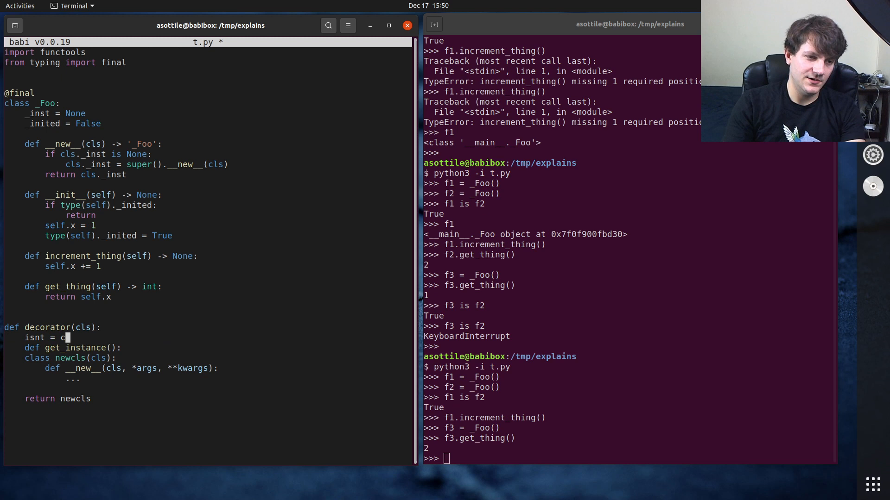
text(snt = cls()
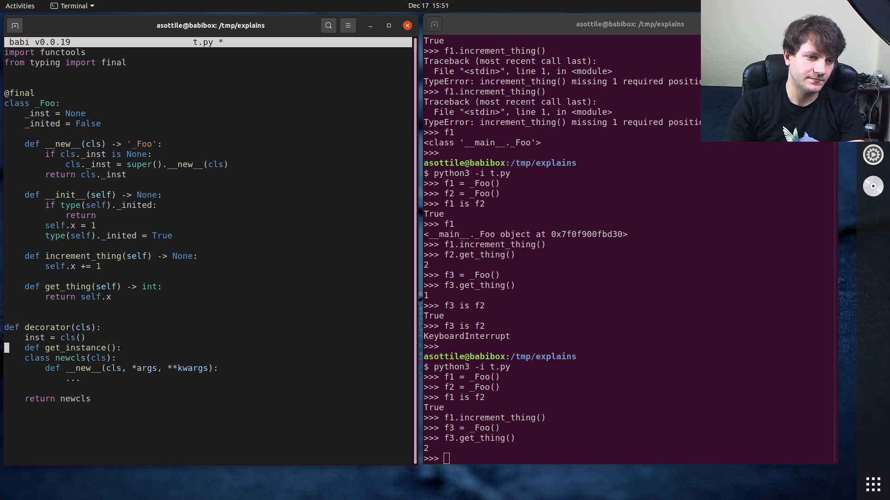
text(return inst)
click(57, 398)
text(get_instanc)
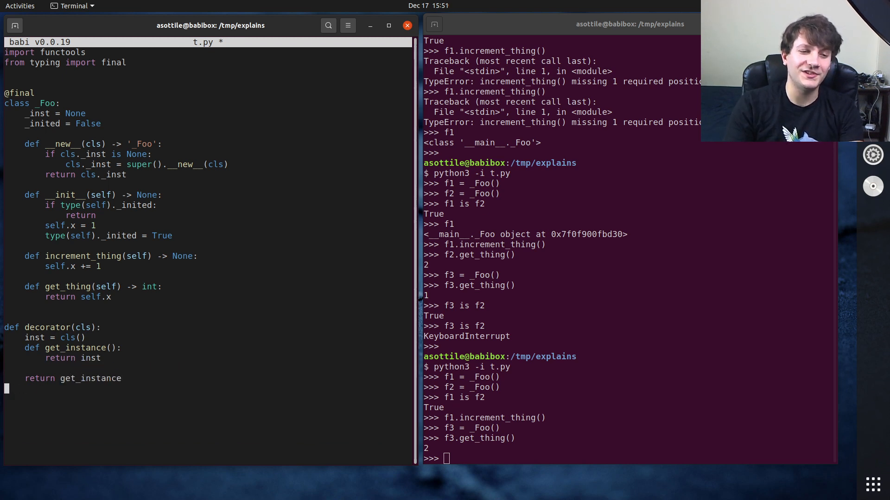
key(ctrl+s)
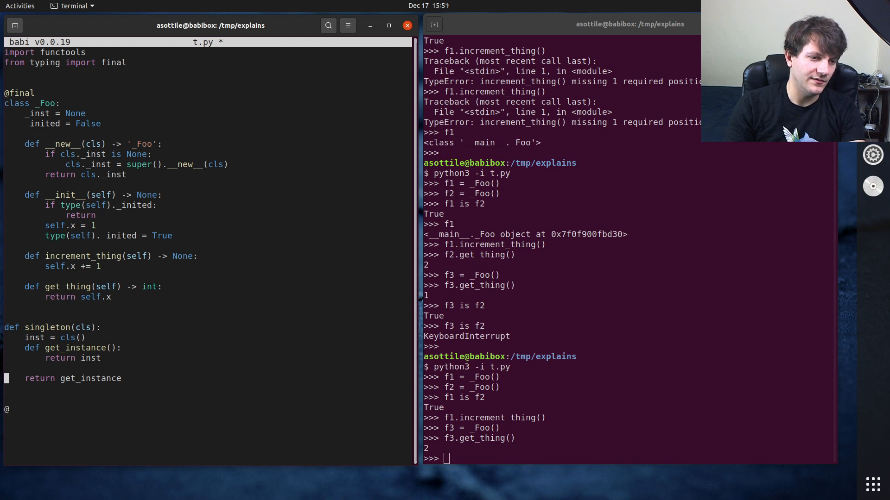
Rename the decorator to singleton, apply it to class C with __init__(self), and save
text(singleton)
click(205, 430)
text(d)
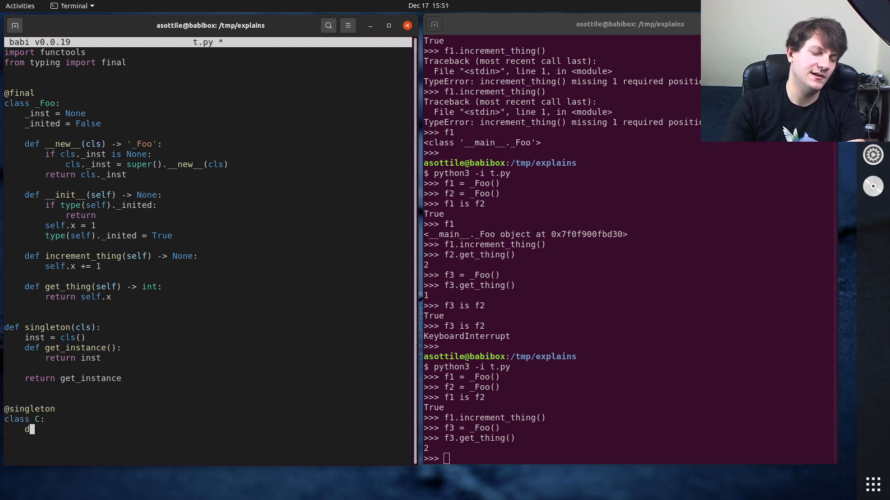
text(ef __init__(self):)
text(self.x)
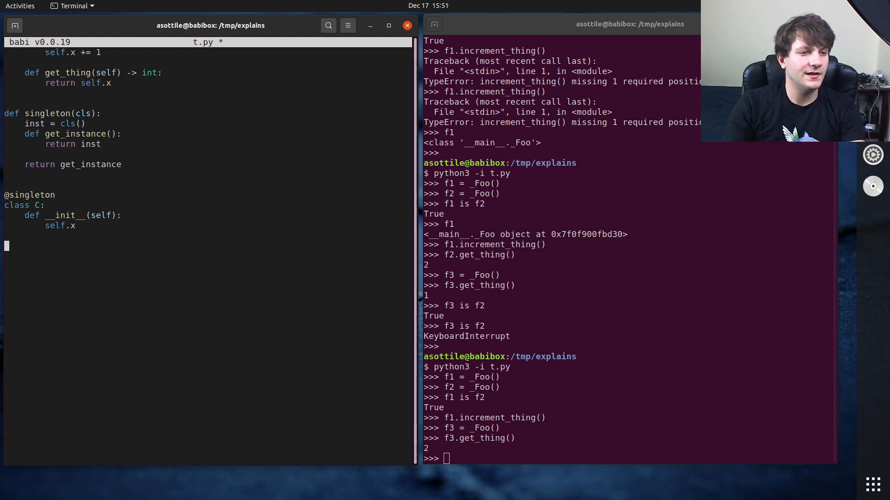
key(ctrl+s)
text( = 1)
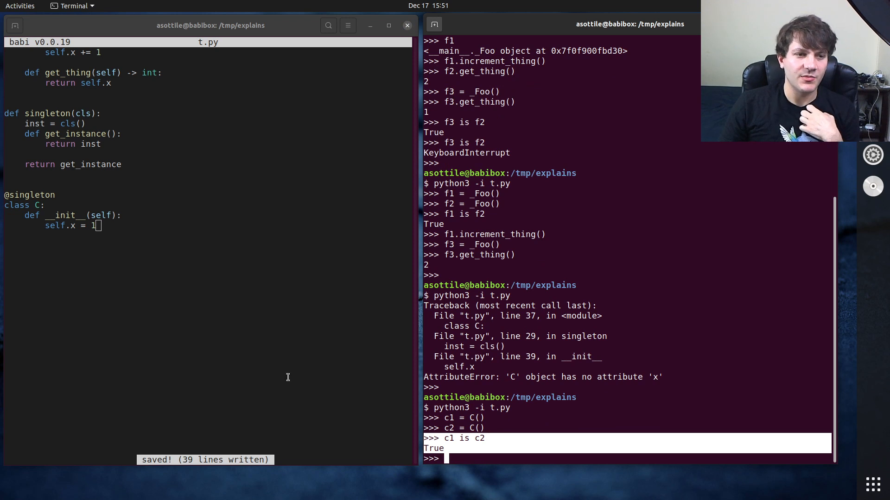
mouse_move(508, 357)
text(C)
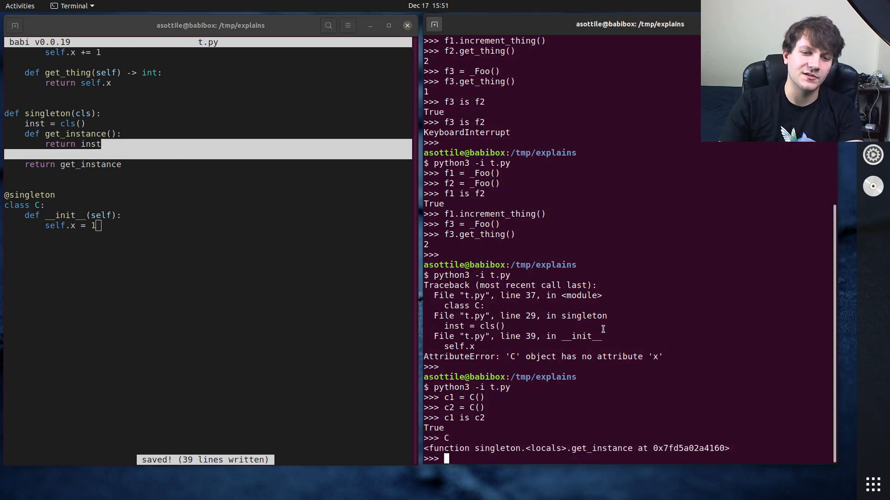
Check isinstance(c1, C) in the REPL, which raises TypeError since C is get_instance
text(isinstance(c1, C)
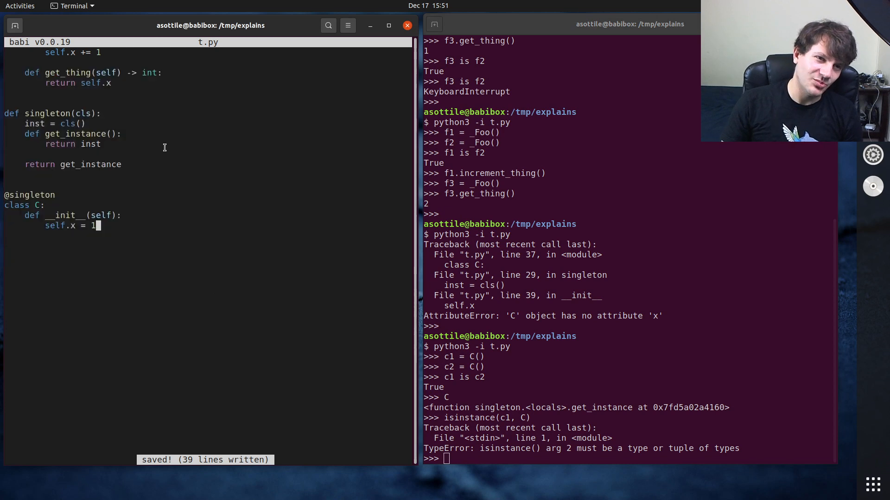
mouse_move(243, 356)
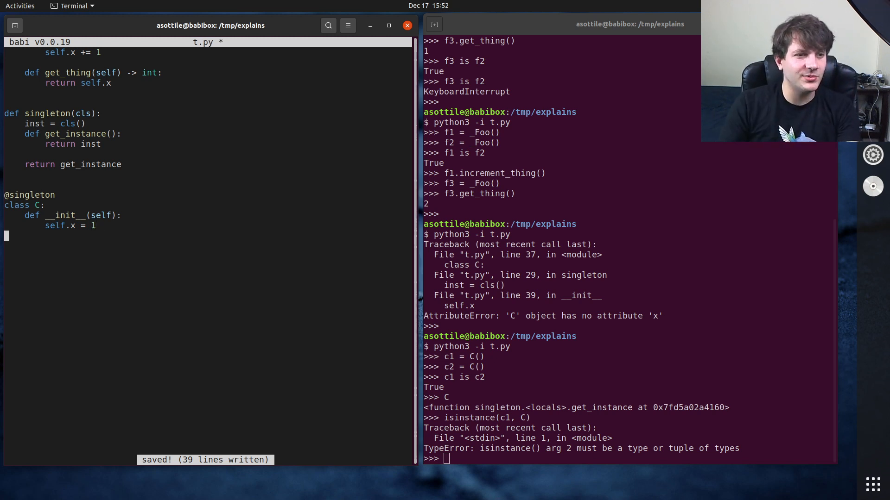
Define class Singleton(type) with _instances = {} and a __call__(*args) that calls breakpoint()
text(class)
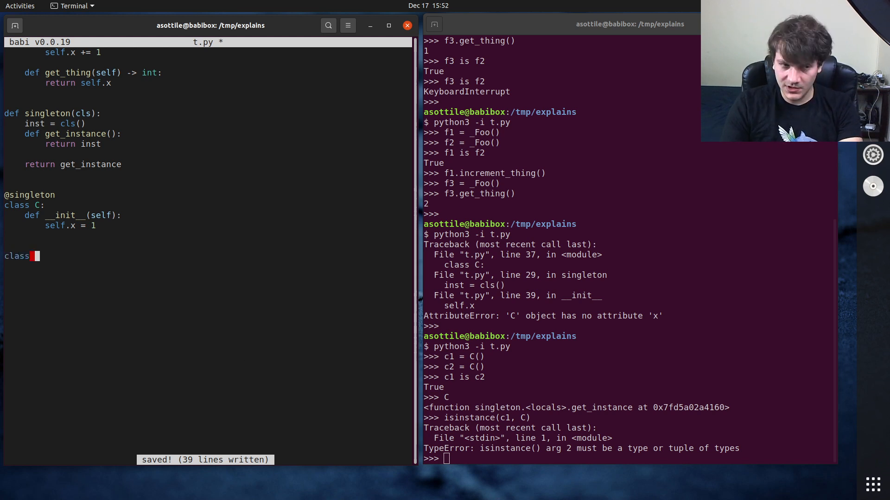
text(Singleton()
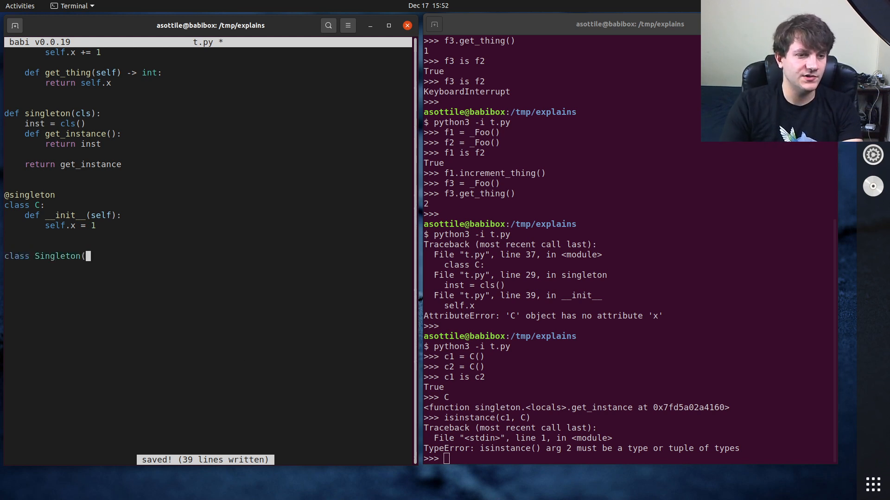
text(type):)
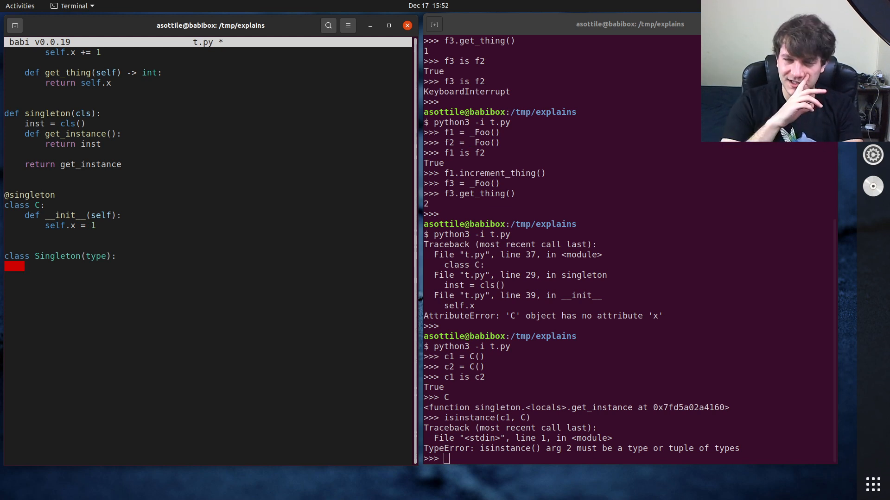
text(_instances = {)
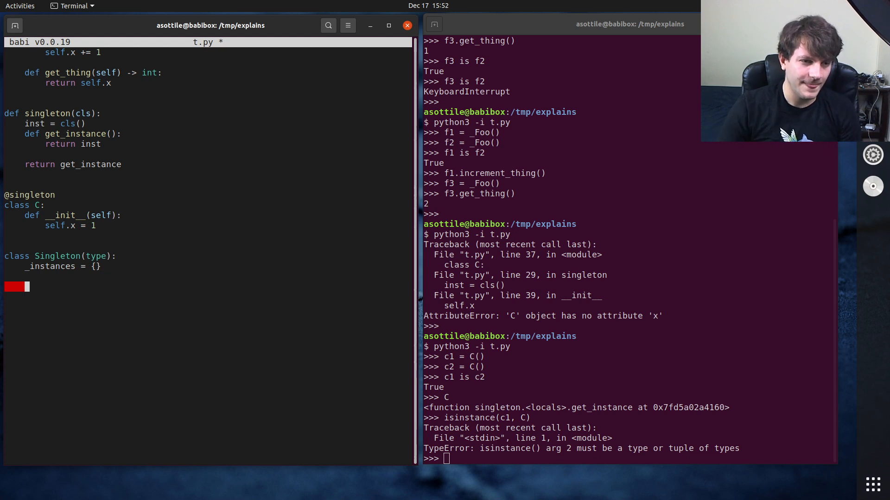
mouse_move(108, 238)
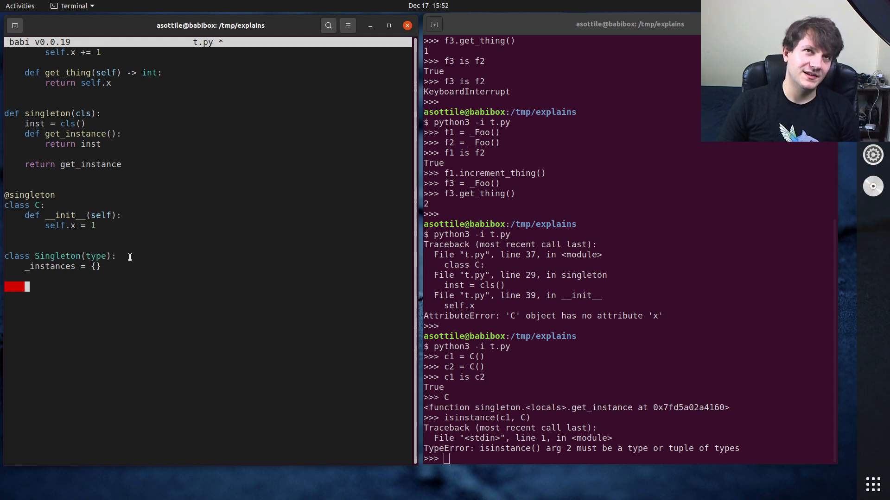
text(def)
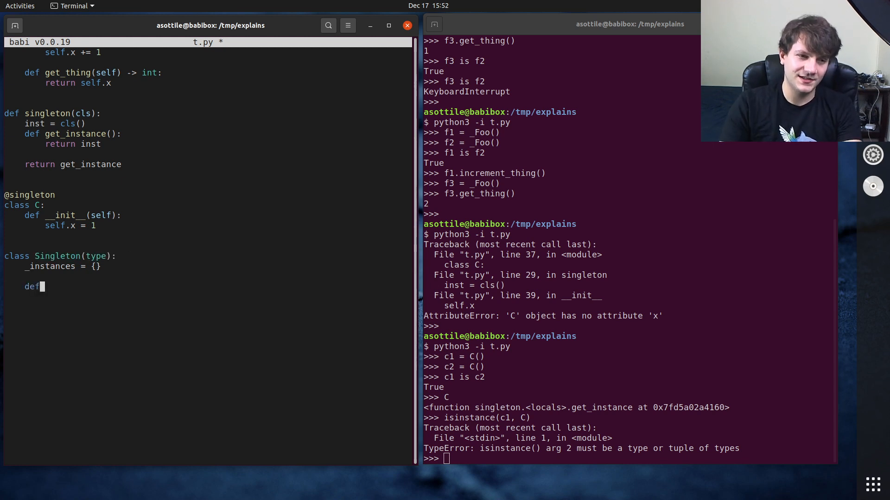
text(__call__()
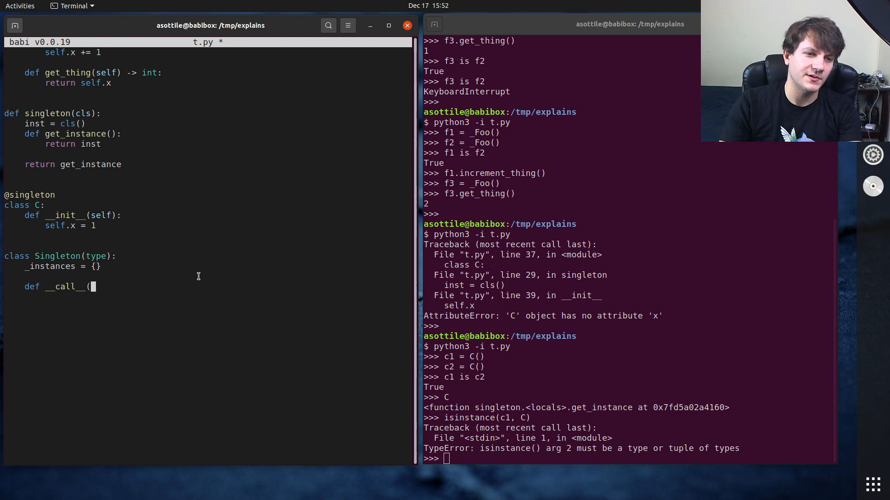
text(*args):)
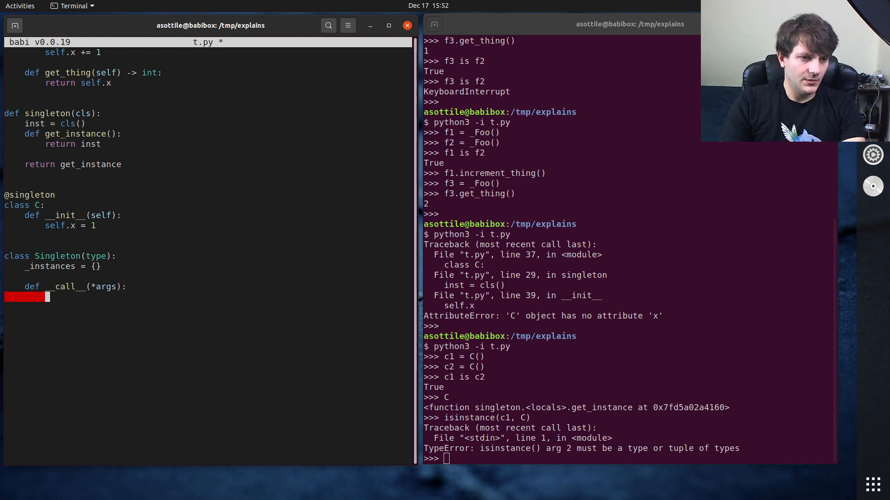
text(breakpoint())
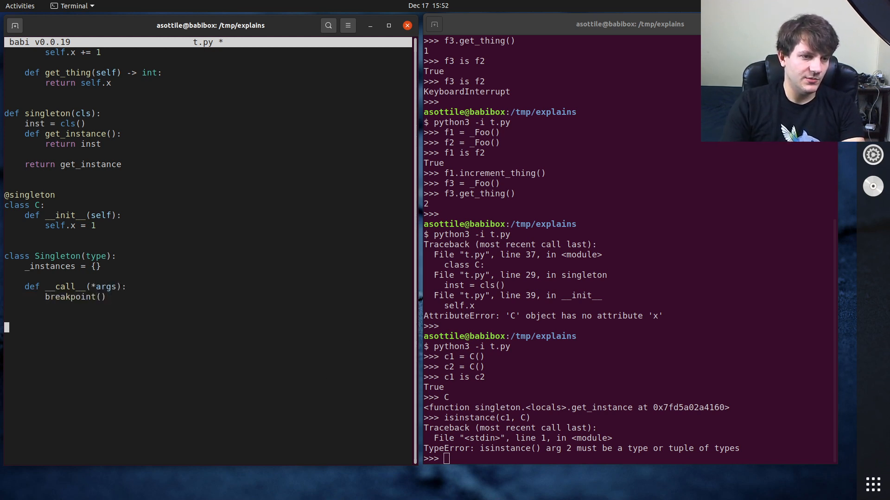
Add class D(metaclass=Singleton) whose __init__(self) sets self.x = 1
text(class C(m)
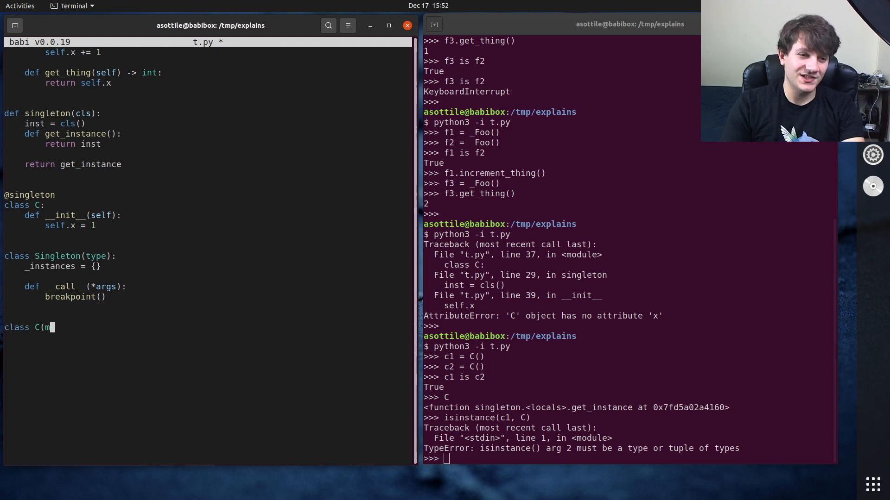
text(etaclass=Si)
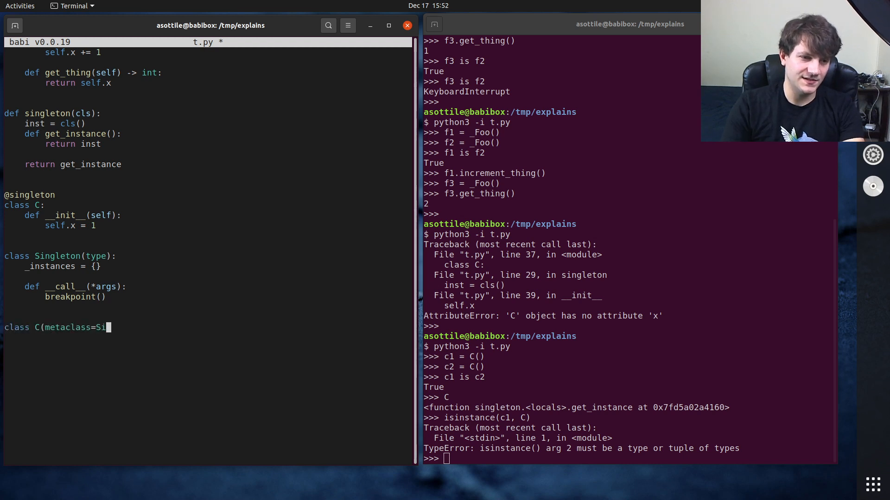
text(ngleton)
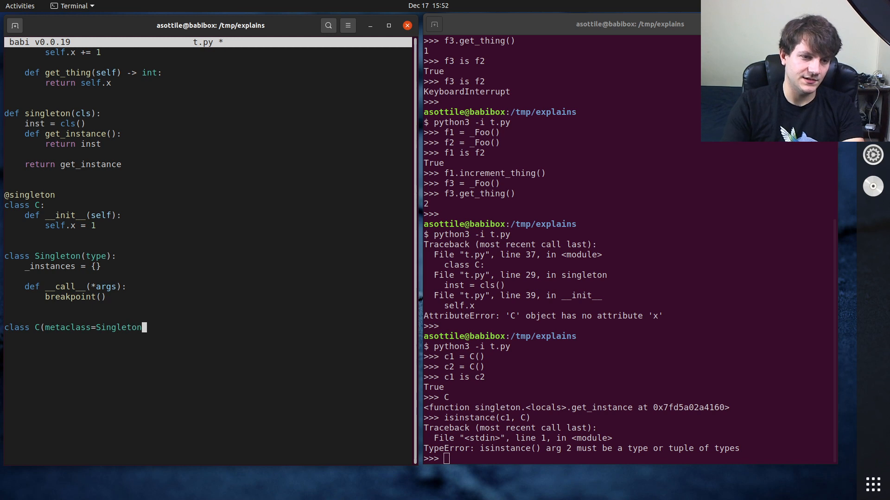
text():)
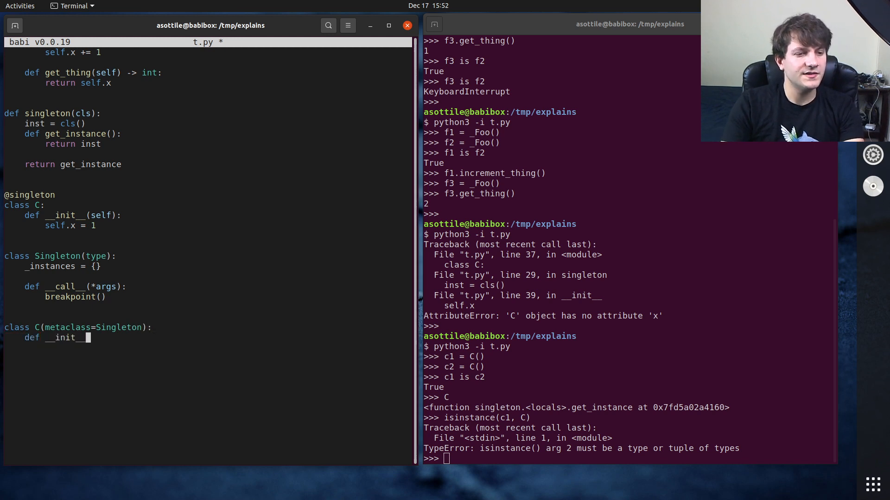
text((self))
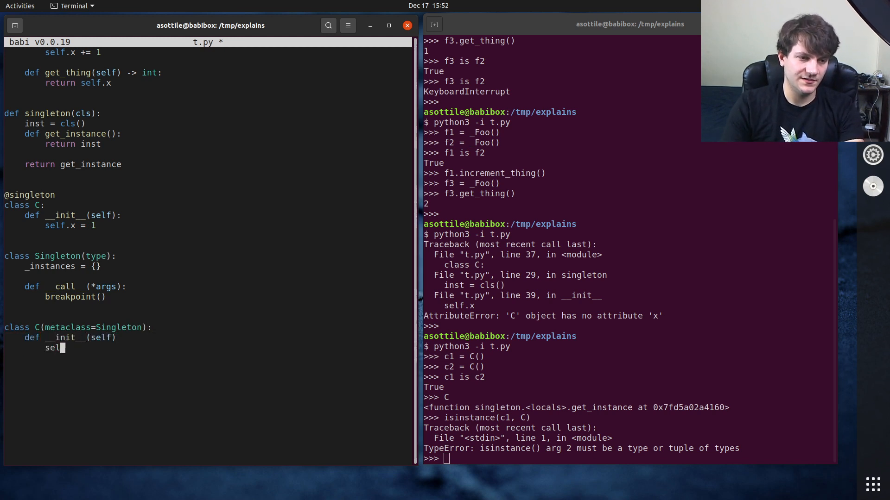
text(f.x = 1)
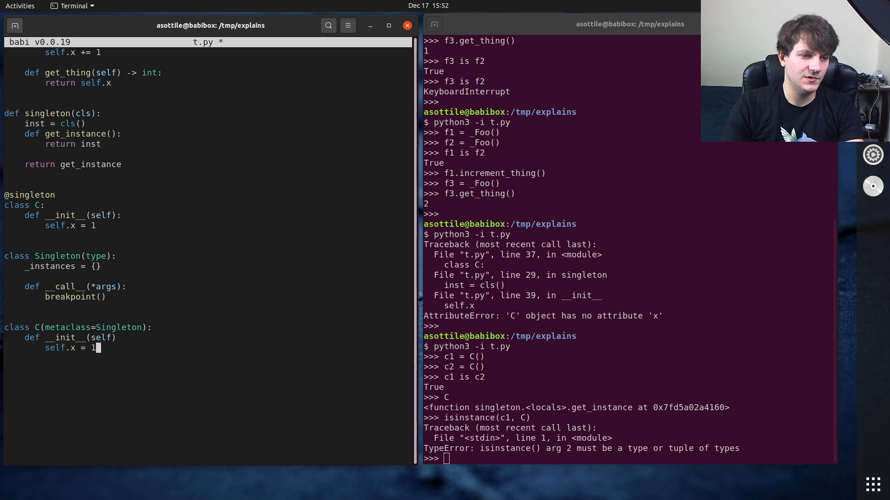
text(D)
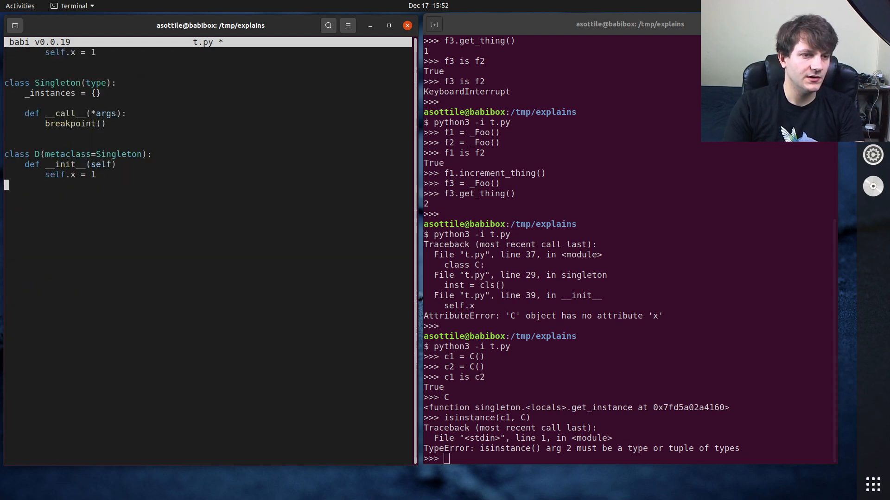
Save t.py and give D.__init__ the -> None: return annotation
key(ctrl+s)
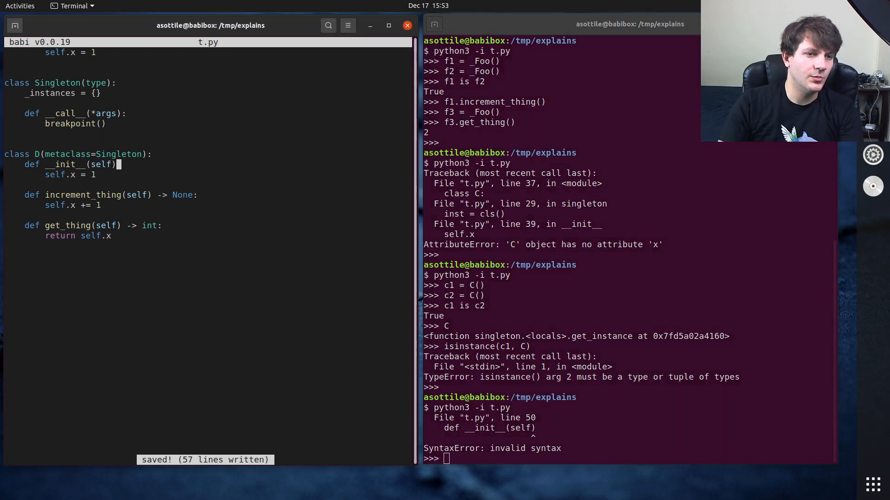
text(-)
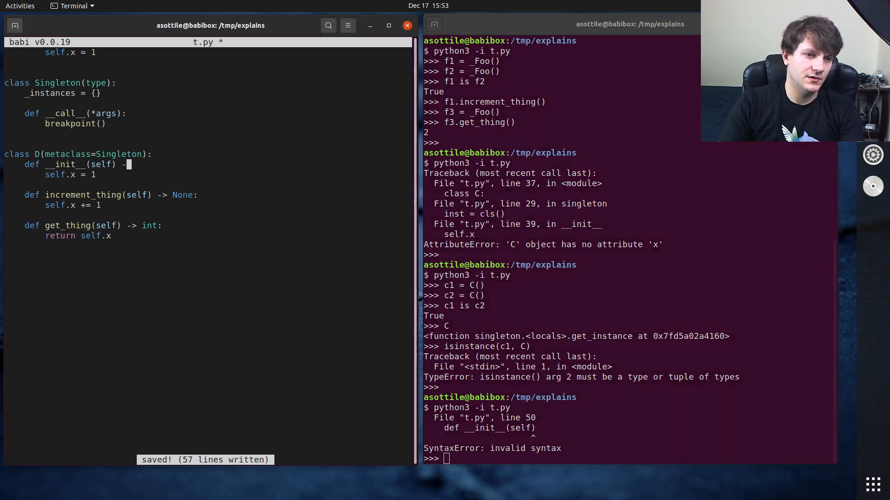
text(-> None:)
text(if)
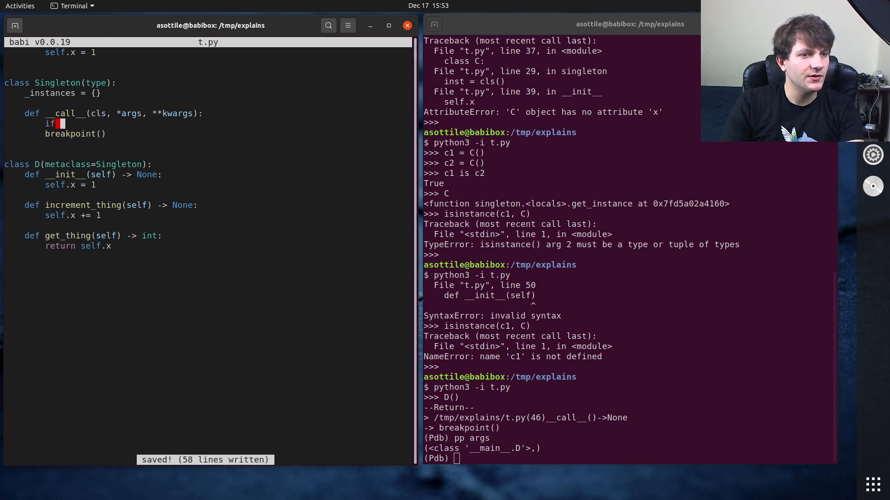
Draft a cache lookup using 'cls in Singleton._instances' and Singleton._instances.get(cls)
text(cls in)
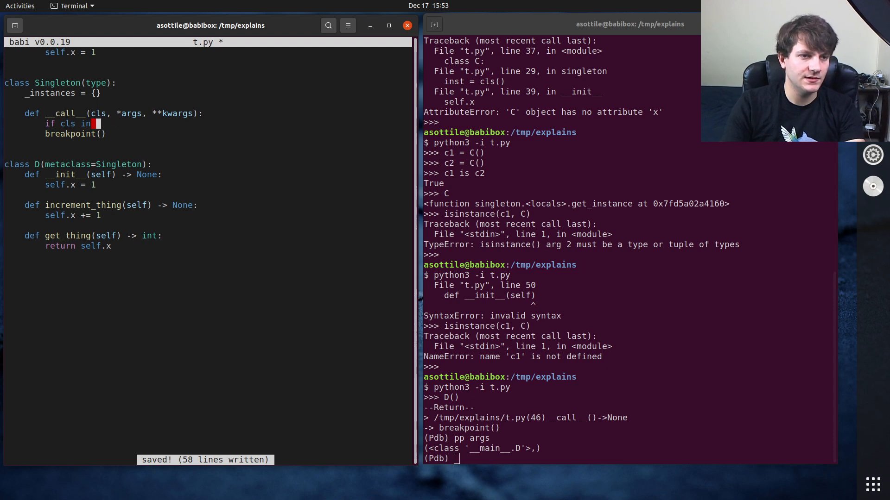
text(Singleton._instances:)
text(retun)
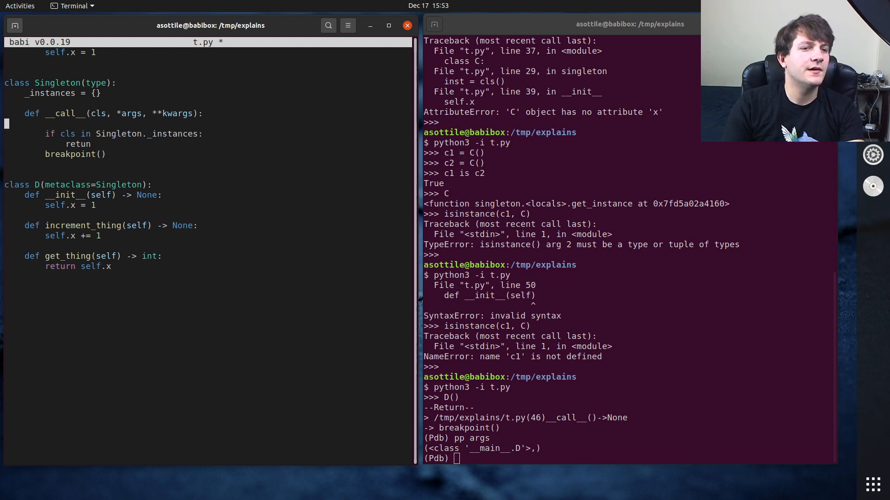
text(cls =)
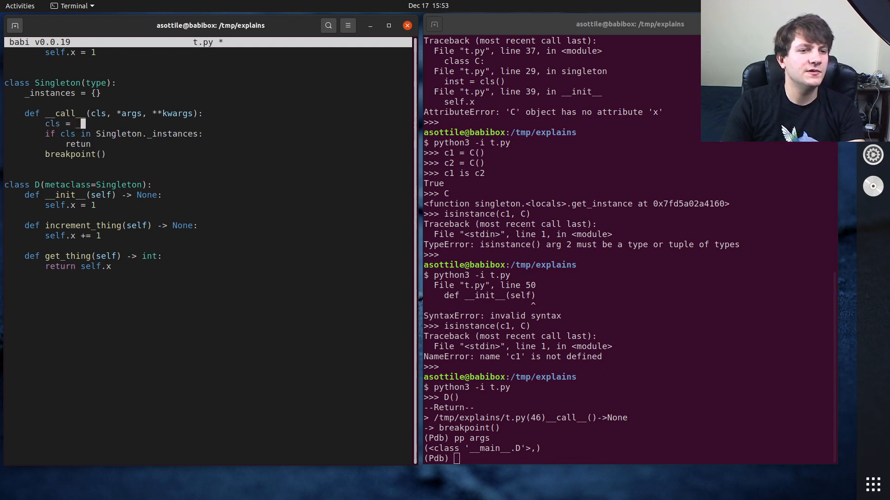
text(Singleton._ins)
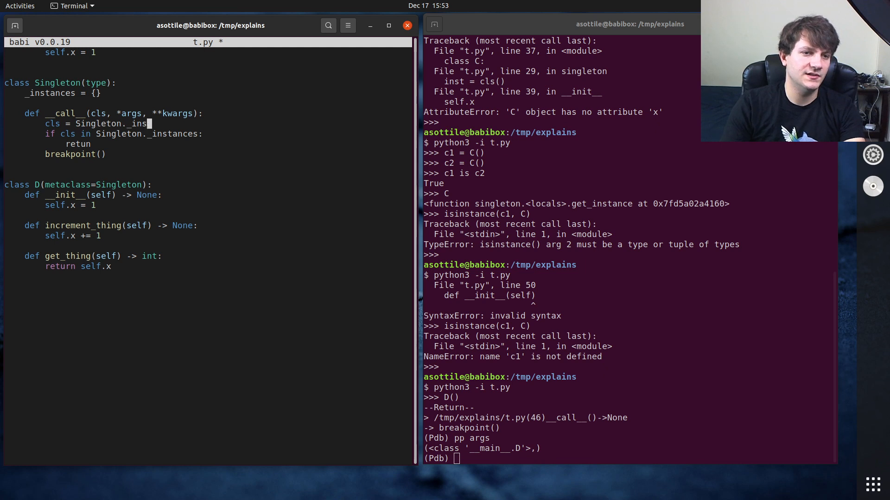
text(tances.get(cls)
text(if cls is not None:)
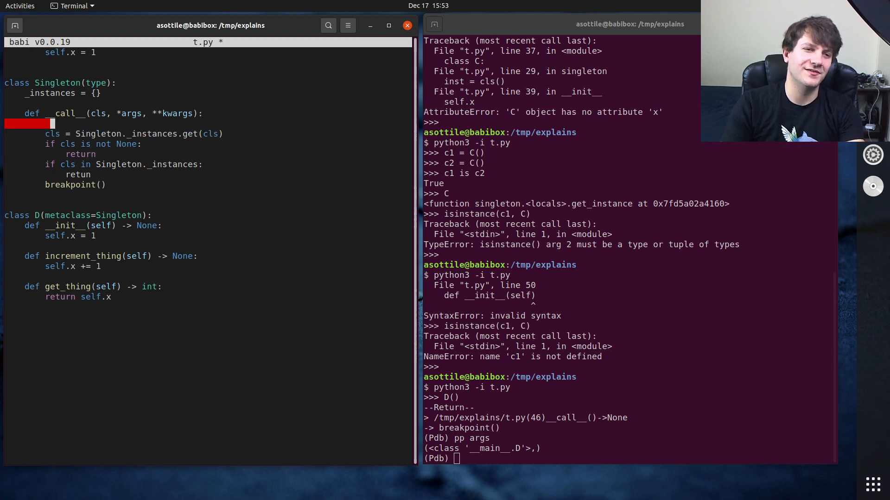
Use try: return Singleton._instances[cls], storing cls(*args, **kwargs) on KeyError, and save
text(try:)
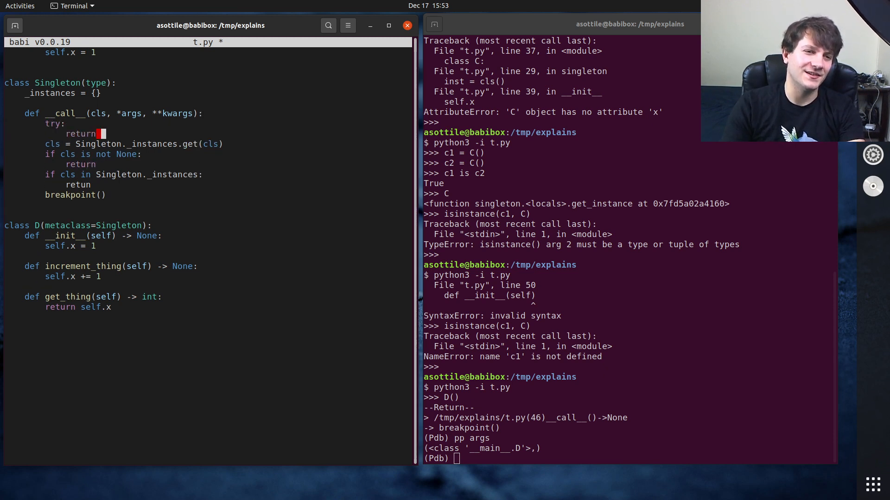
text(Singlet)
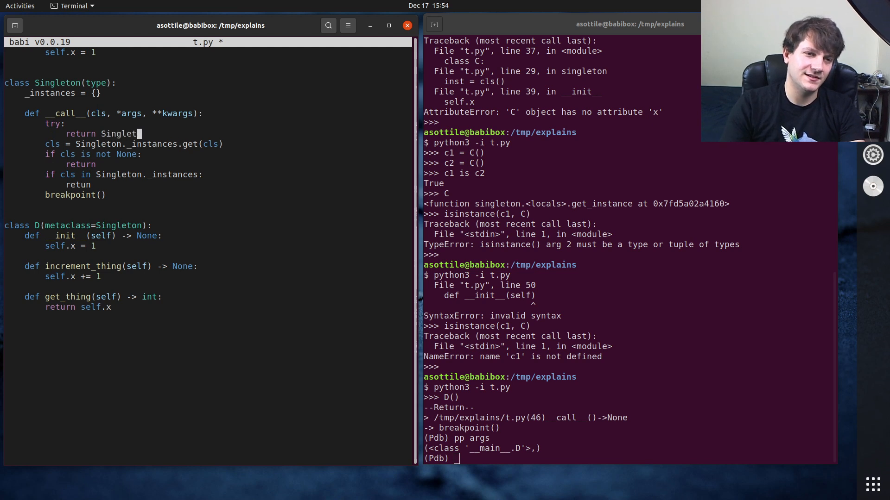
text(._instances[cls)
text(except)
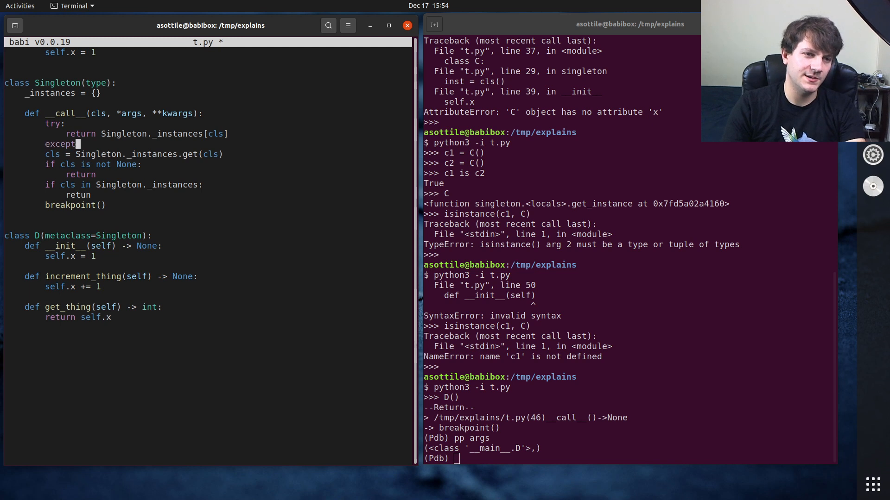
text(KeyErrror:)
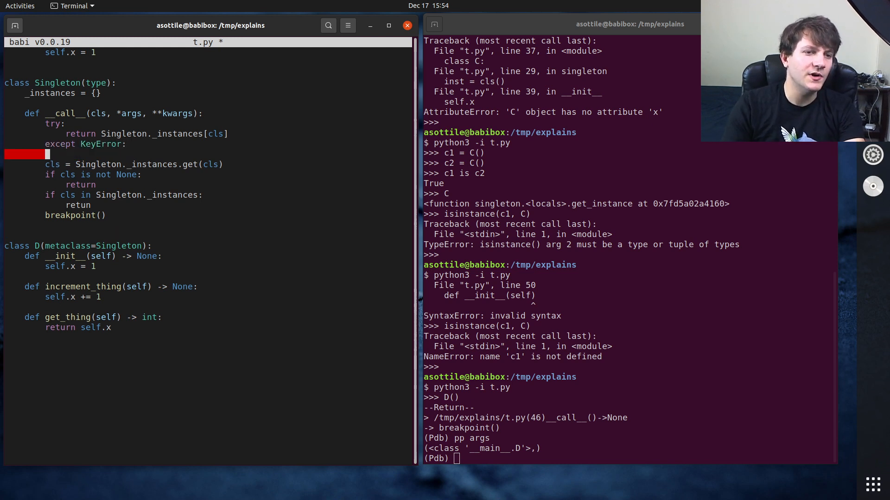
text(ret =)
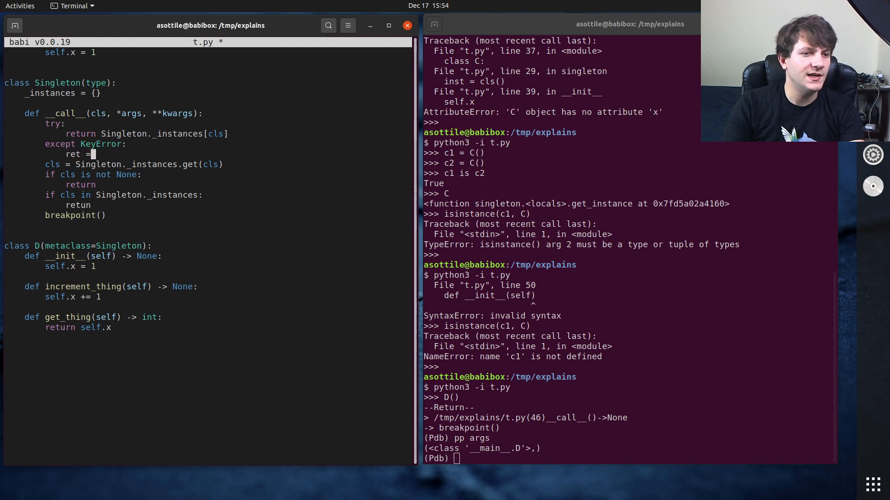
text(Singleton.)
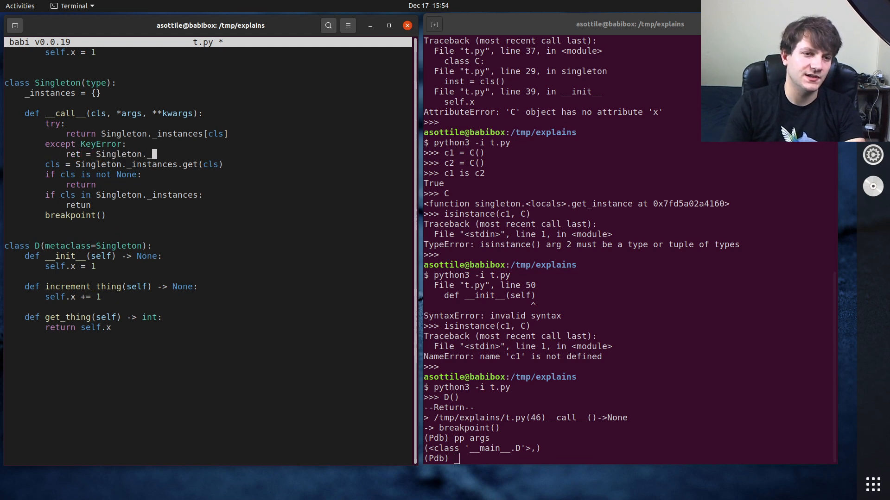
text(_instances[cls] = cls(*args,)
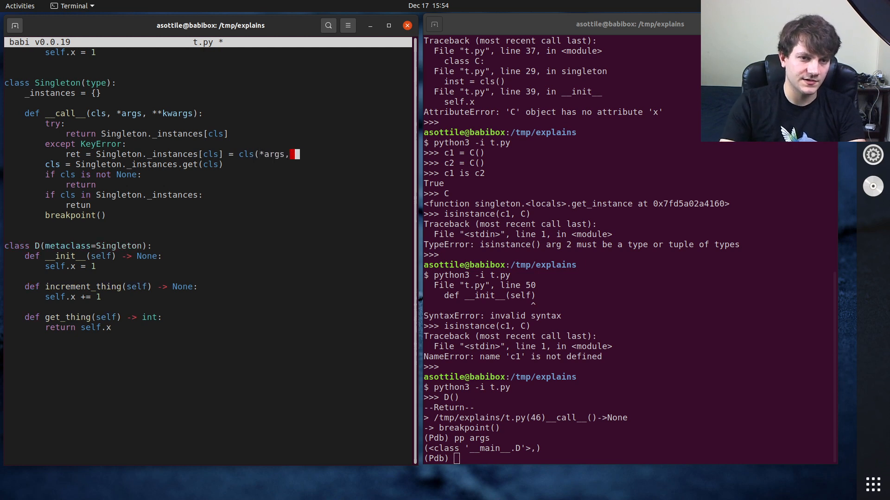
text(**kwargs))
text(return ret)
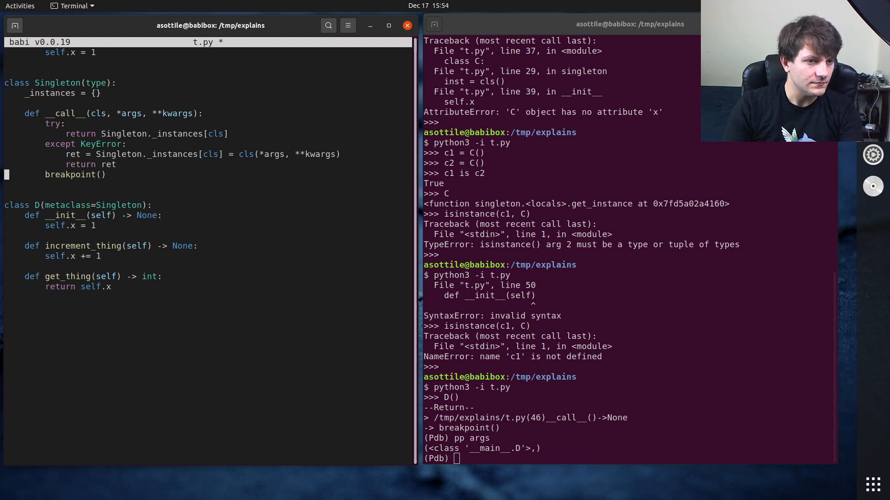
key(ctrl+s)
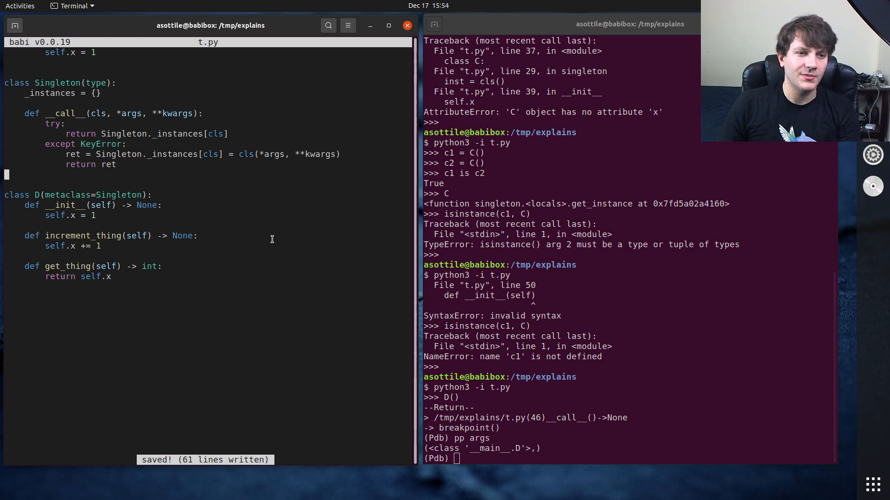
In the except block, create obj via cls.__new__(cls, *args, **kwargs), cache it, and save
double_click(246, 154)
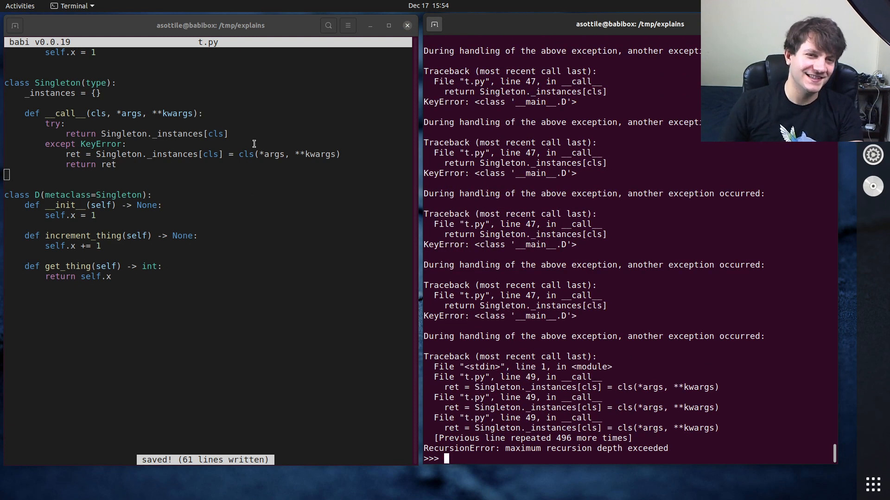
key(Return)
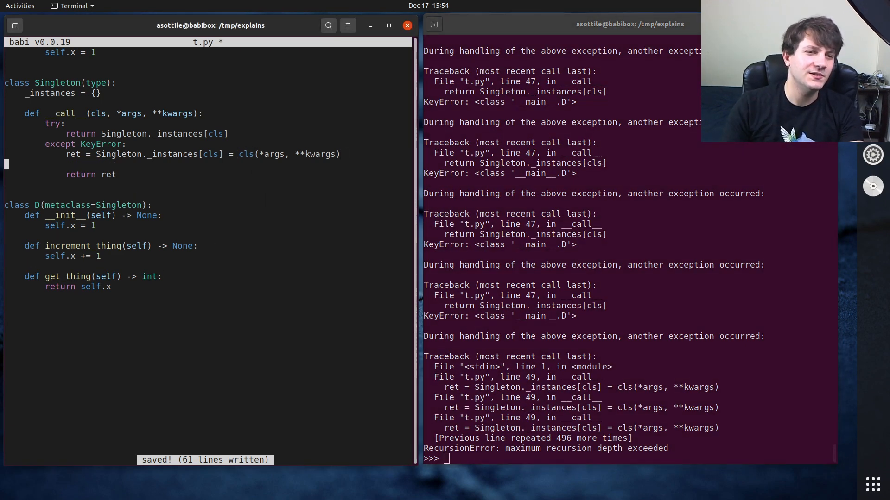
text(obh =)
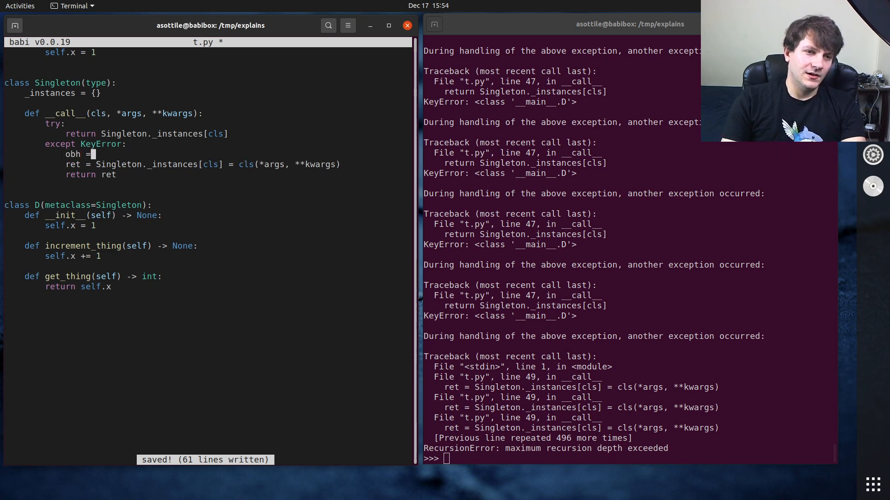
text(j)
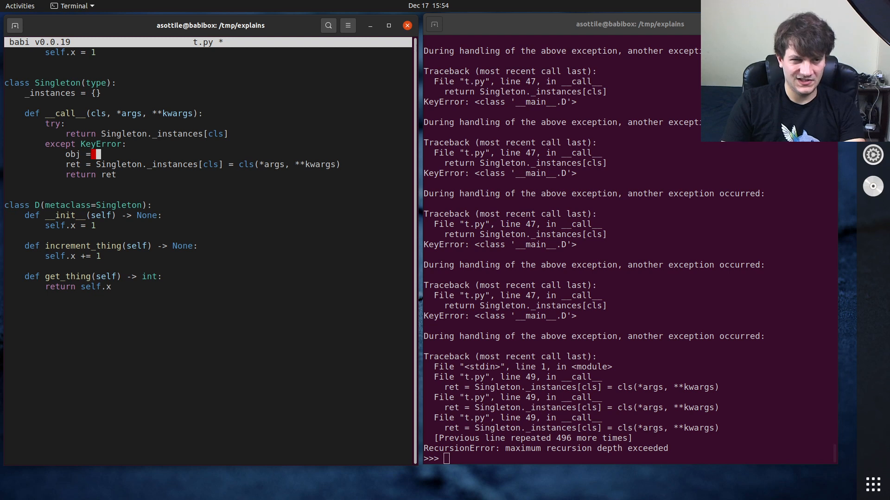
text(cls.__new__(*args, **kwar)
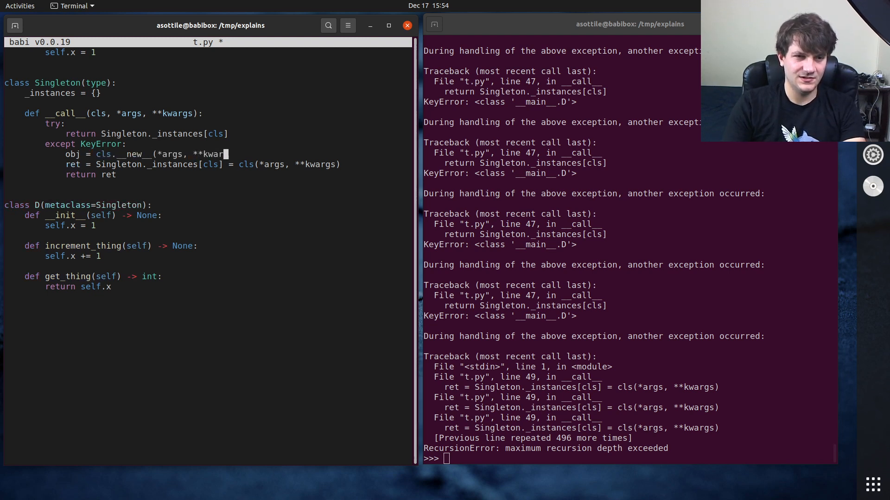
text(inst =)
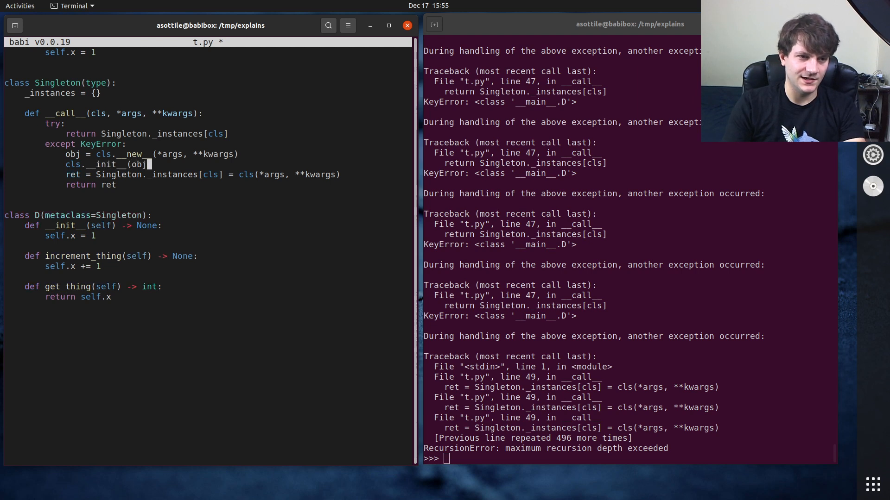
text(, *args, **kwargs))
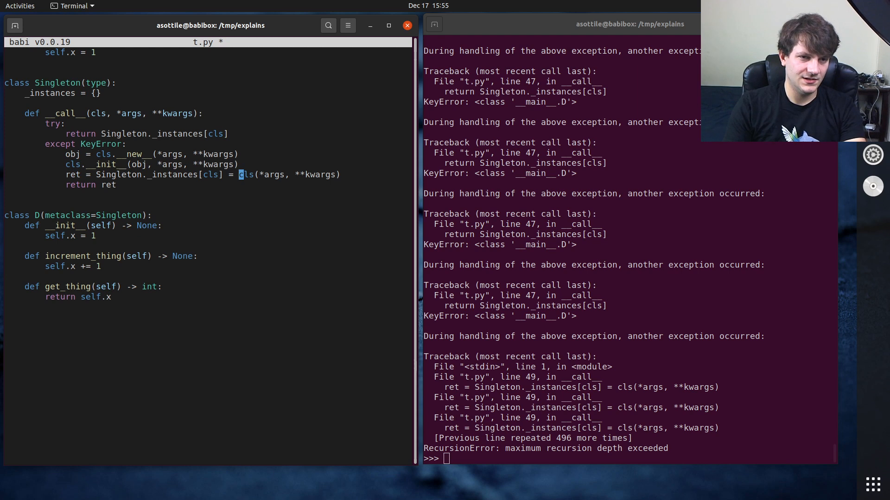
key(ctrl+s)
text(cls, )
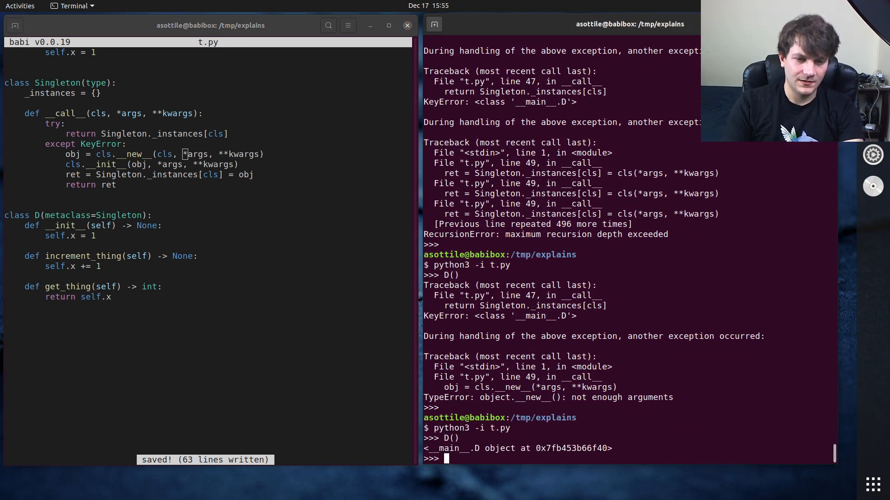
In the REPL, create d1 = D() and d2 = D() and confirm d1 is d2 is True
text(d1 D())
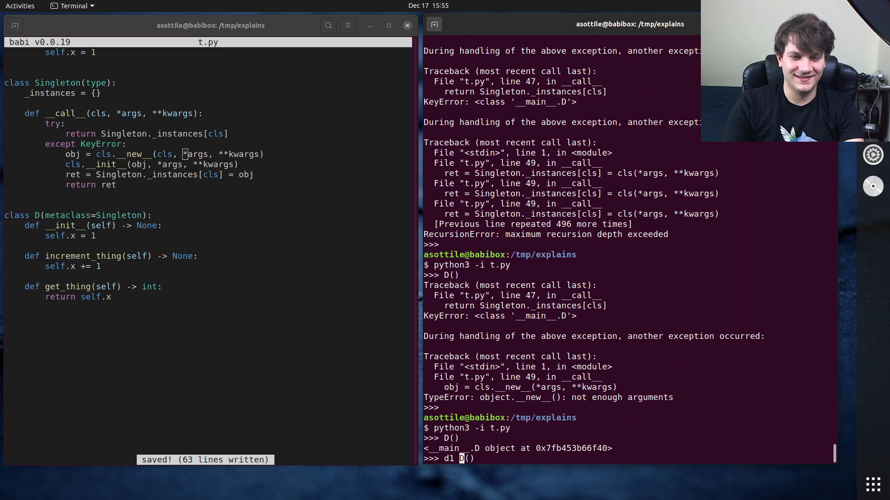
key(Return)
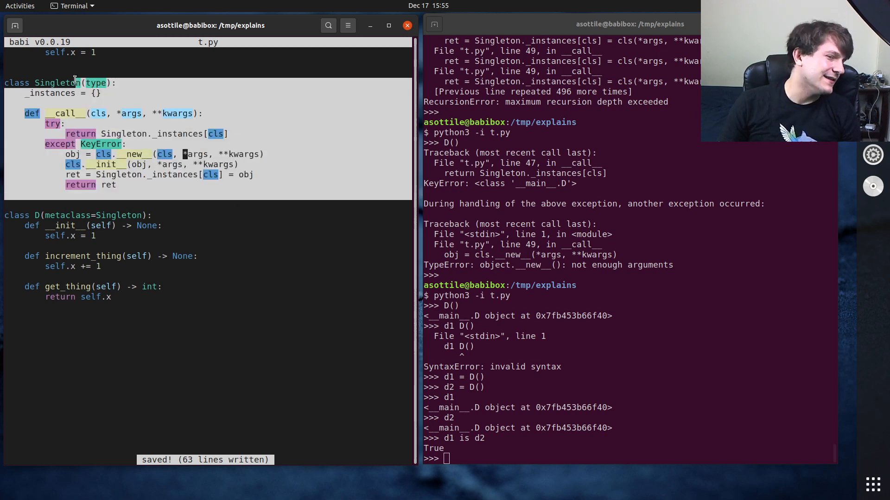
click(233, 298)
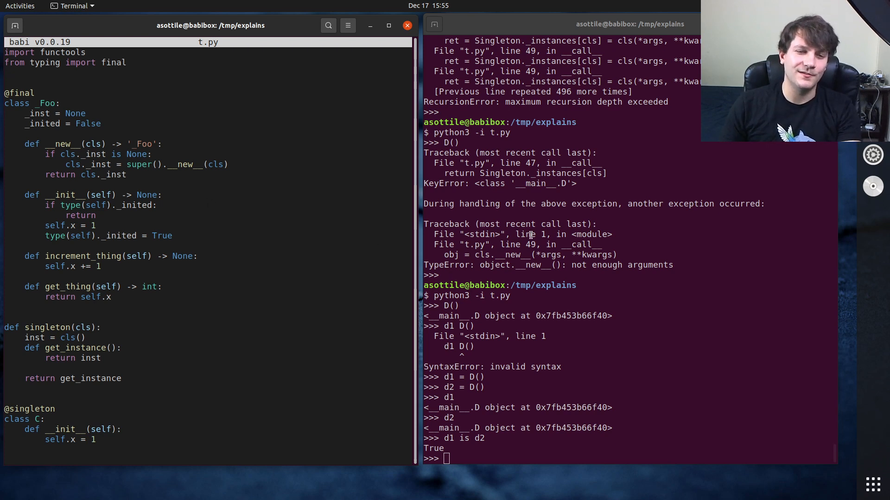
Open foo.py with nano foo.py and type class _Foo: near the top of t.py
text(nano foo.py)
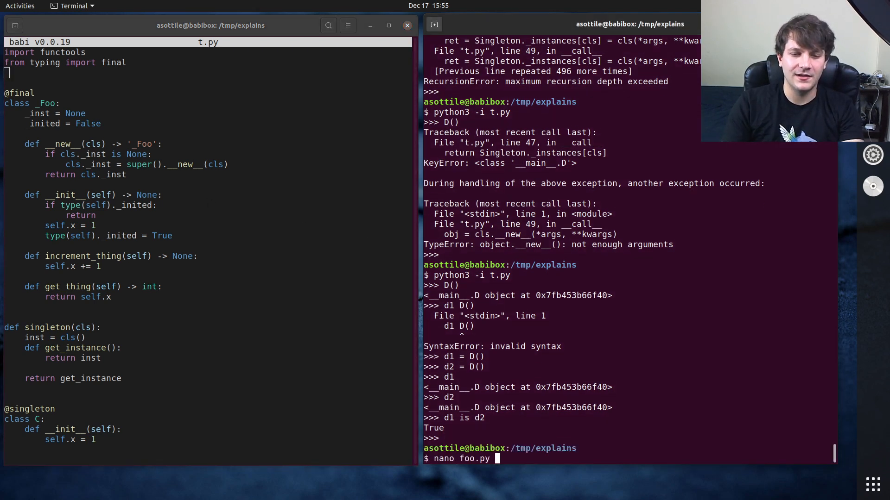
key(Return)
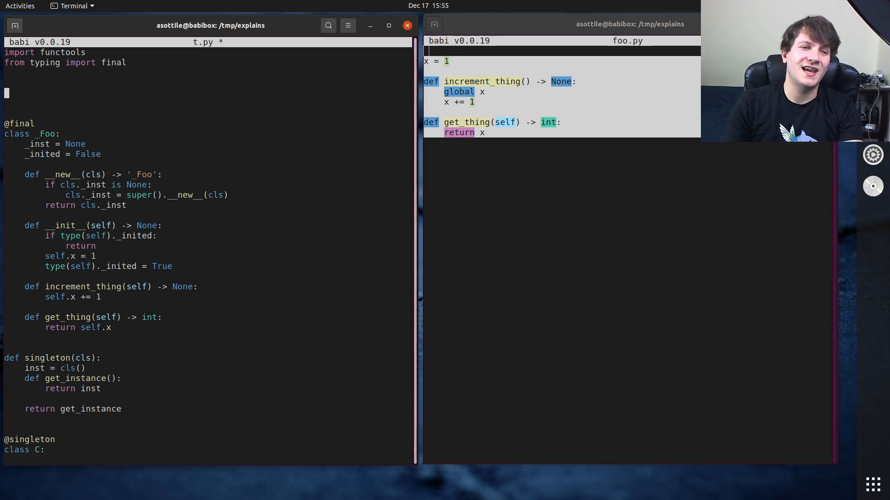
text(class _Foo:)
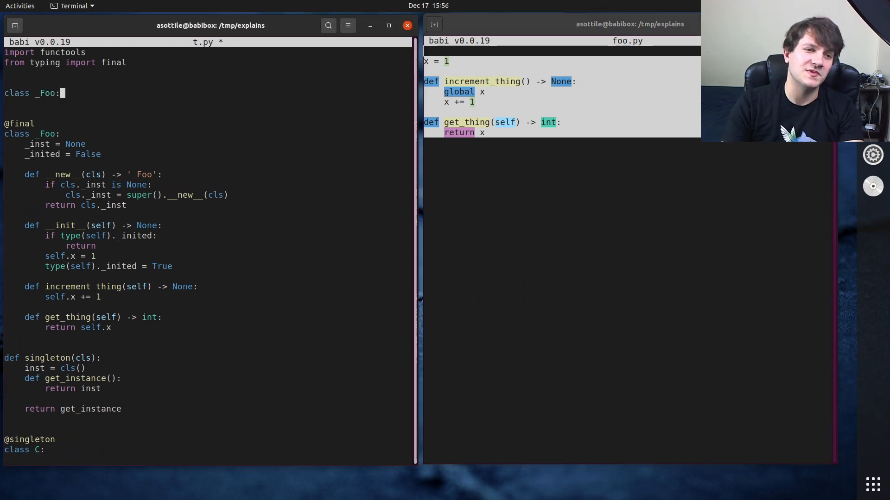